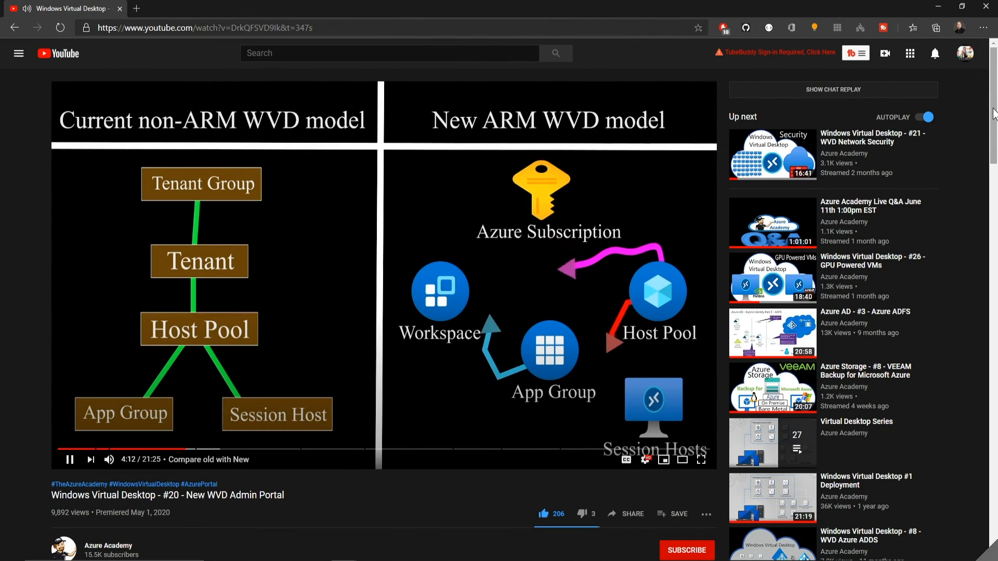
# Step: Subscribe to the WVD admin portal video's channel, then switch to the azvmimagebuilder GitHub repository
pyautogui.scroll(-3)
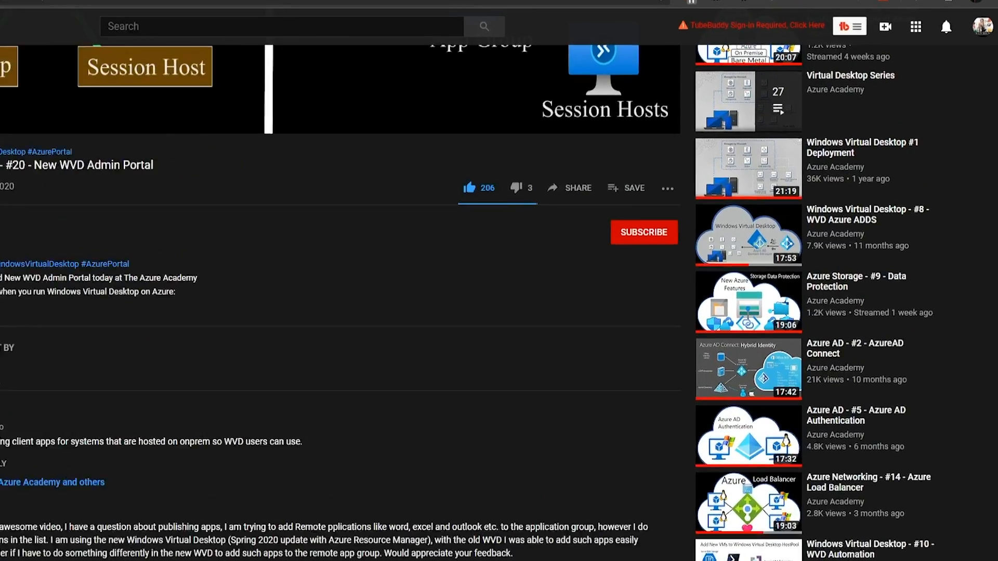
pyautogui.click(644, 232)
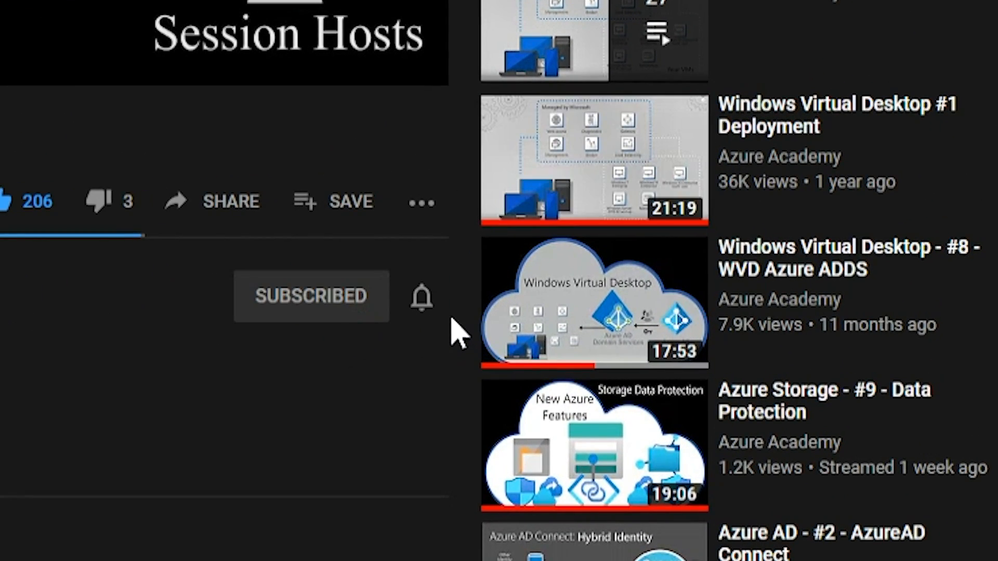
pyautogui.click(13, 201)
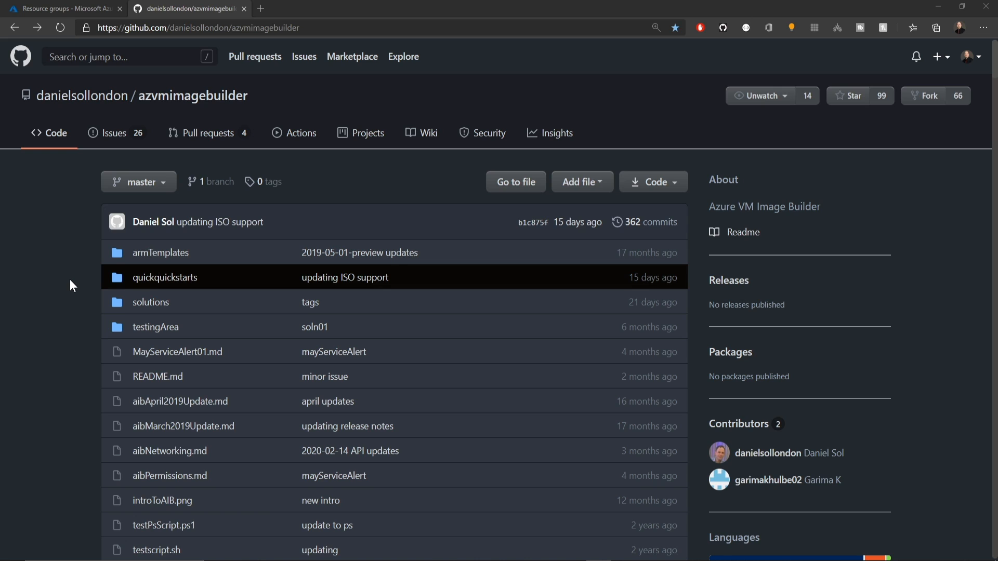
pyautogui.moveTo(151, 301)
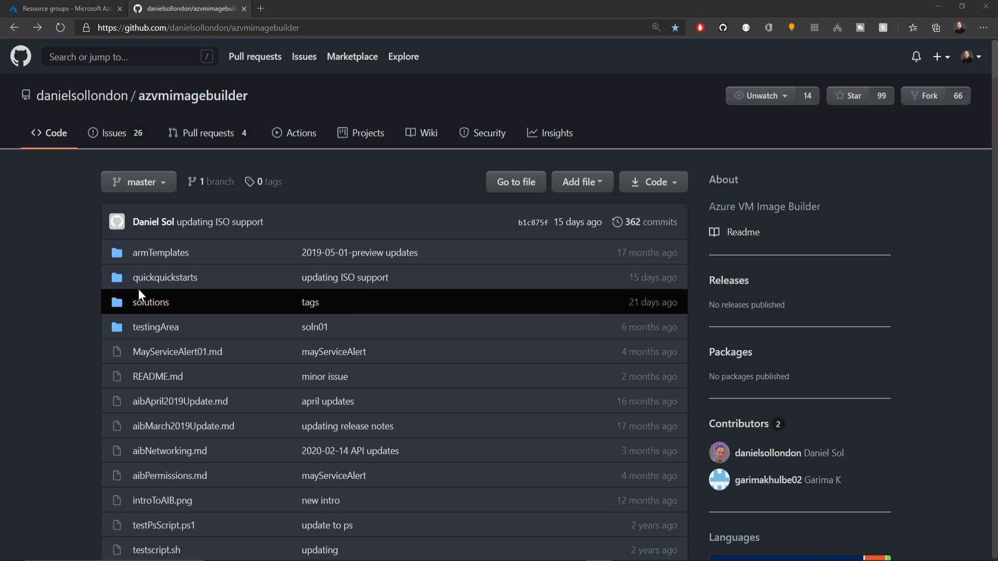
# Step: Open quickquickstarts > 1_Creating_a_Custom_Win_Shared_Image_Gallery_Image and scroll to its PreReqs commands
pyautogui.click(165, 277)
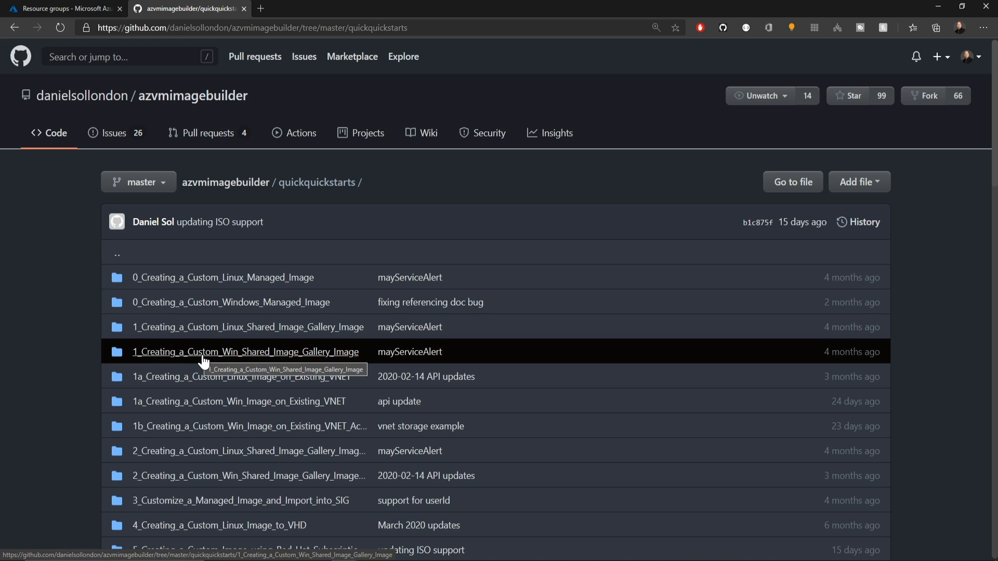
pyautogui.click(245, 352)
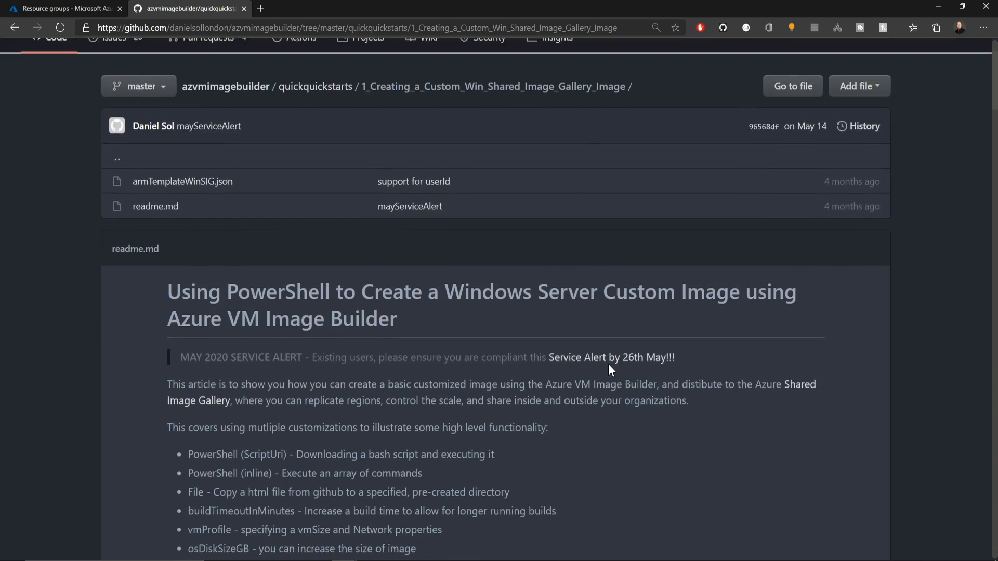
pyautogui.scroll(-3)
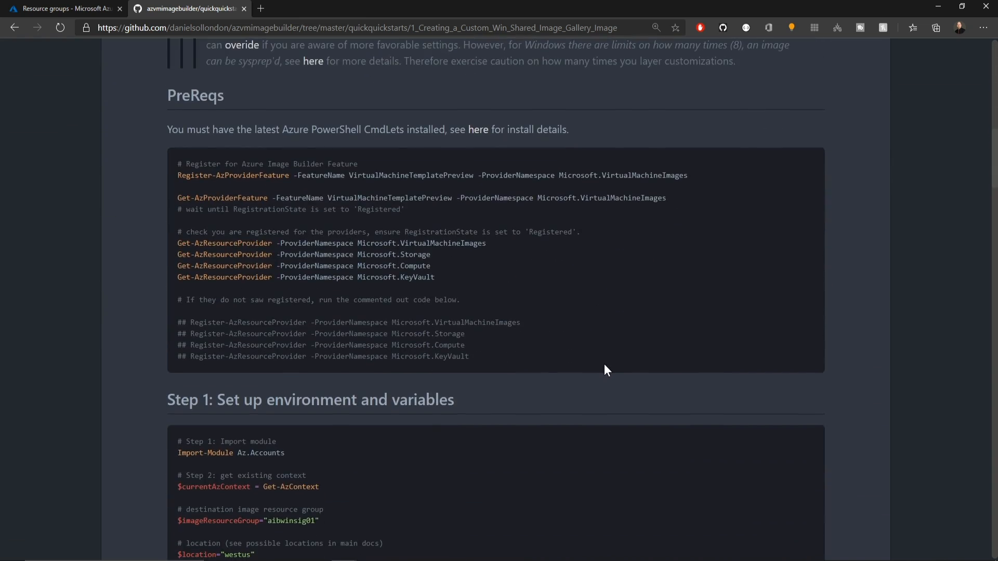
pyautogui.scroll(-3)
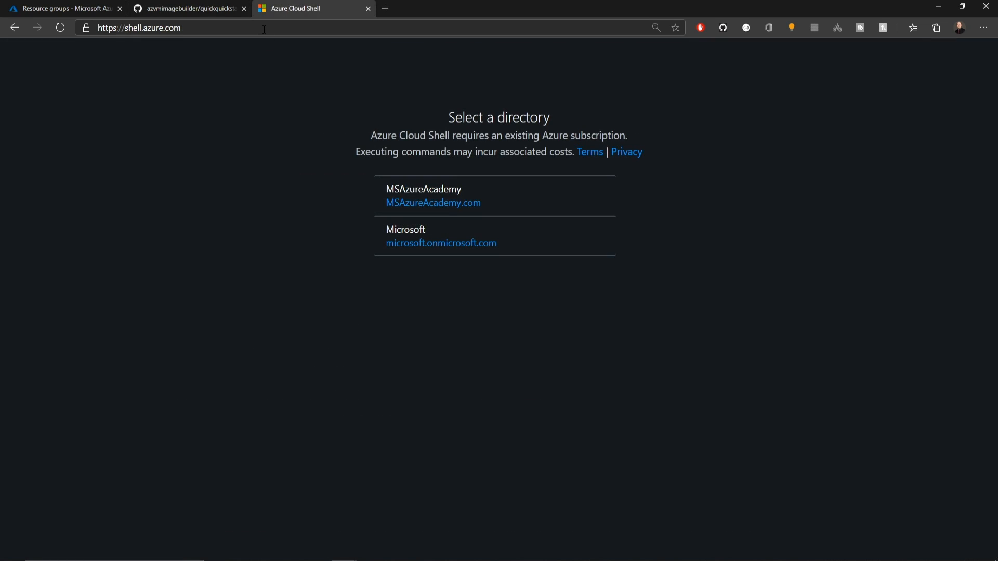
pyautogui.moveTo(423, 182)
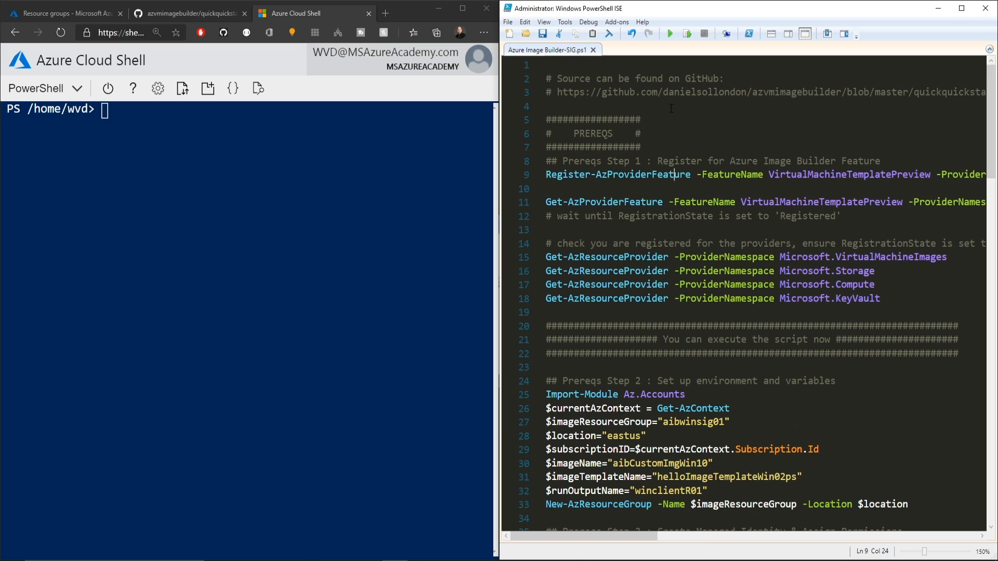
# Step: Scroll through the Azure Image Builder-SIG.ps1 script in ISE beside the signed-in Cloud Shell
pyautogui.scroll(-3)
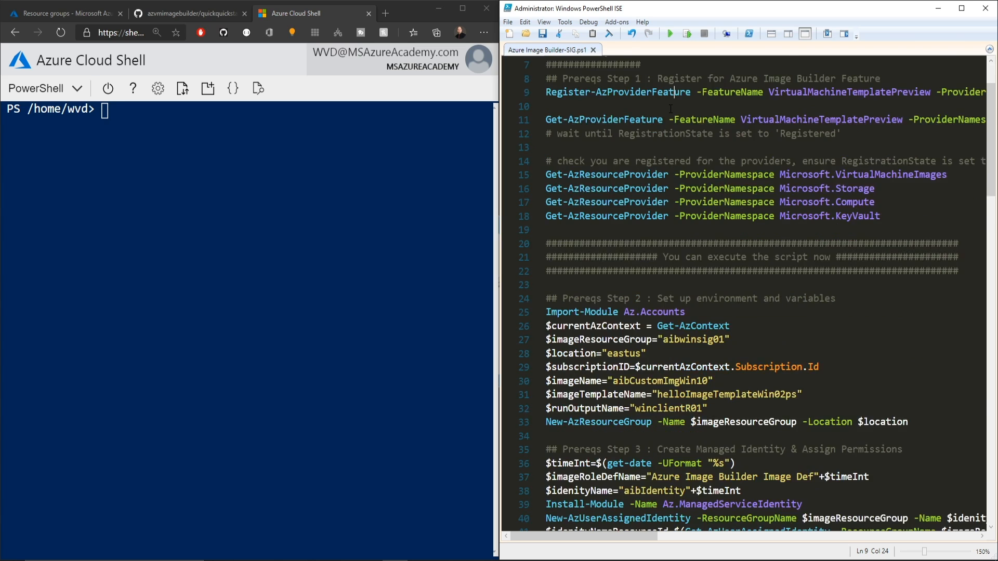
pyautogui.scroll(-3)
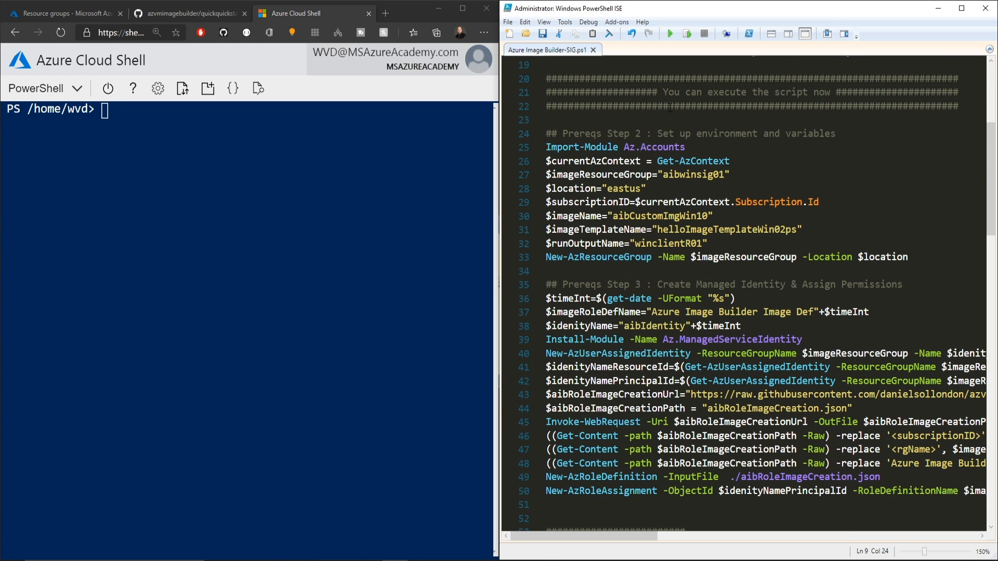
pyautogui.scroll(-3)
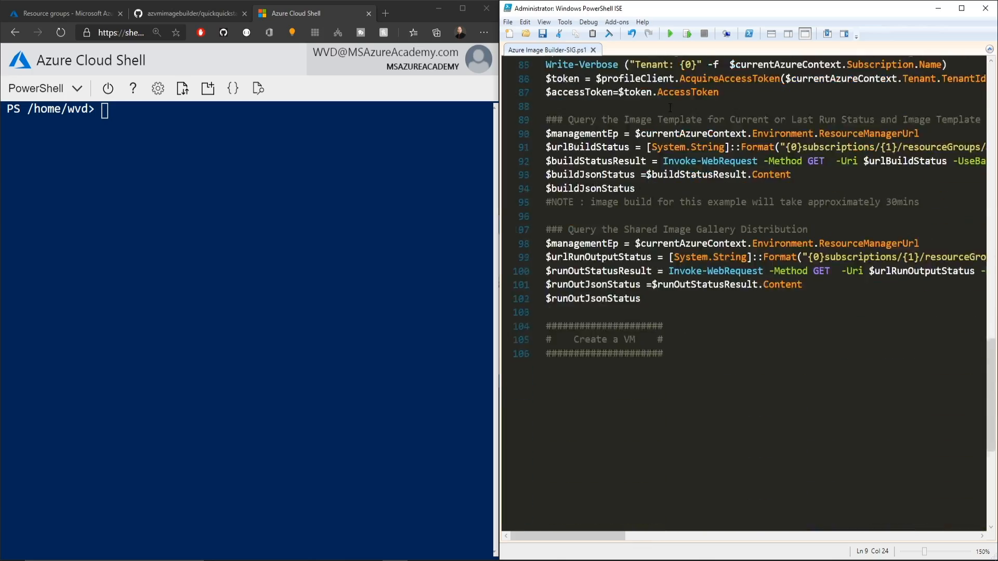
pyautogui.scroll(3)
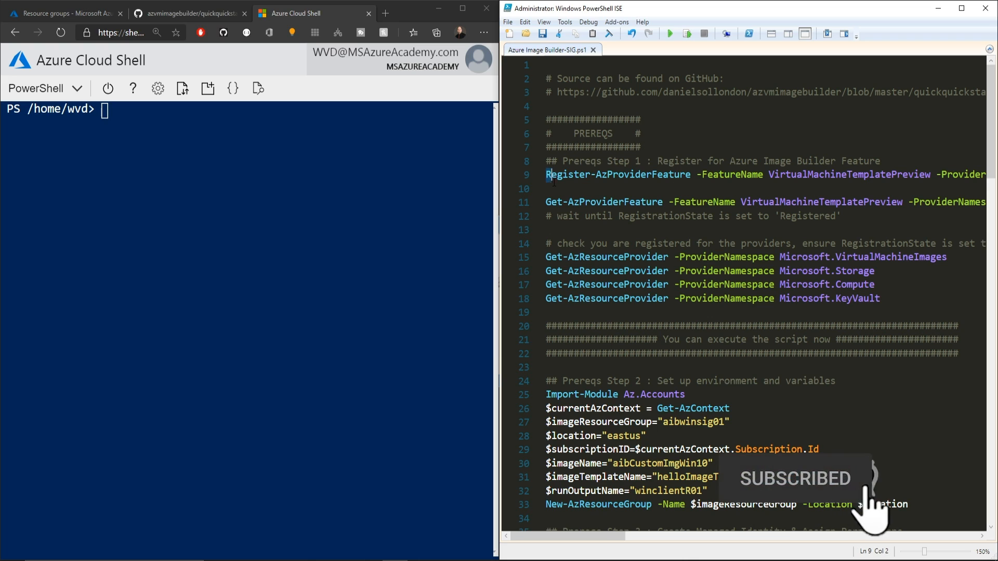
# Step: Paste and run the AzProviderFeature registration lines, then the Prereqs Step 2 environment block in Cloud Shell
pyautogui.rightClick(264, 191)
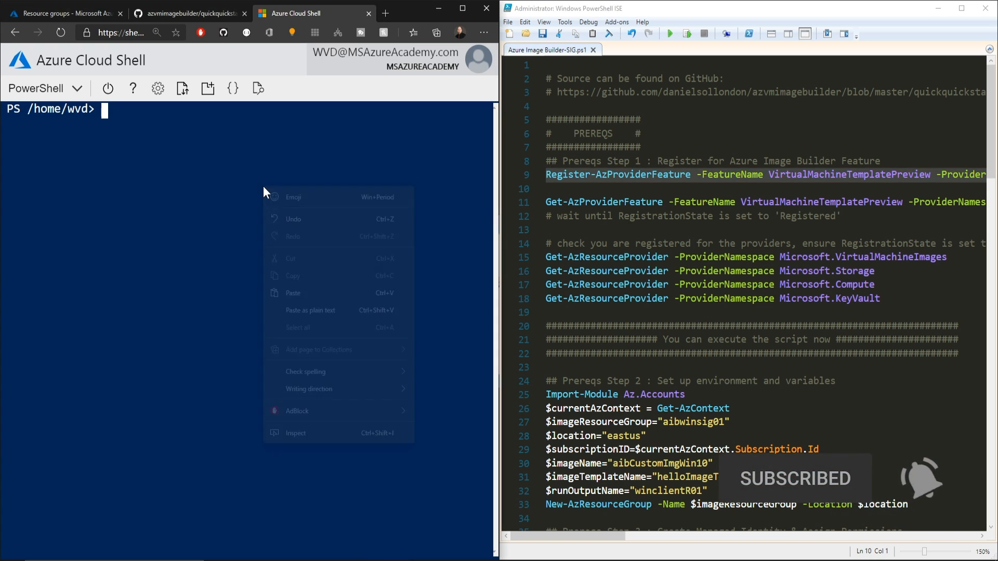
pyautogui.click(294, 293)
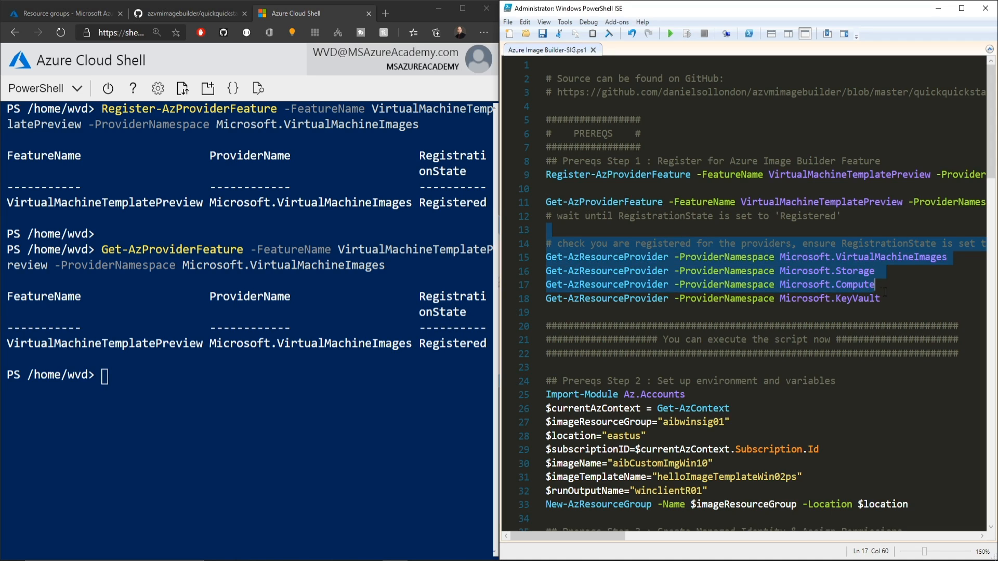
pyautogui.click(554, 311)
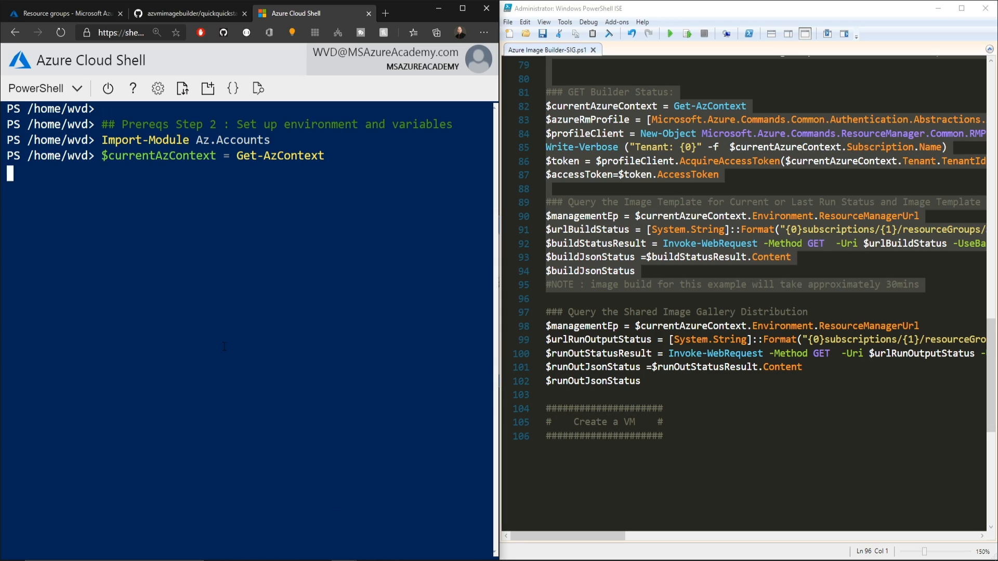
pyautogui.press('Return')
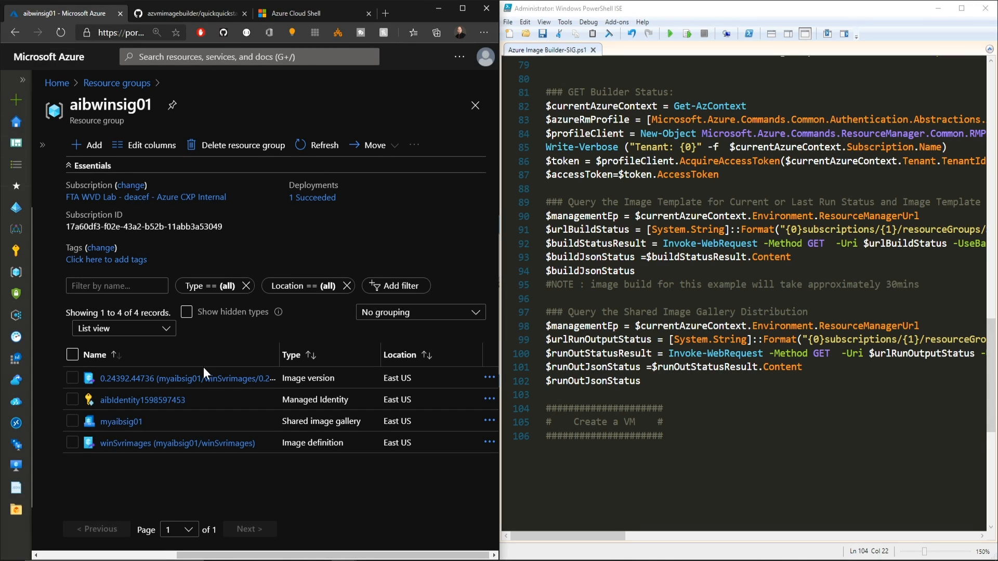
# Step: Open image version 0.24392.44736 in aibwinsig01 and check its status and replication settings
pyautogui.click(185, 378)
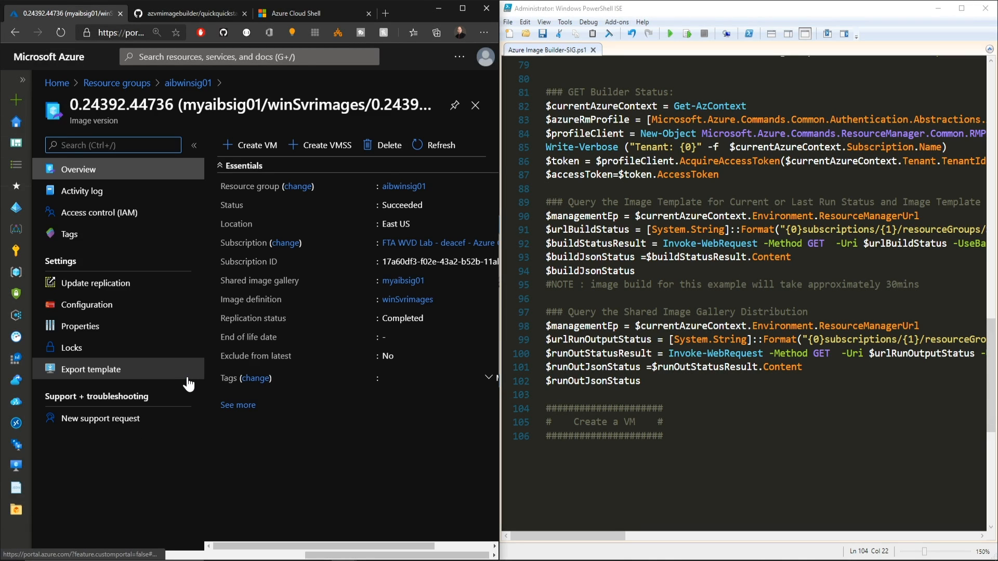
pyautogui.moveTo(96, 282)
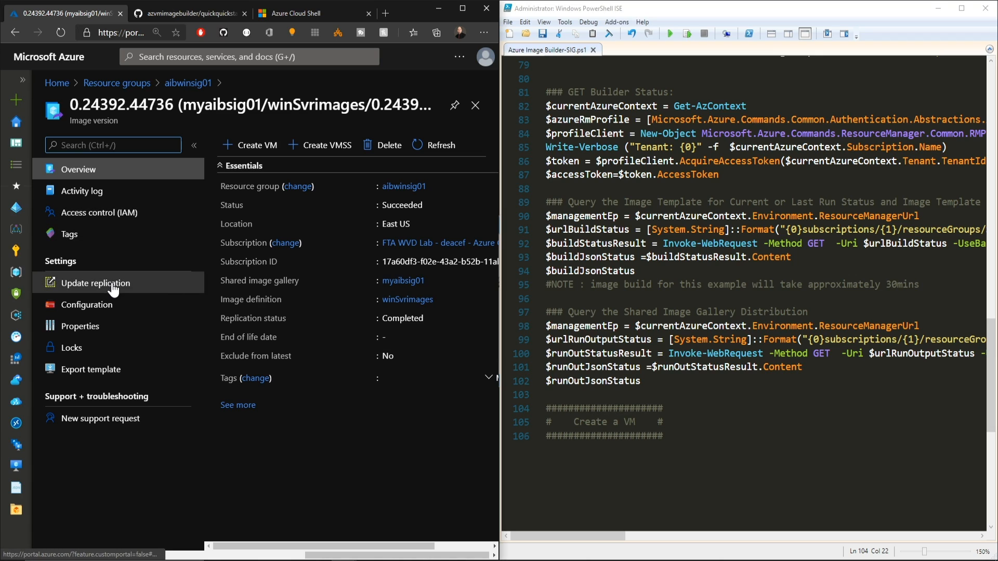
pyautogui.click(95, 283)
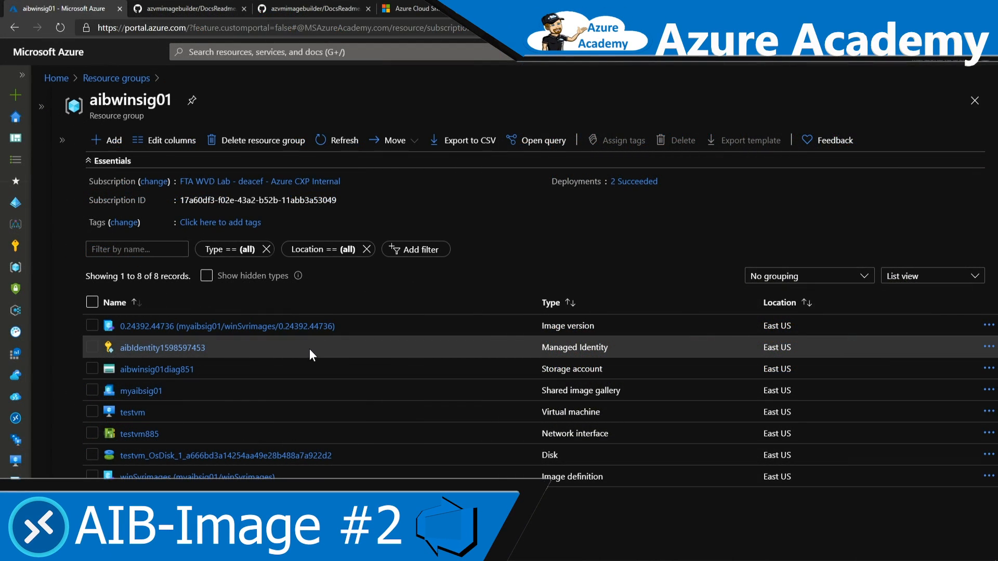
pyautogui.moveTo(212, 112)
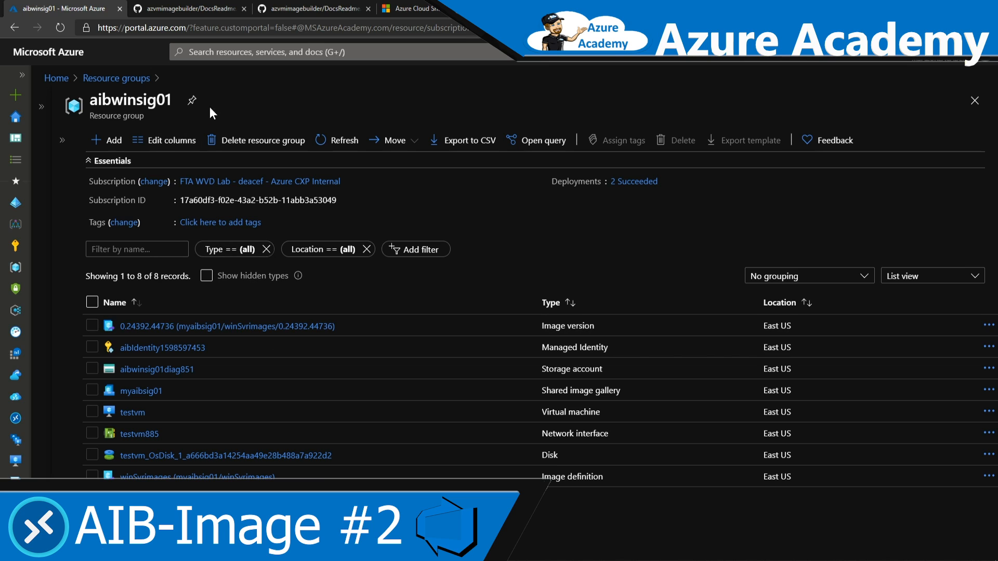
# Step: Search 'dev' for Azure DevOps organizations and begin creating a new organization, accepting the terms
pyautogui.click(426, 52)
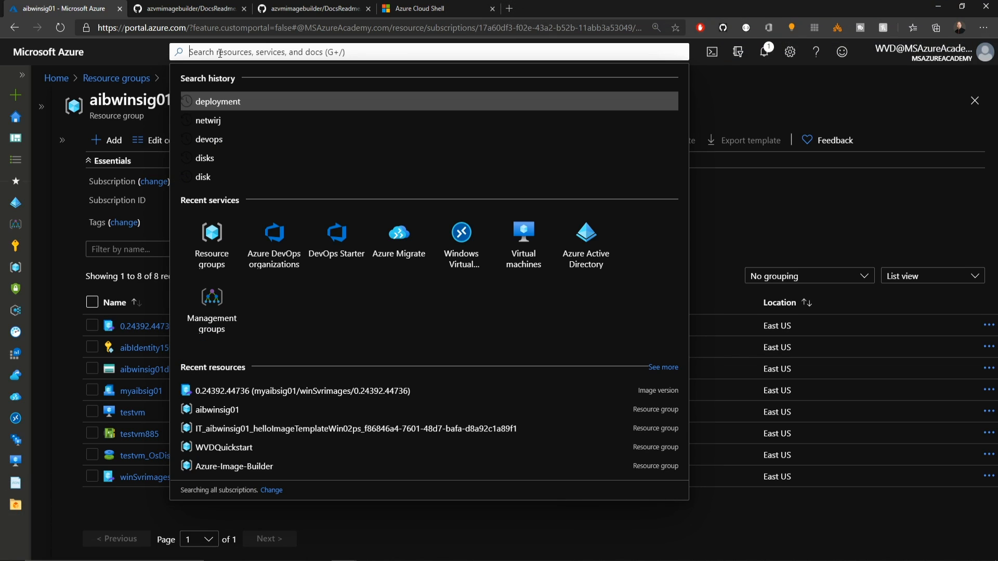
pyautogui.write('dev')
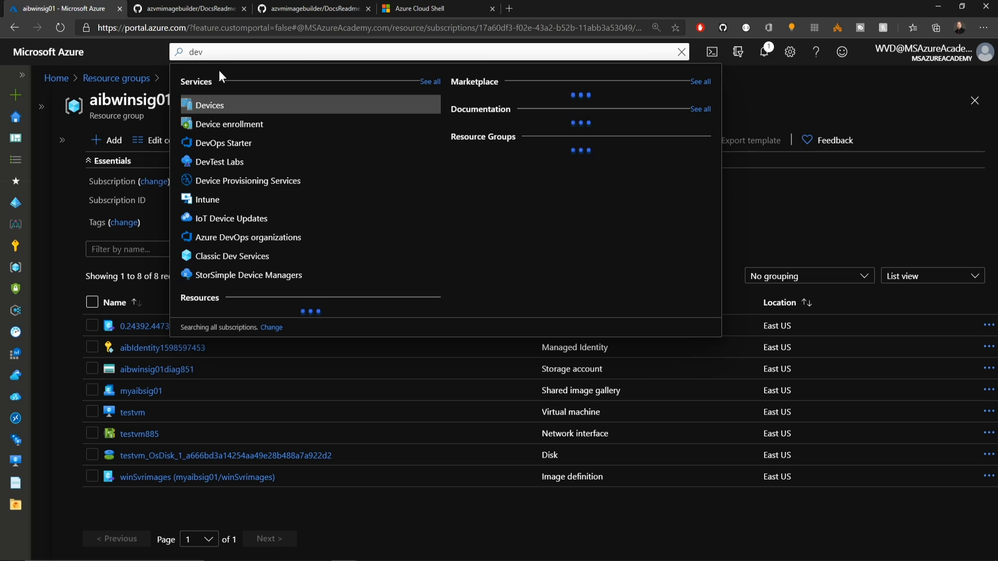
pyautogui.click(248, 237)
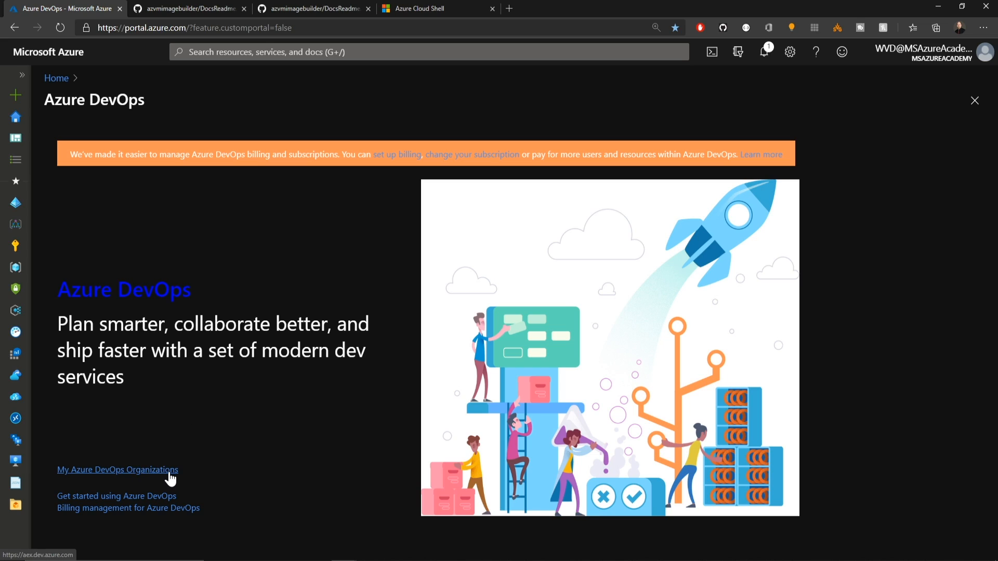
pyautogui.moveTo(173, 477)
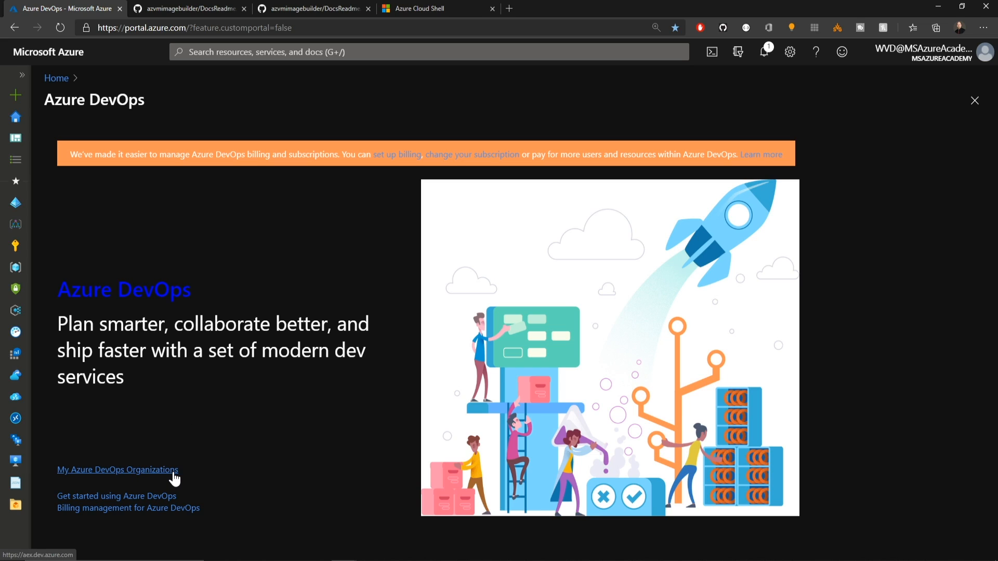
pyautogui.click(117, 470)
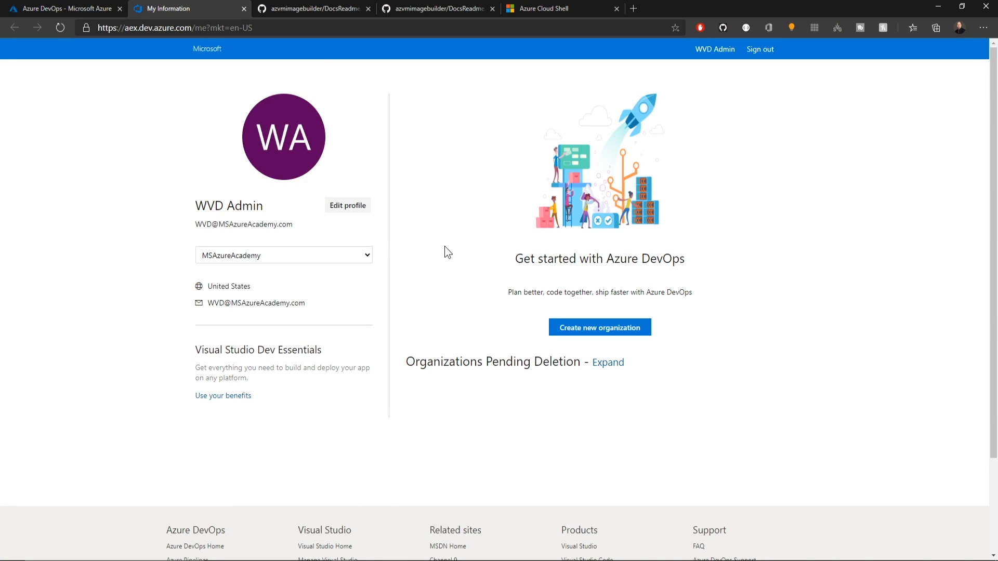
pyautogui.moveTo(599, 330)
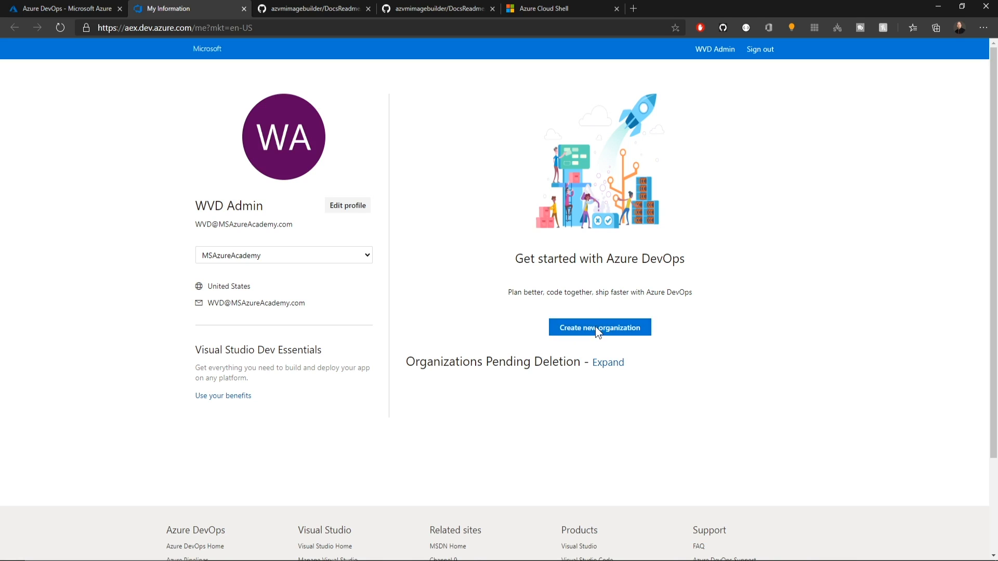
pyautogui.click(599, 328)
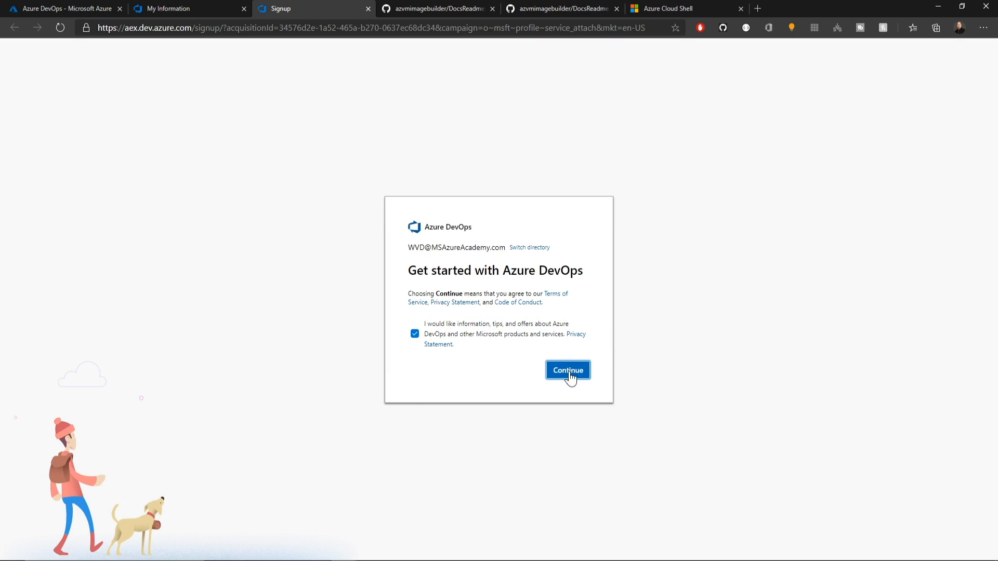
pyautogui.click(567, 370)
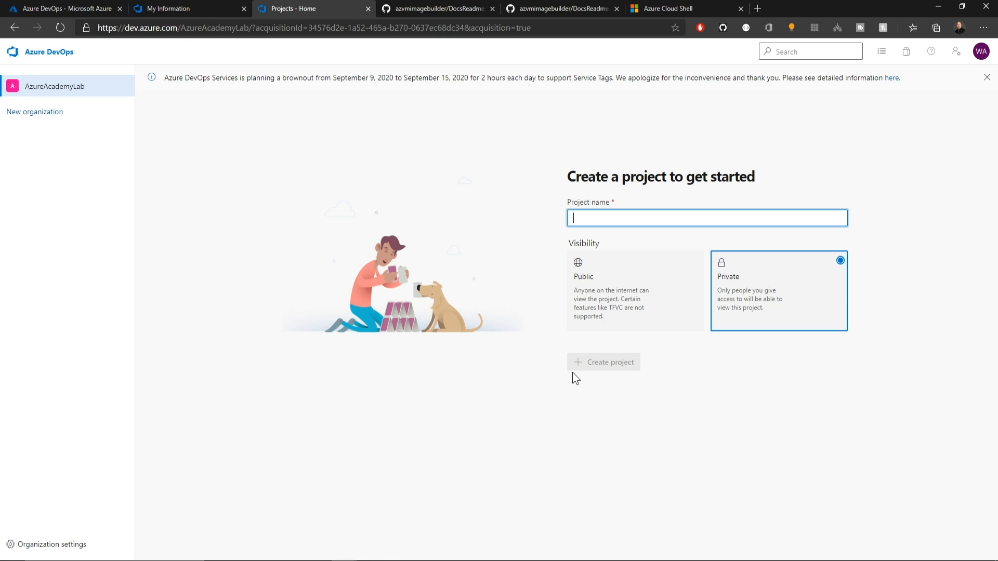
# Step: Create a private project named Azure Image Builder
pyautogui.write('Azure Image Builder')
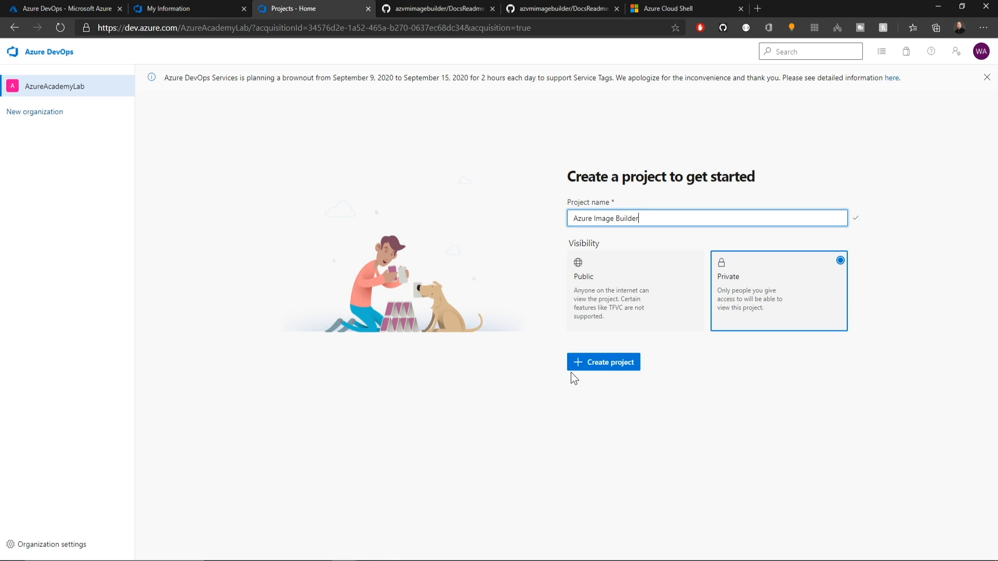
pyautogui.moveTo(710, 344)
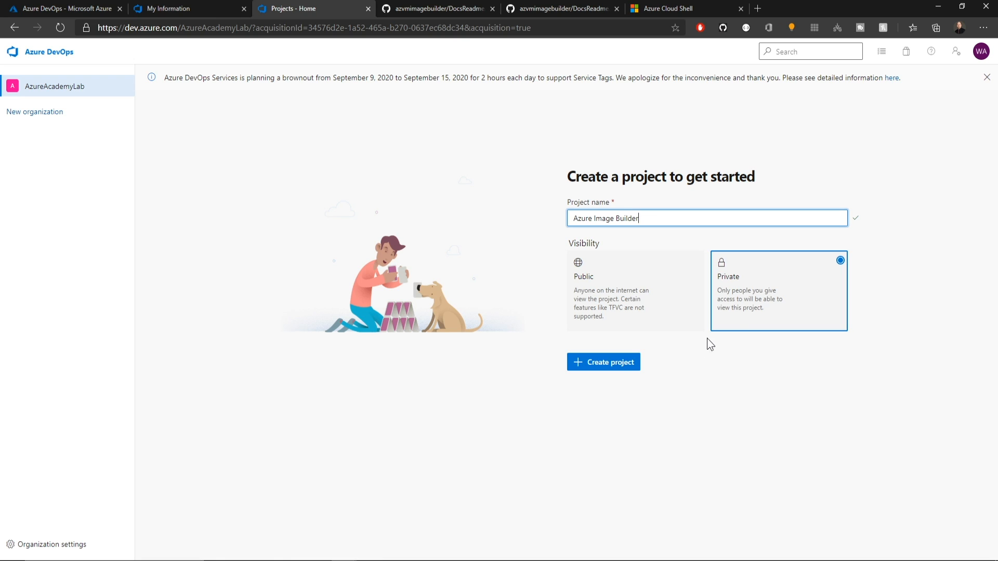
pyautogui.click(603, 362)
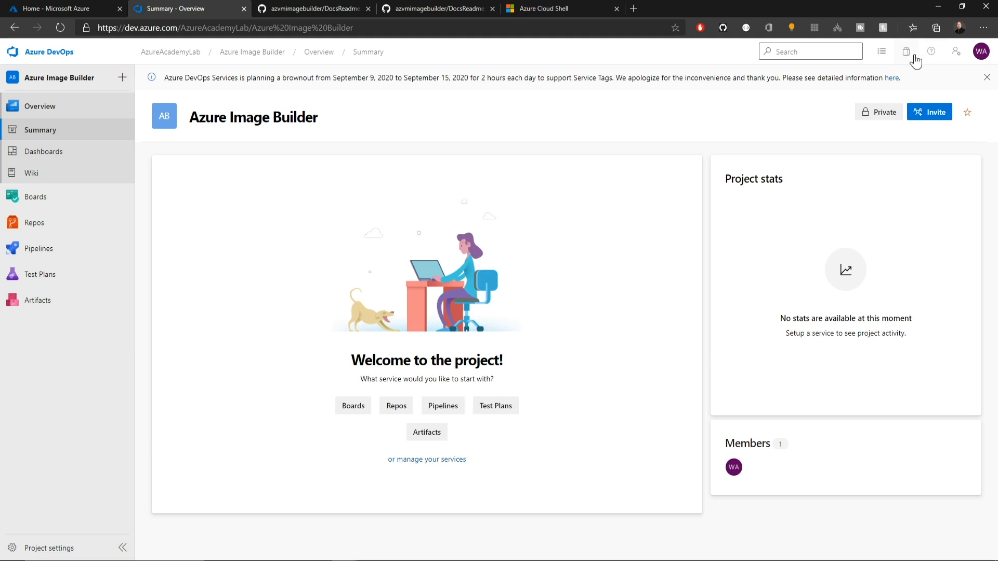
pyautogui.moveTo(911, 57)
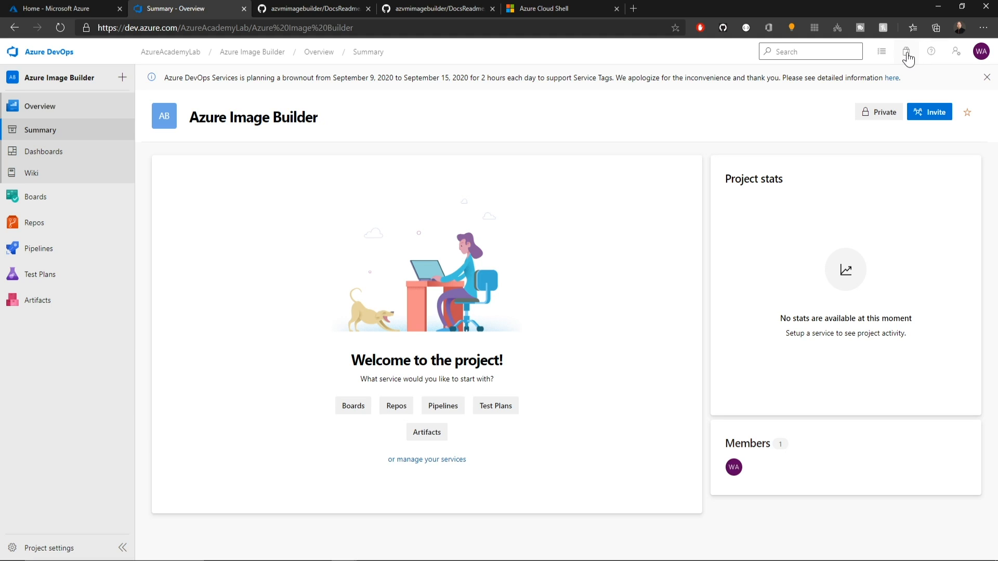
# Step: Install the Azure VM Image Builder DevOps Task extension from the marketplace and return to the Azure Image Builder project
pyautogui.click(906, 52)
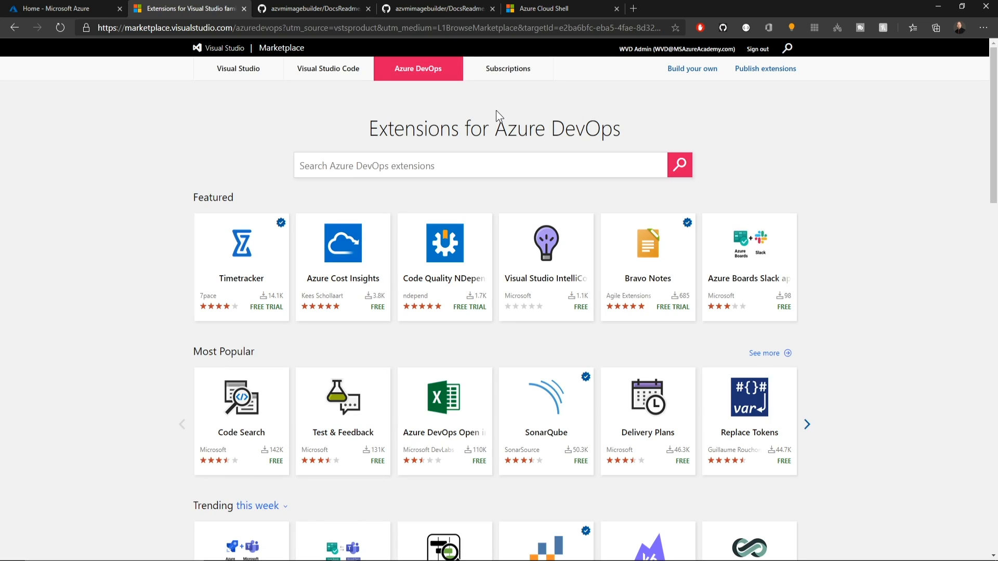
pyautogui.click(486, 106)
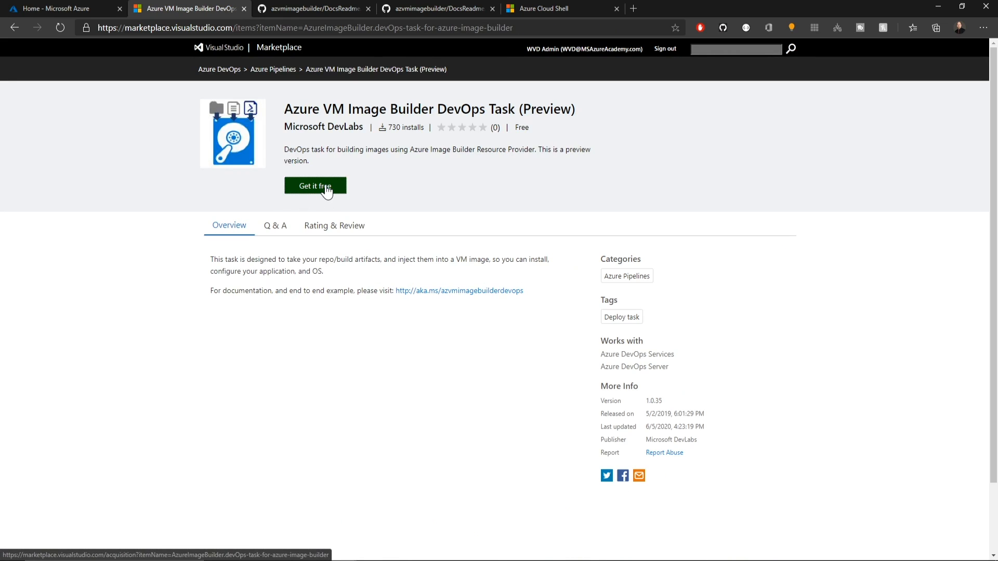
pyautogui.click(314, 186)
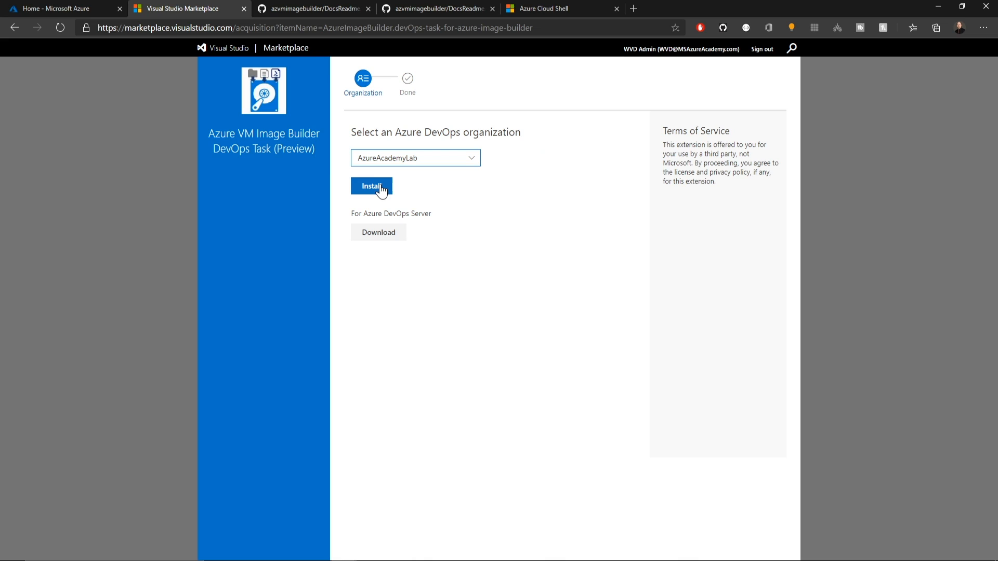
pyautogui.click(371, 186)
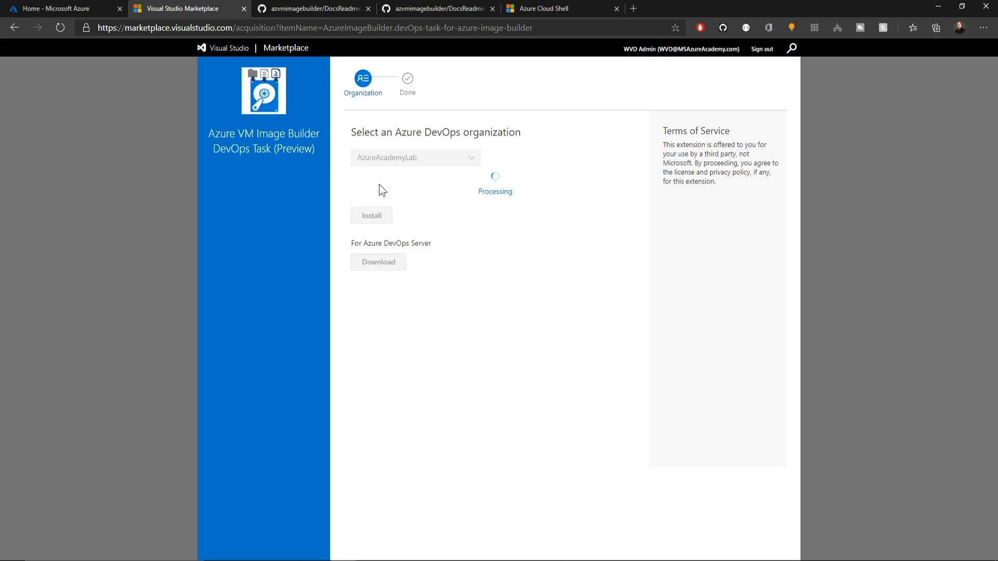
pyautogui.click(371, 215)
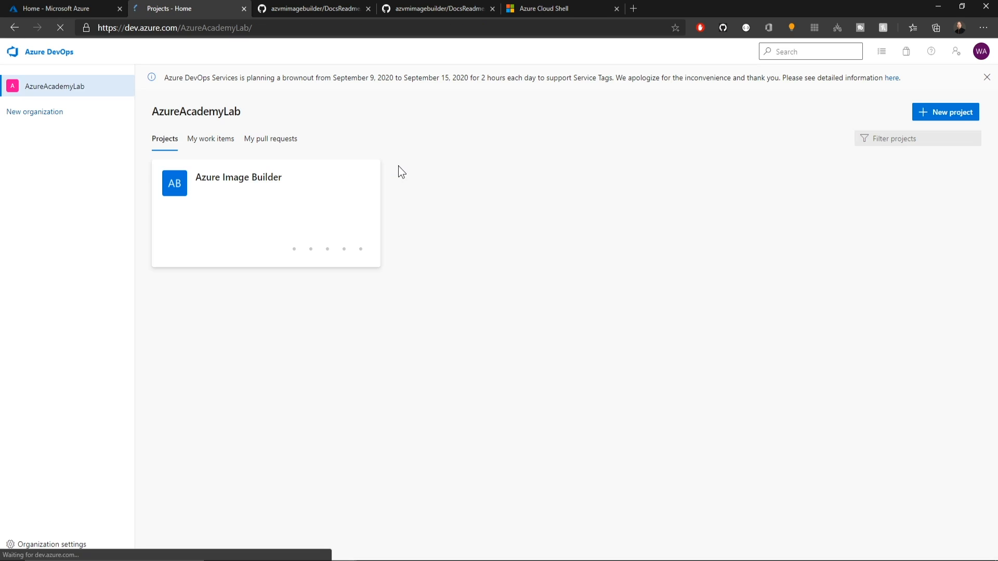
pyautogui.click(239, 177)
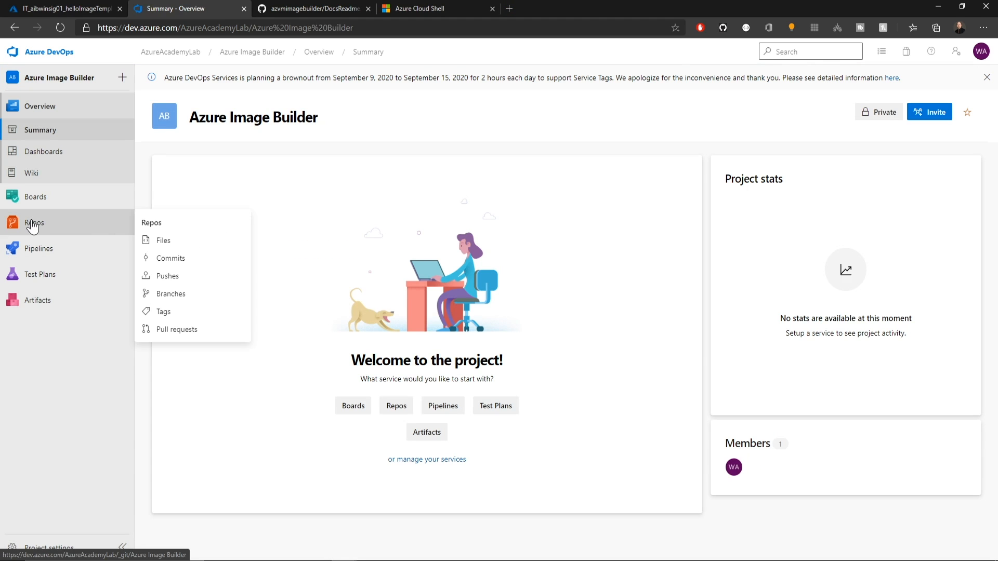
# Step: Initialize the project repo and start a new file WebApp/Default.htm
pyautogui.click(163, 240)
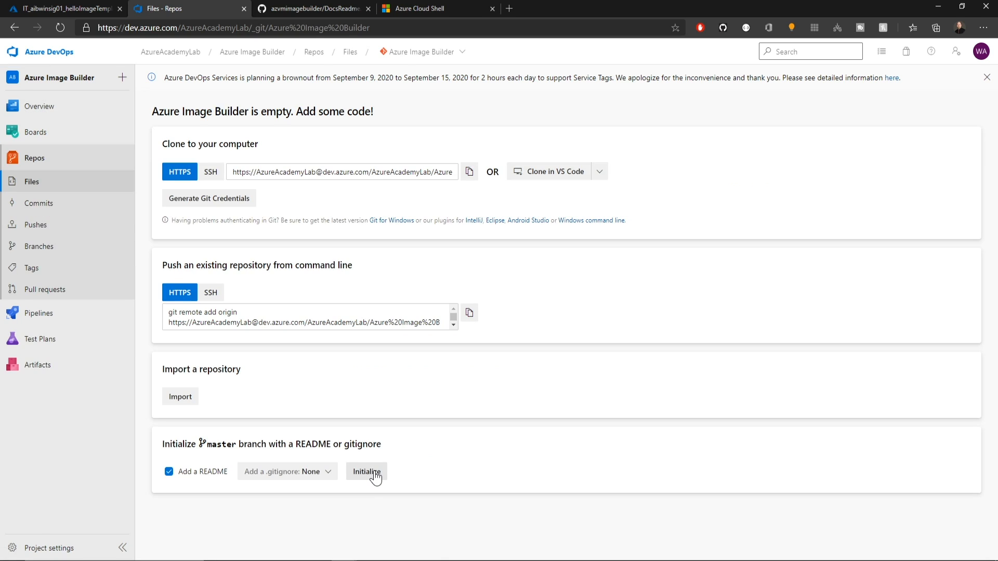
pyautogui.click(365, 472)
pyautogui.write('W')
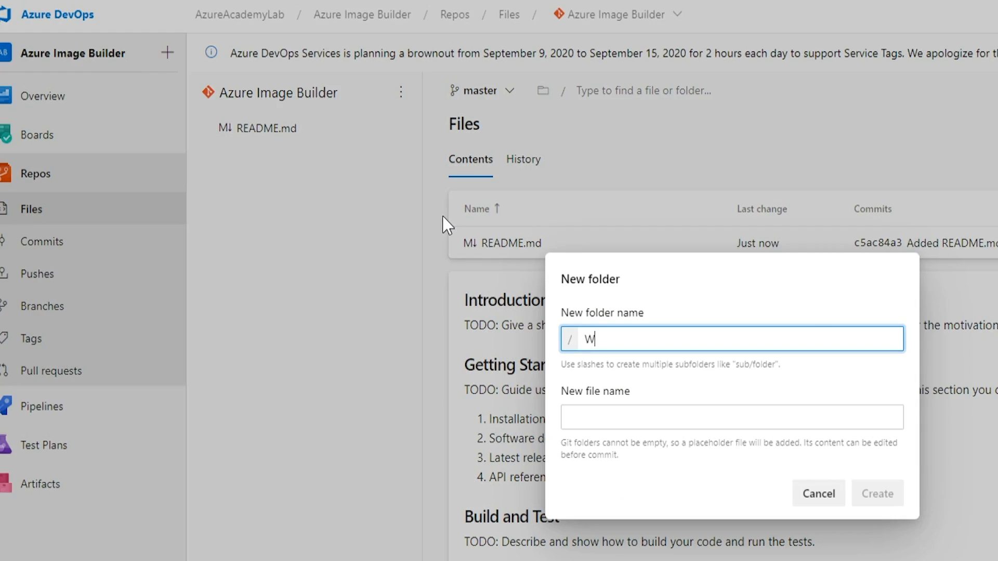
pyautogui.write('ebApps')
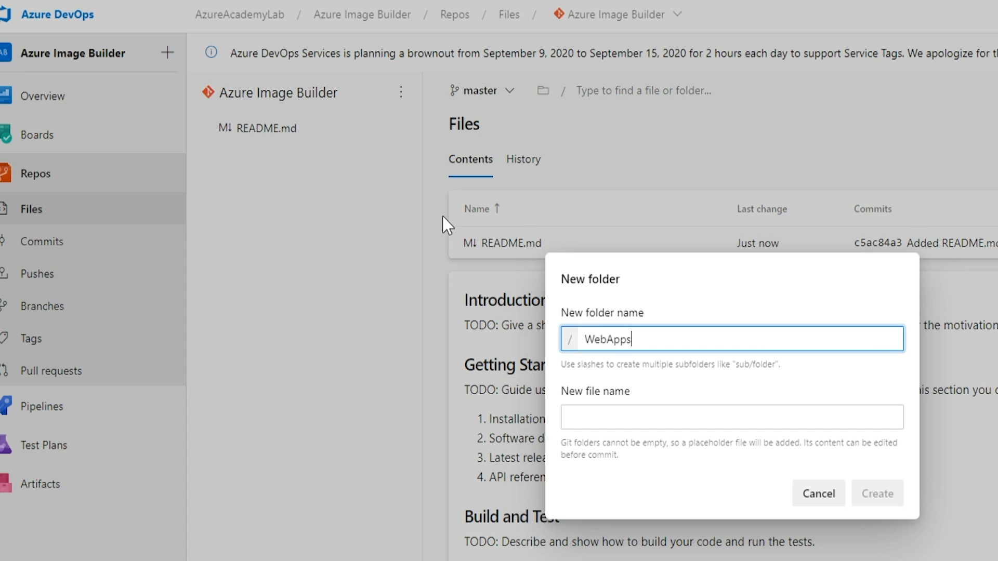
pyautogui.press('BackSpace')
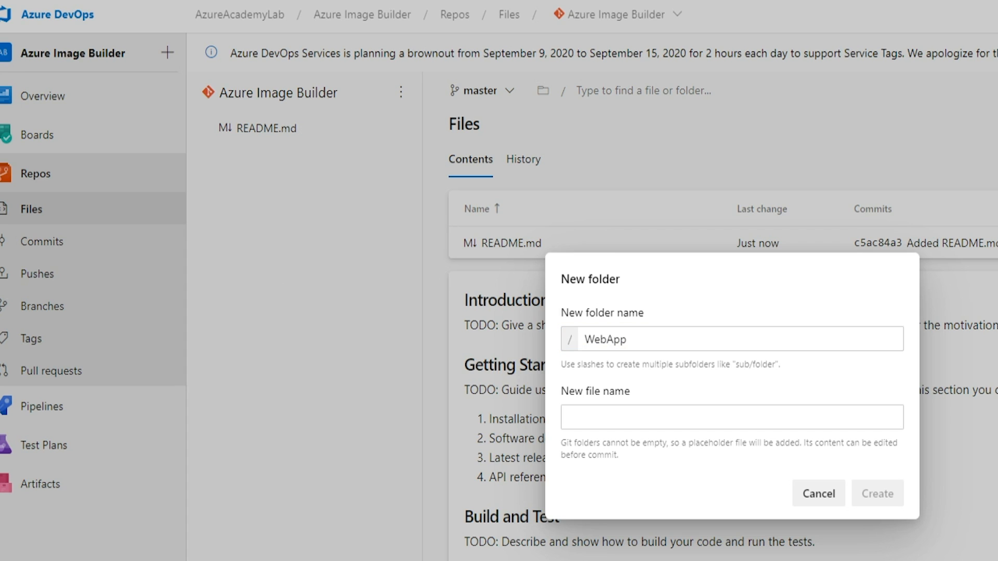
pyautogui.write('Defaul')
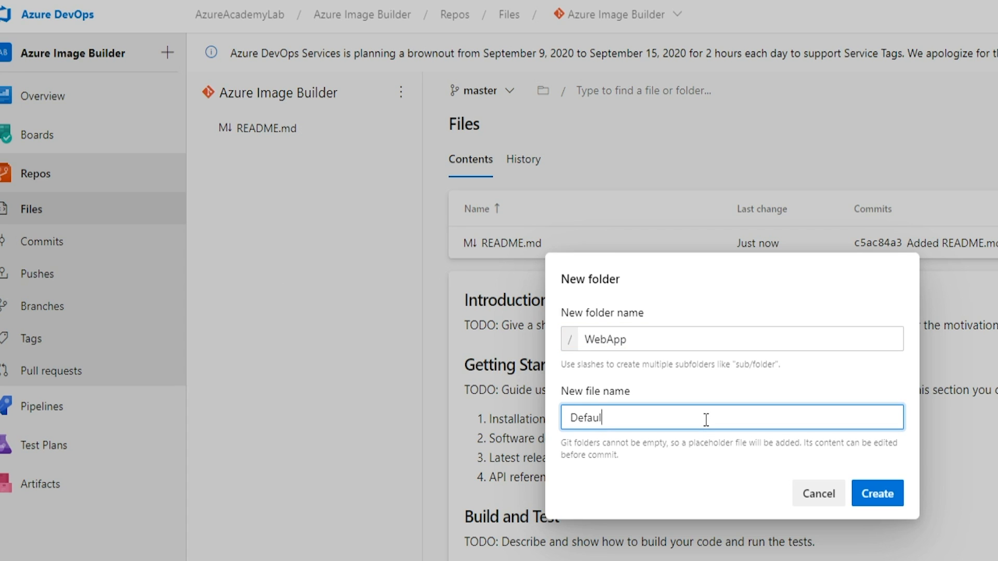
pyautogui.write('t.htm')
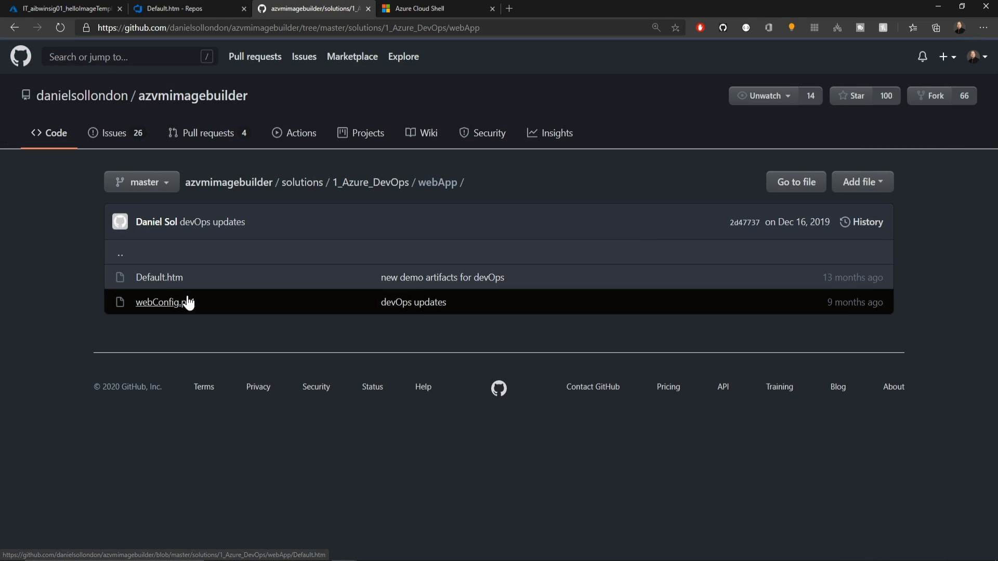
# Step: Copy the raw Default.htm HTML from the GitHub sample into the file and commit it to master
pyautogui.click(158, 277)
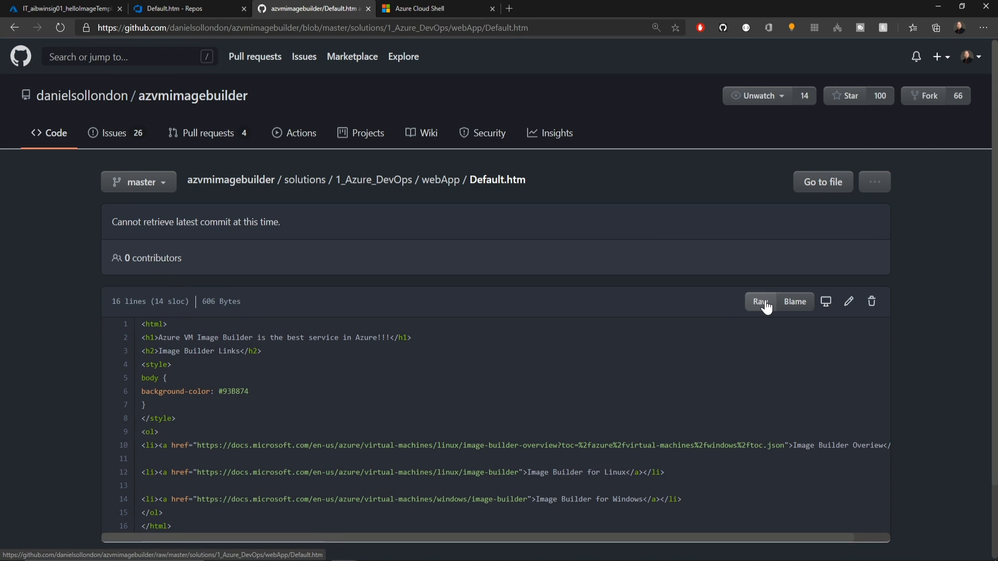
pyautogui.click(759, 301)
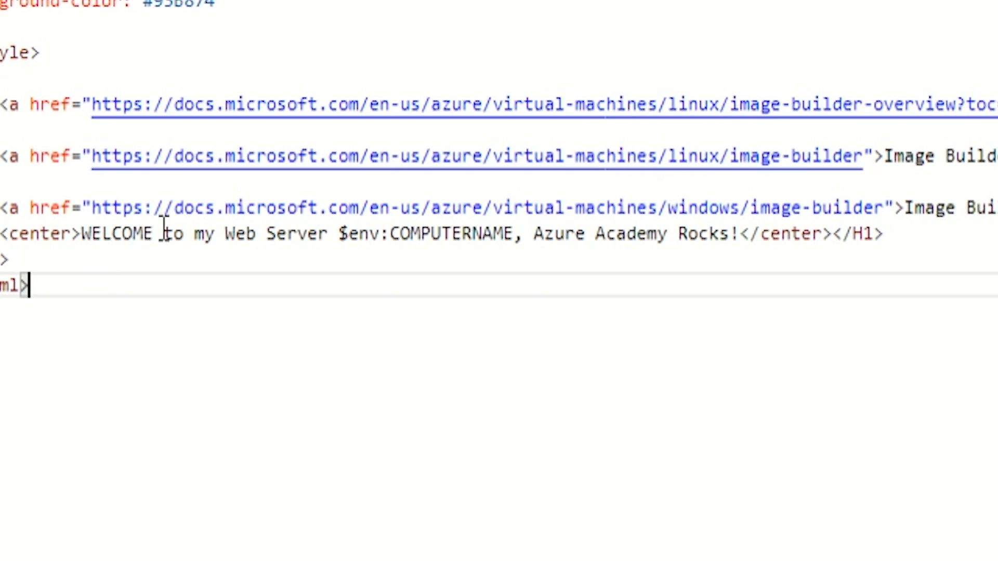
pyautogui.click(88, 58)
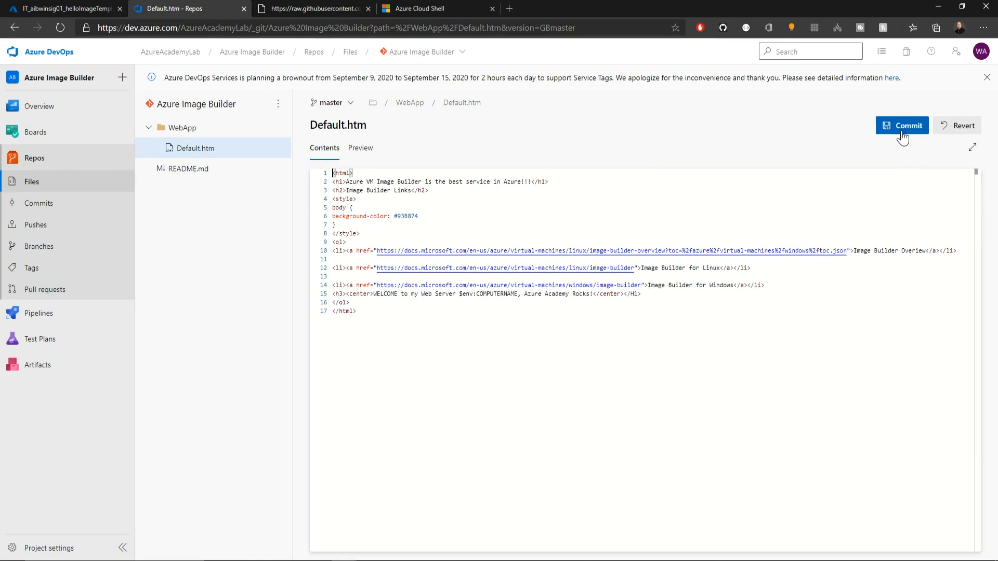
pyautogui.click(902, 126)
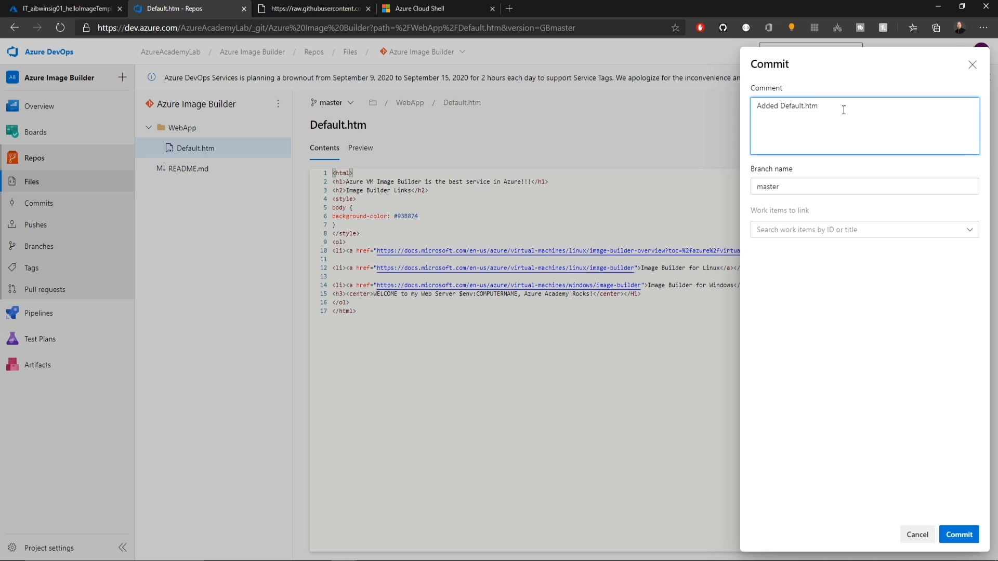
pyautogui.click(959, 534)
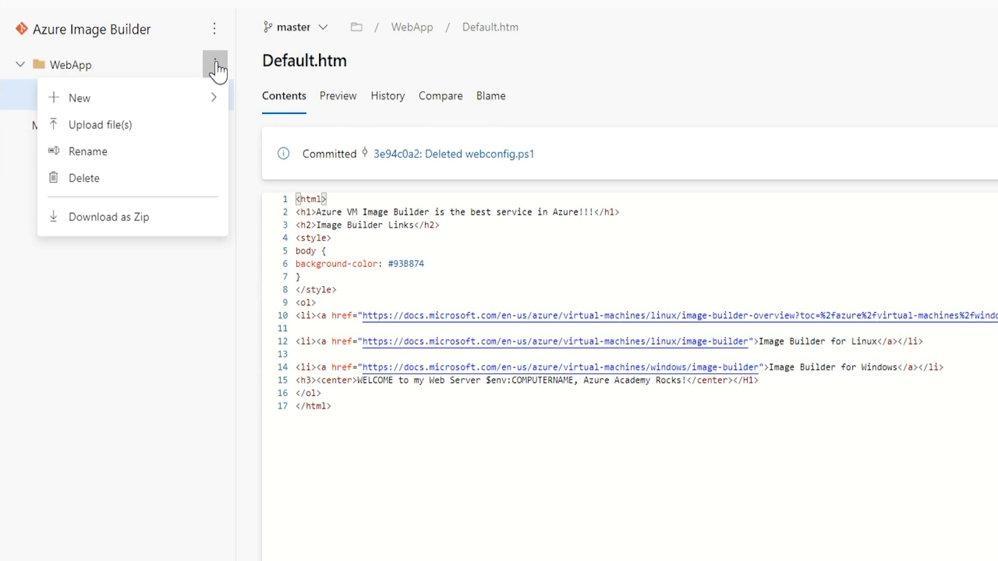
# Step: Add WebApp/webconfig.ps1 with the raw IIS setup script from GitHub, commit to master, then view Default.htm
pyautogui.click(80, 97)
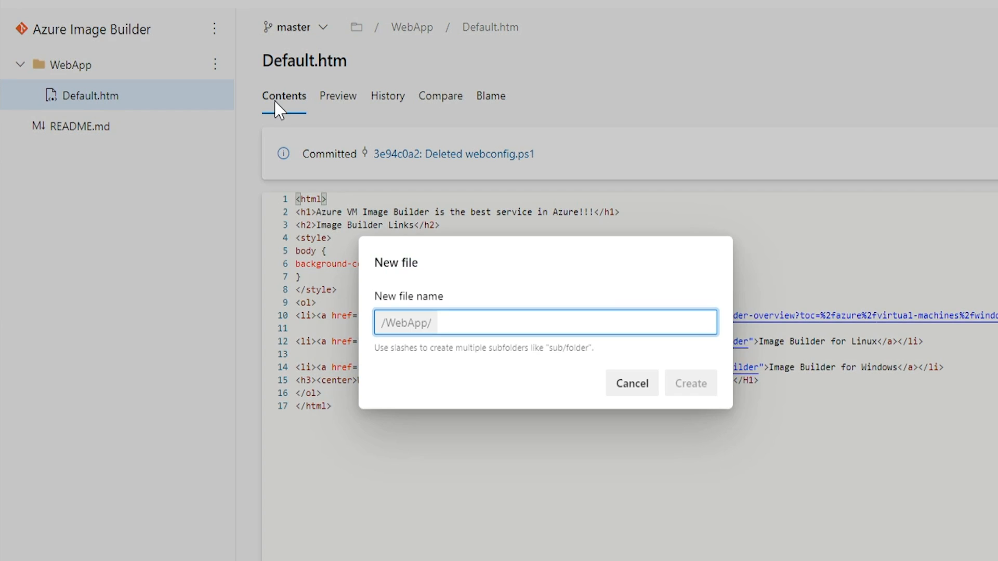
pyautogui.write('webconfig.ps1')
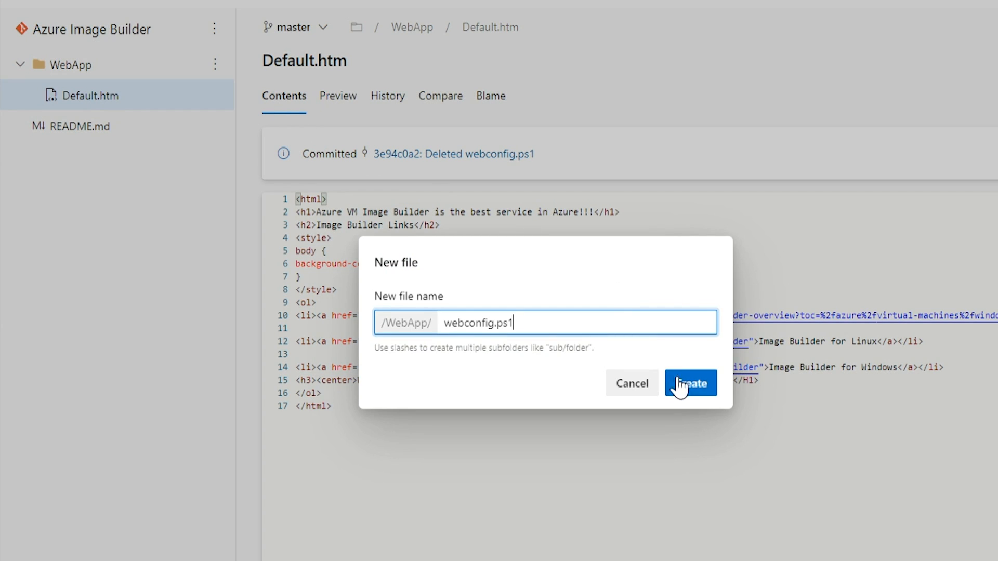
pyautogui.click(690, 384)
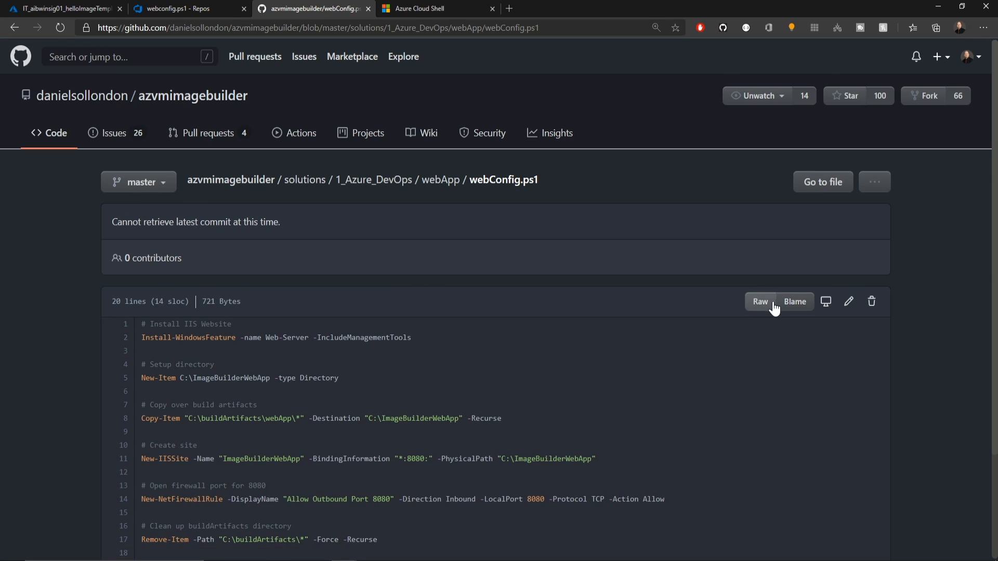
pyautogui.click(758, 302)
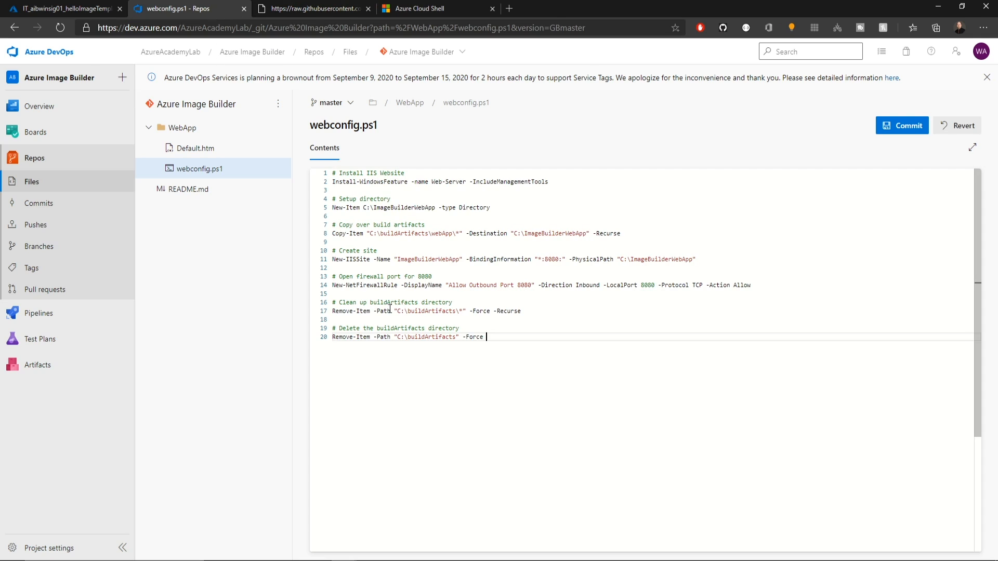
pyautogui.moveTo(909, 134)
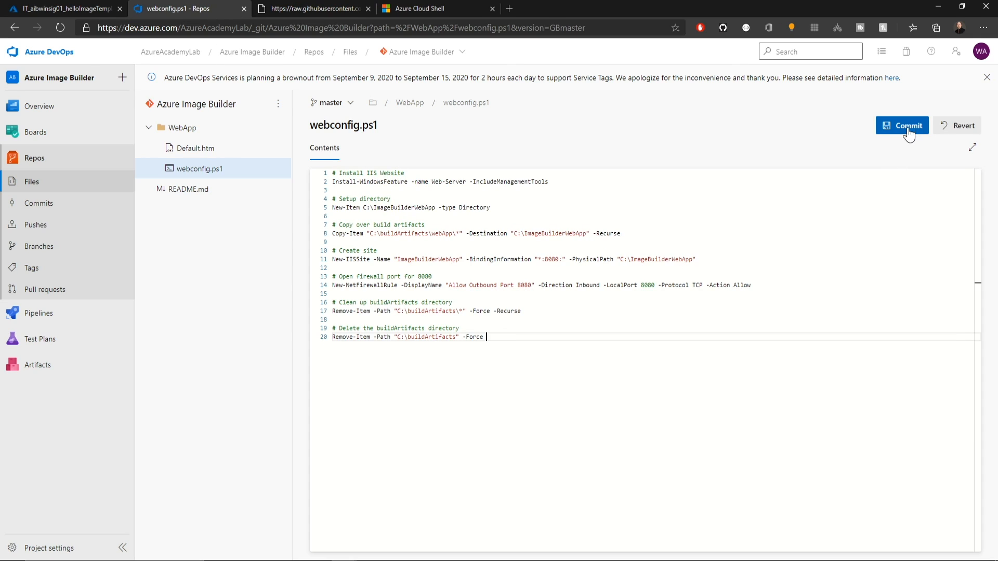
pyautogui.click(902, 126)
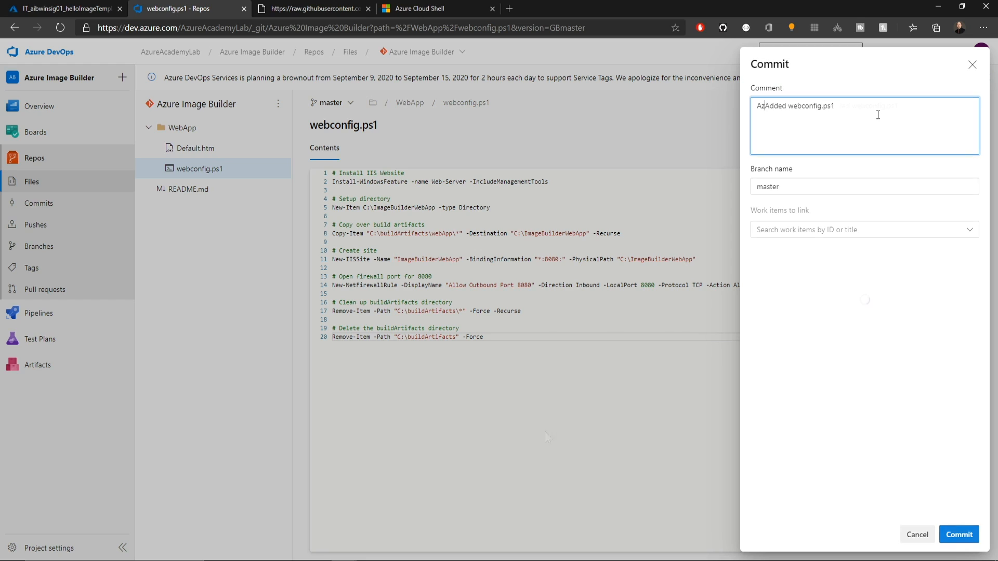
pyautogui.click(958, 534)
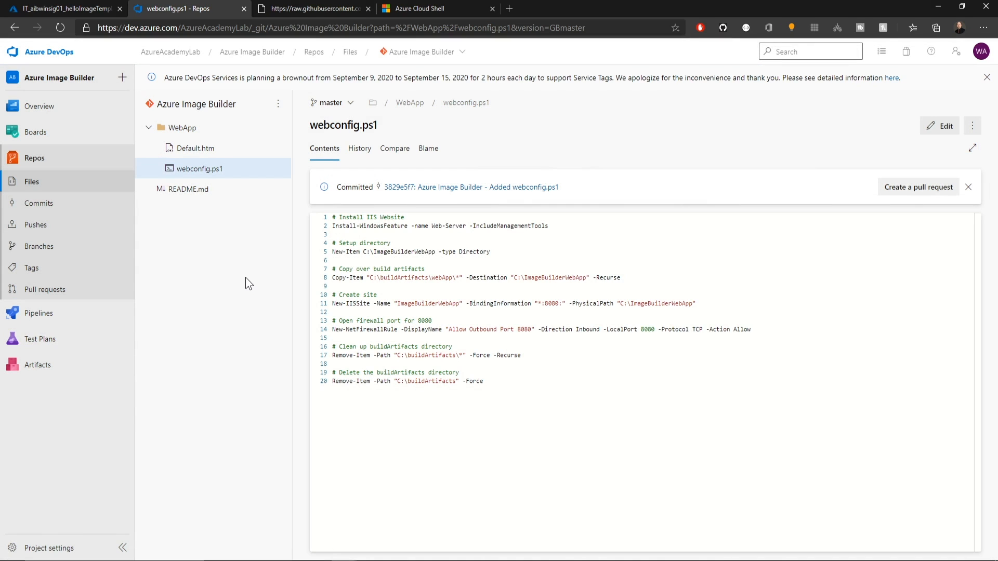
pyautogui.moveTo(192, 132)
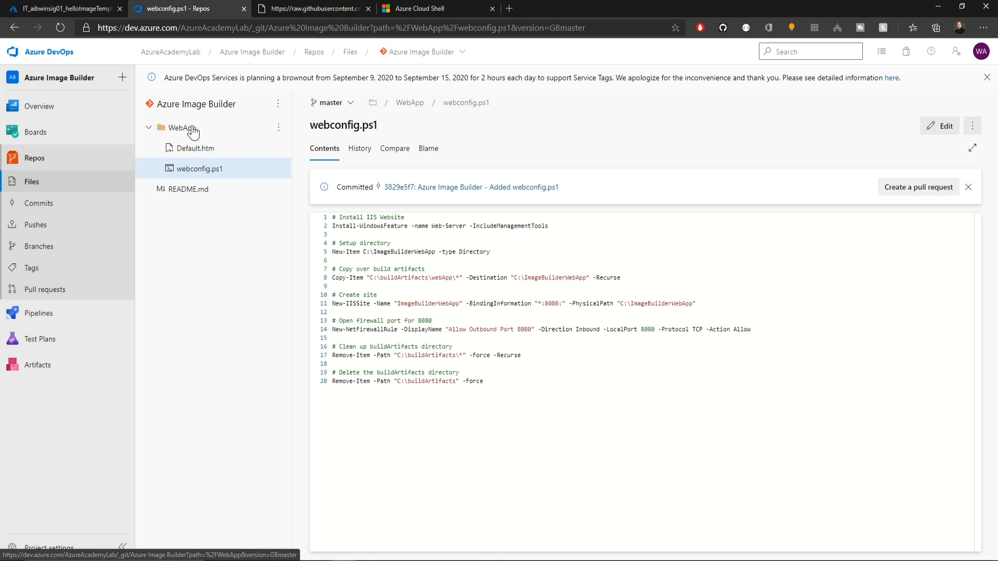
pyautogui.moveTo(243, 251)
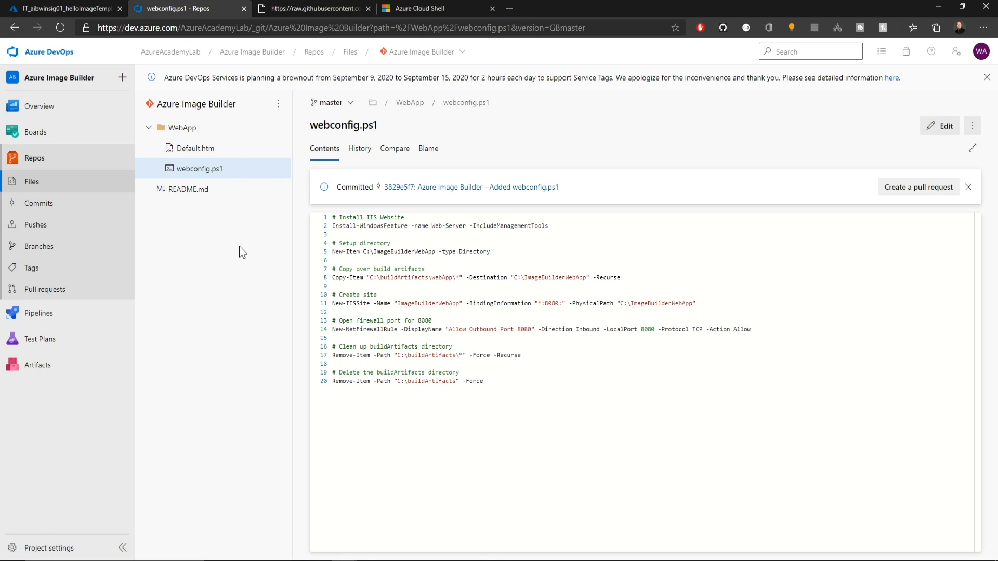
pyautogui.moveTo(469, 361)
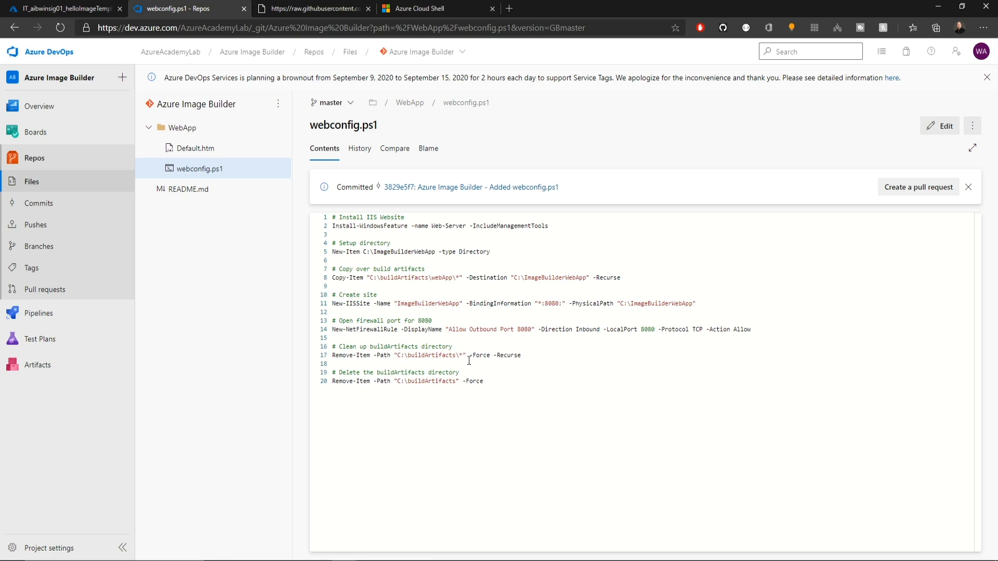
pyautogui.moveTo(480, 385)
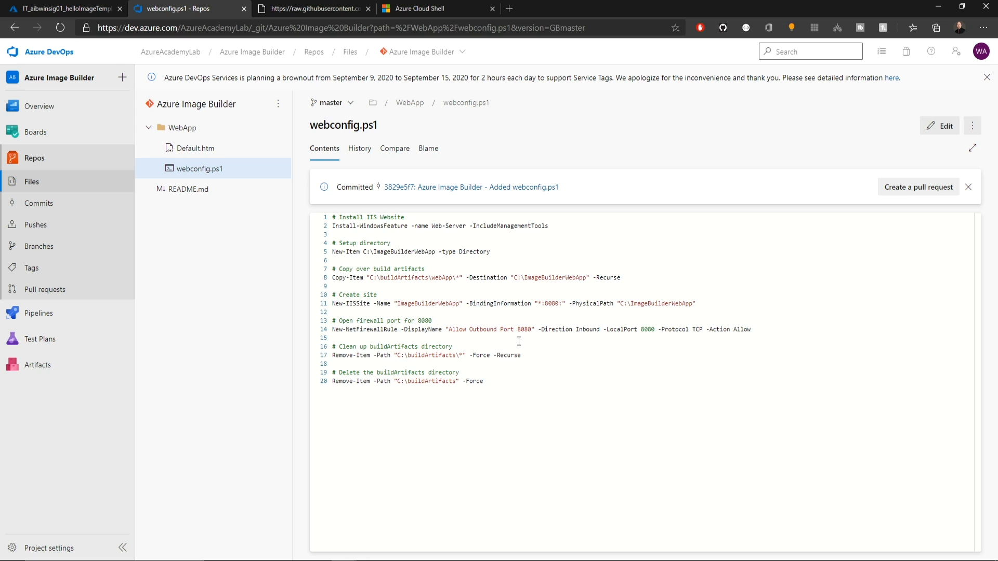
pyautogui.moveTo(486, 336)
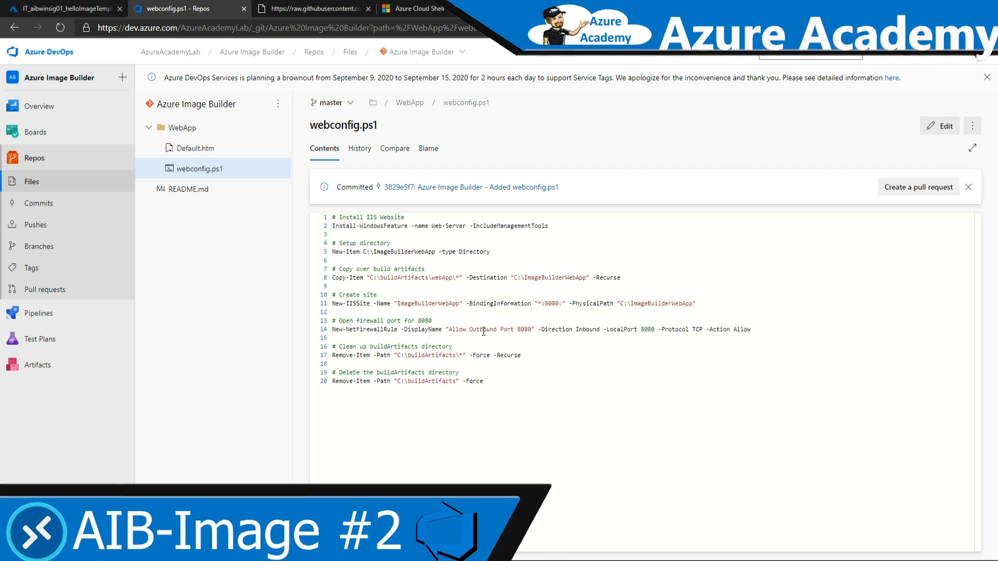
pyautogui.click(197, 148)
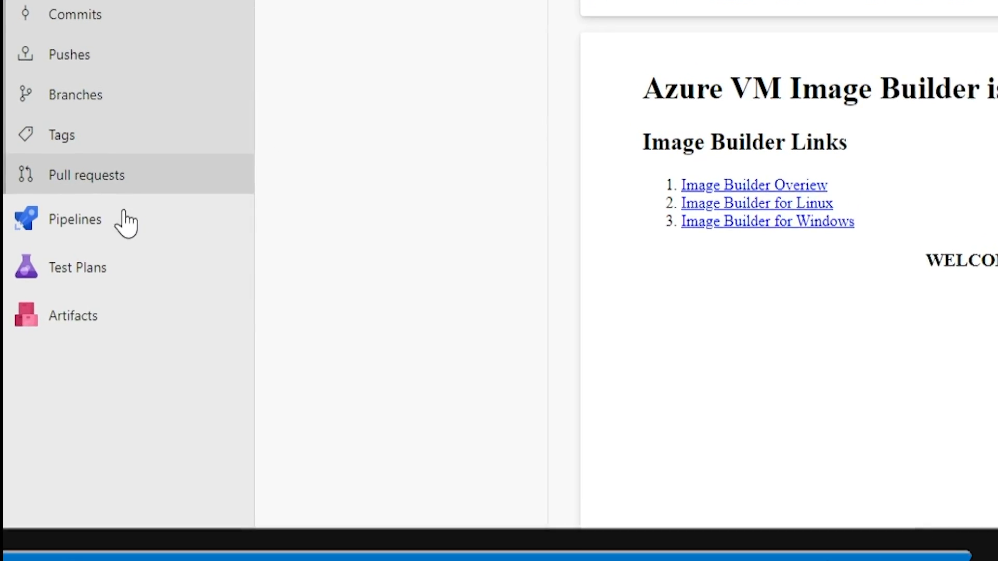
# Step: Create a new release pipeline with an empty-job stage named Image Build and save it
pyautogui.click(74, 219)
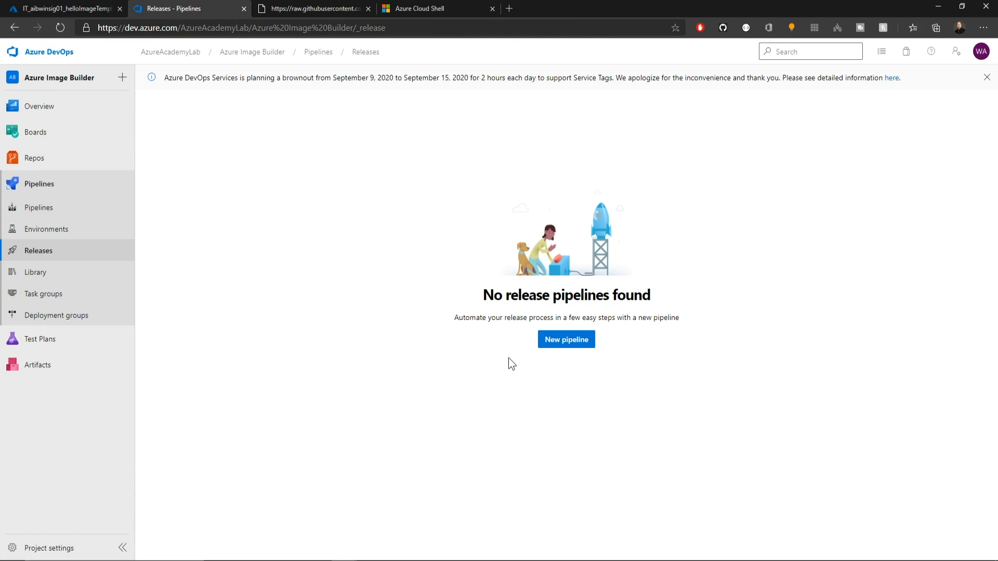
pyautogui.click(566, 339)
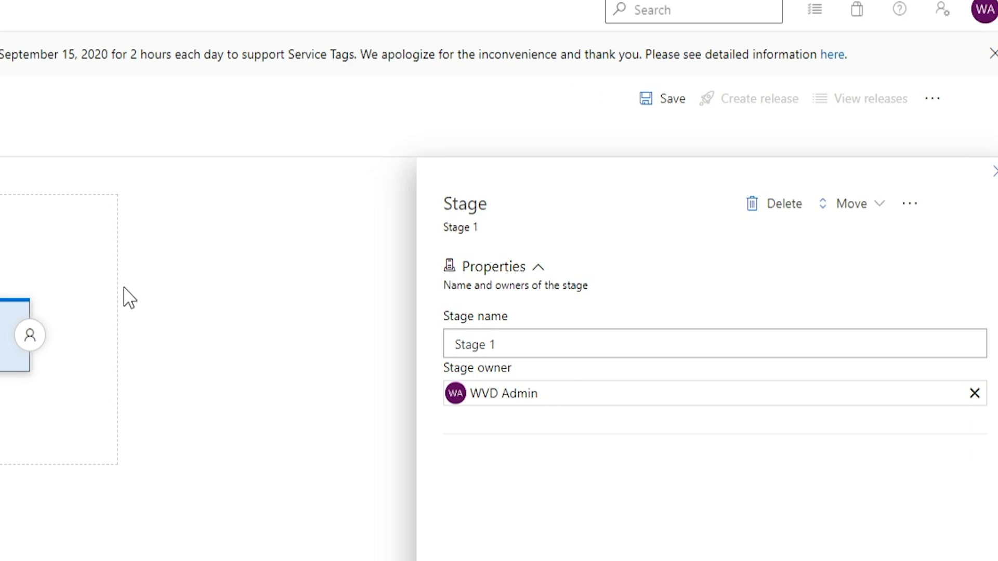
pyautogui.write('Image Build')
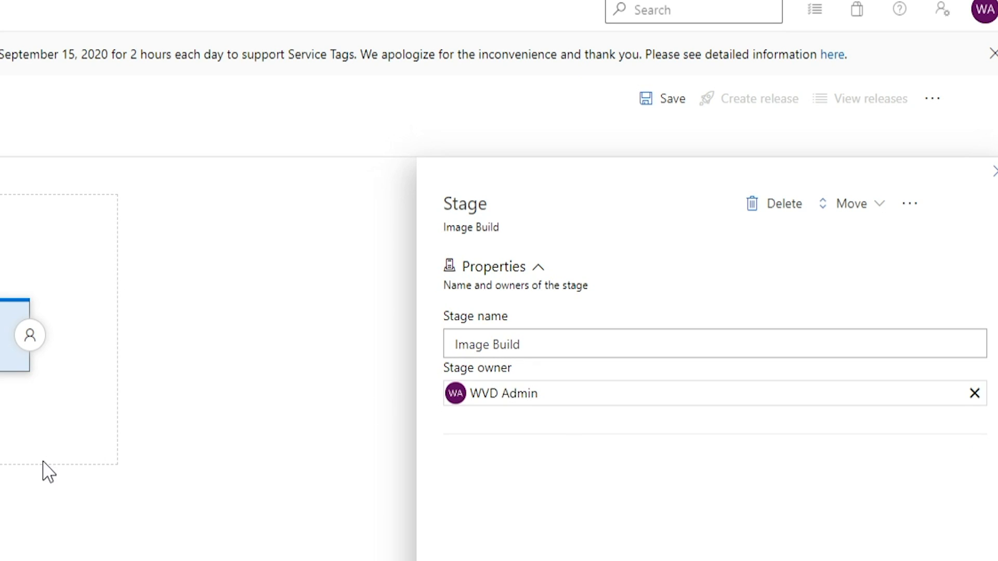
pyautogui.click(661, 98)
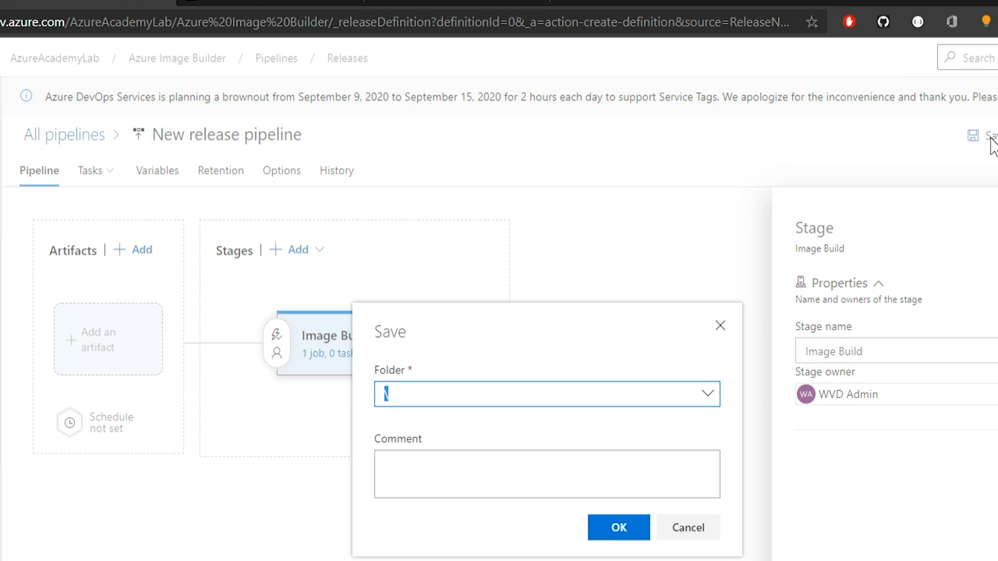
pyautogui.click(617, 528)
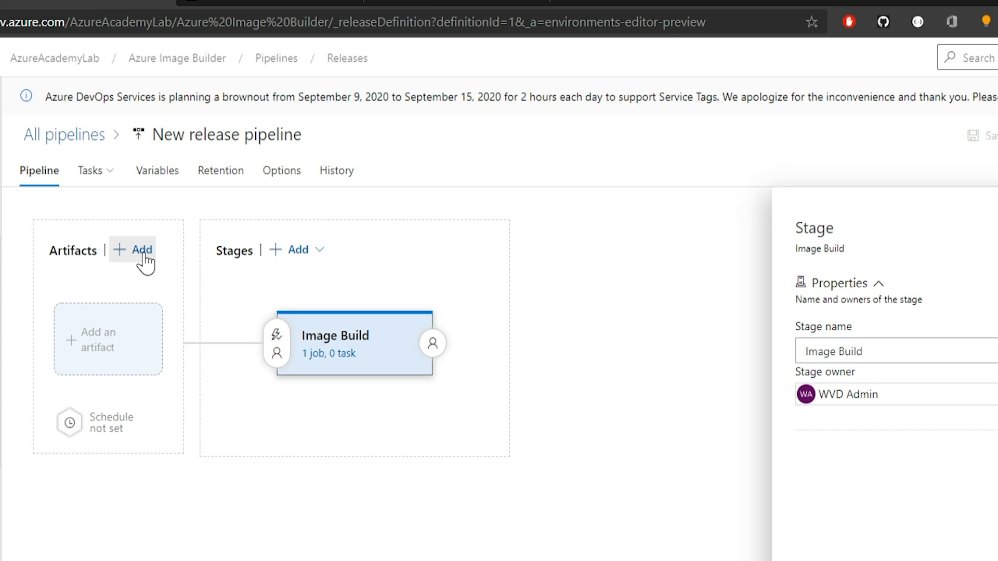
# Step: Add the Azure Image Builder Azure Repos repository as the pipeline's artifact
pyautogui.click(132, 249)
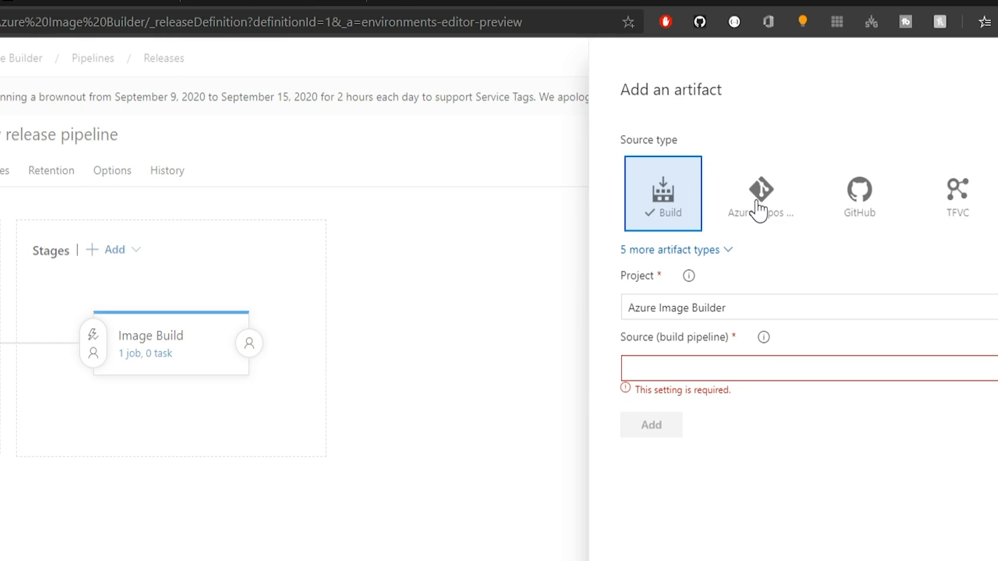
pyautogui.click(760, 194)
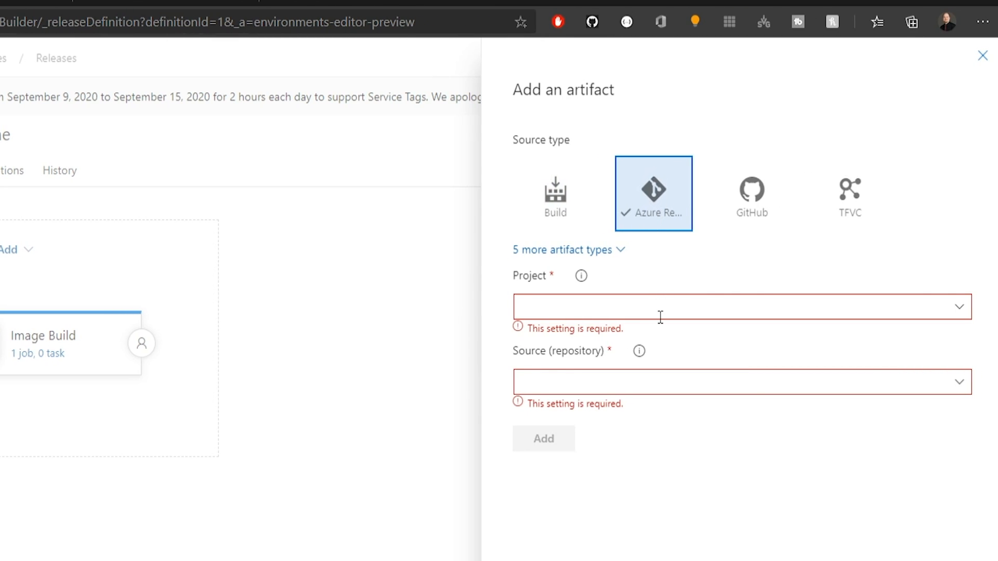
pyautogui.write('Azure Image Builder')
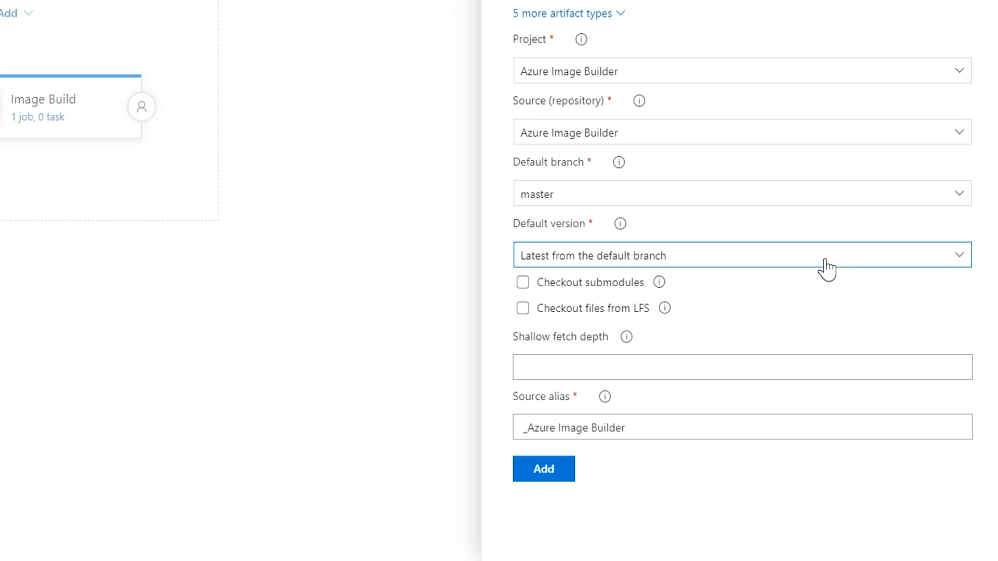
pyautogui.click(542, 468)
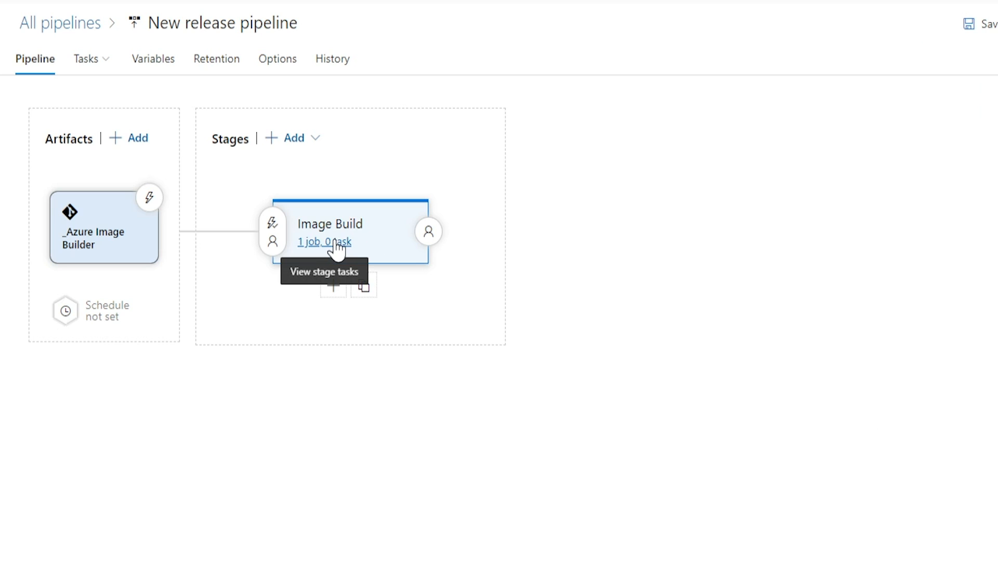
# Step: Add the Azure VM Image Builder task to the Image Build stage's agent job
pyautogui.click(323, 243)
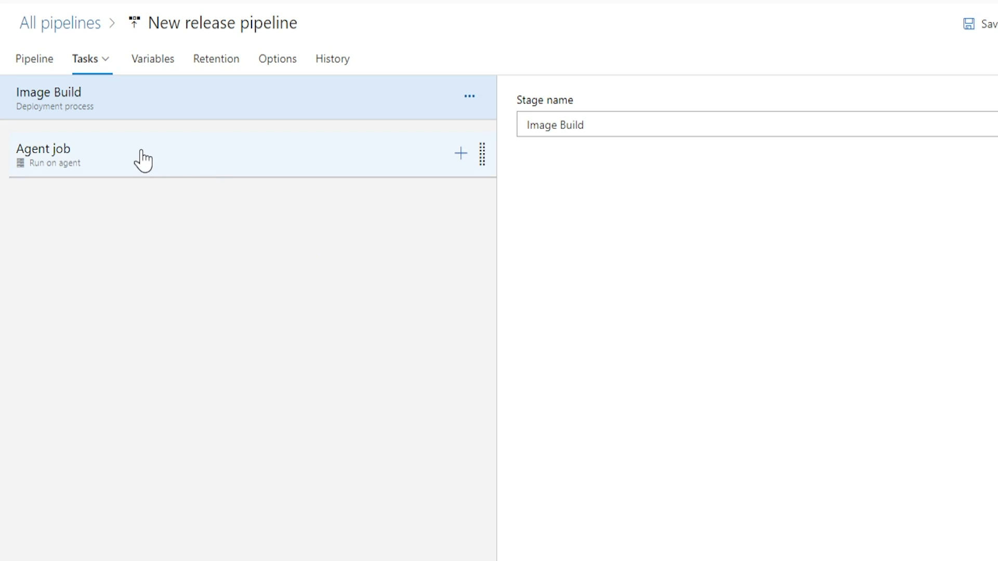
pyautogui.click(44, 154)
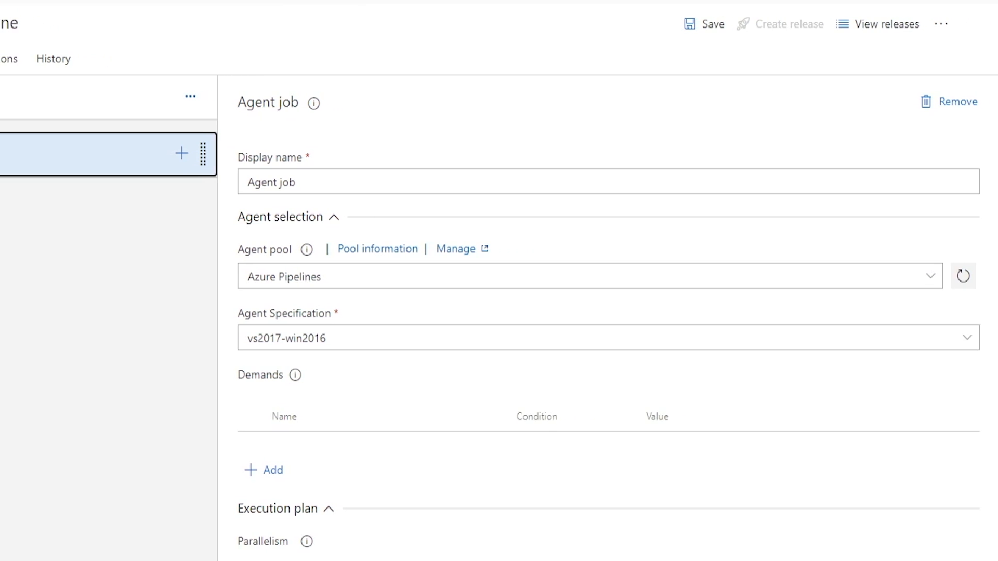
pyautogui.click(181, 154)
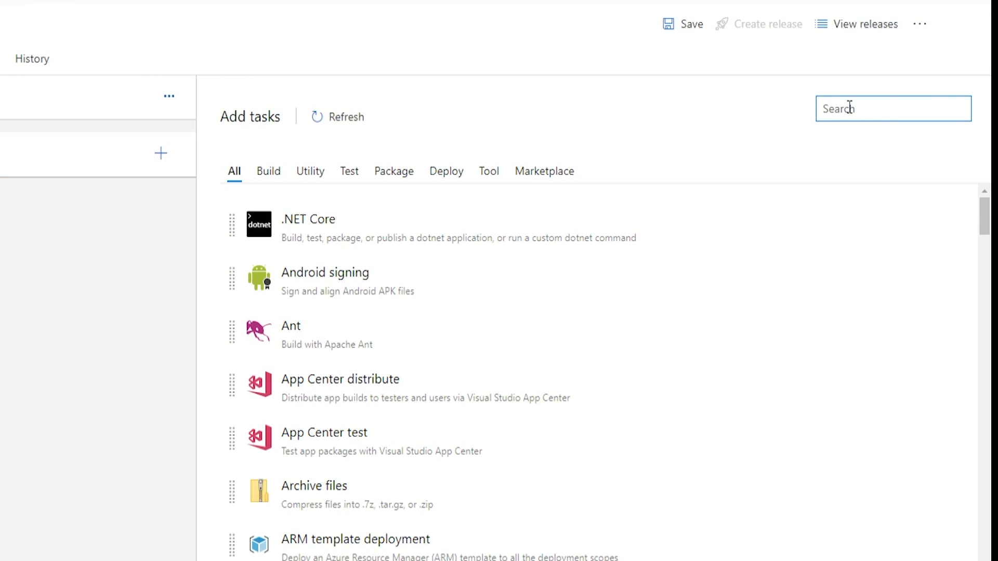
pyautogui.write('image builder')
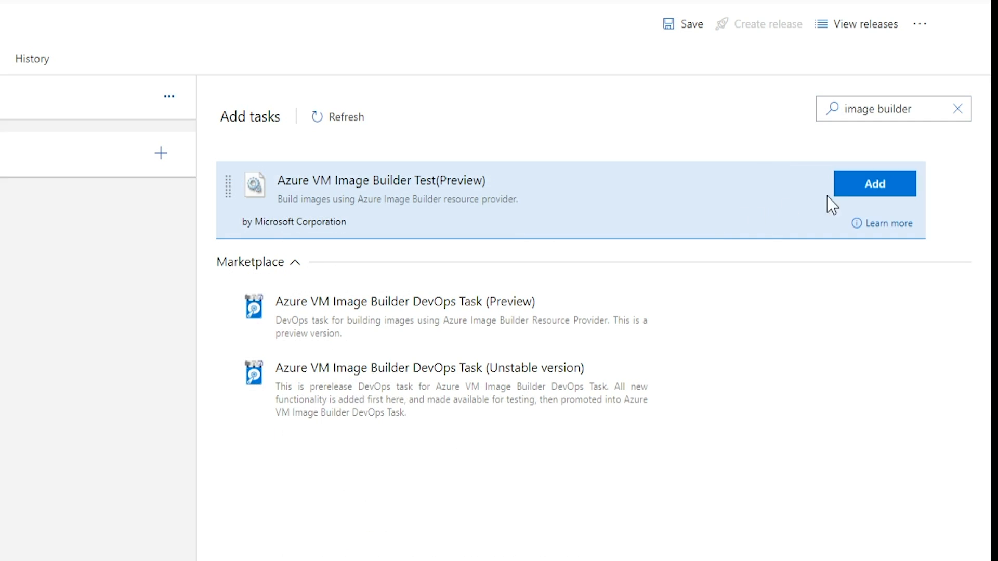
pyautogui.click(873, 183)
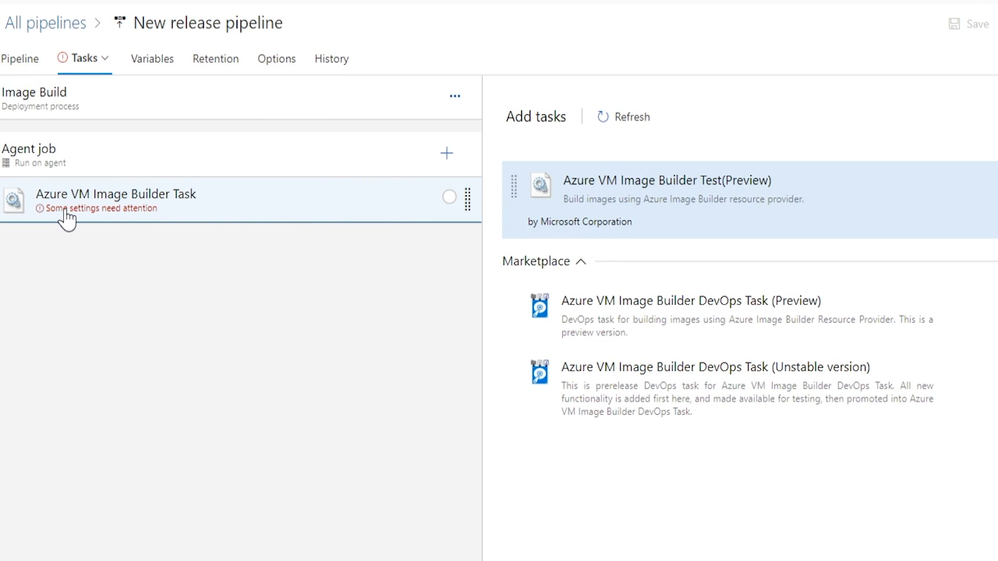
pyautogui.moveTo(118, 215)
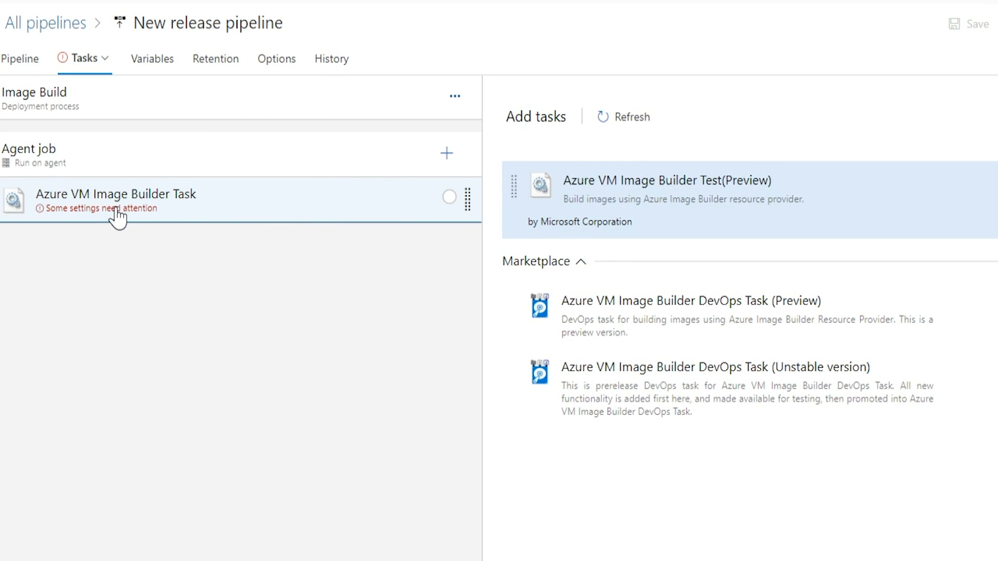
# Step: Authorize the Azure subscription and look up the managed identity's resource id in the portal
pyautogui.click(115, 194)
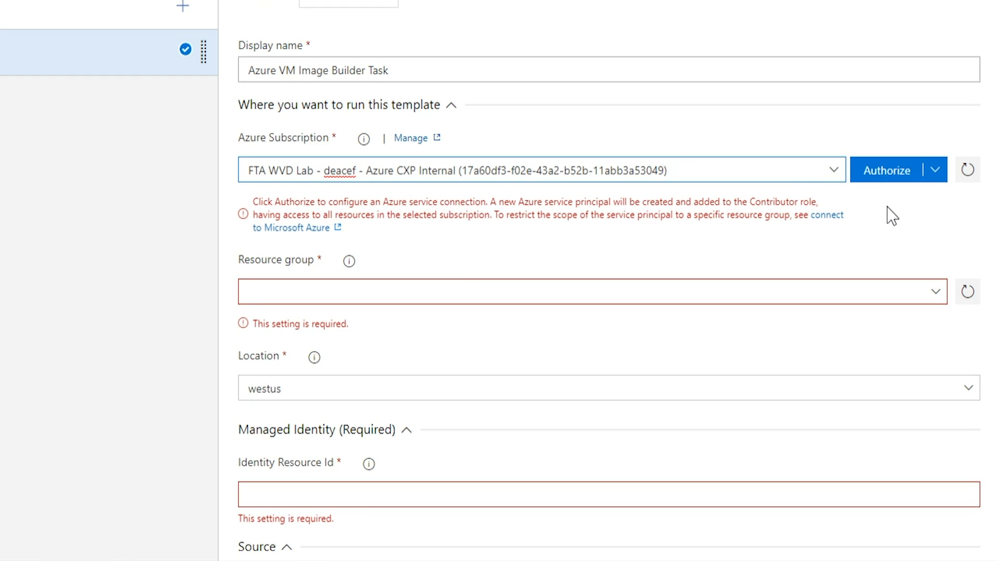
pyautogui.click(885, 170)
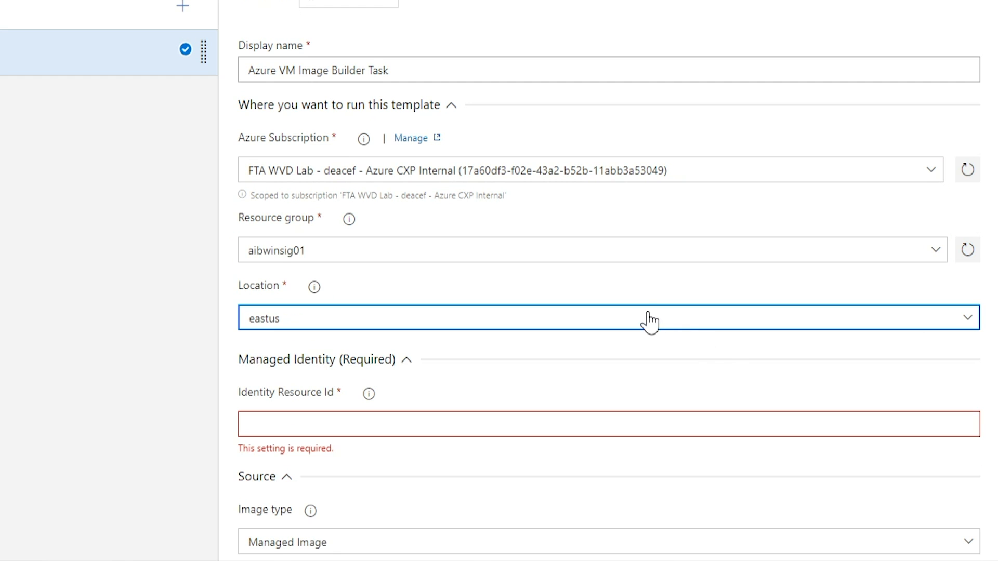
pyautogui.scroll(-3)
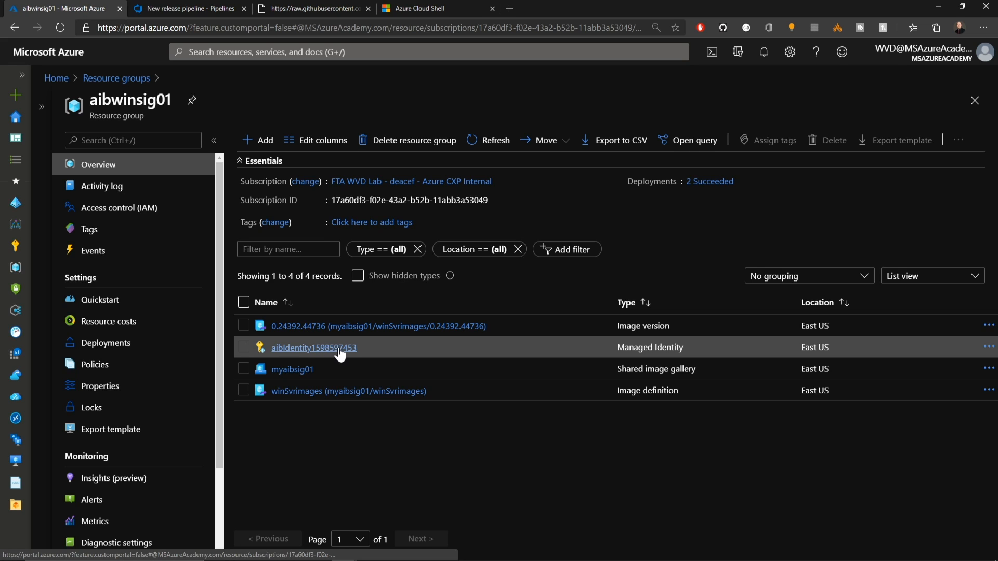
pyautogui.click(313, 347)
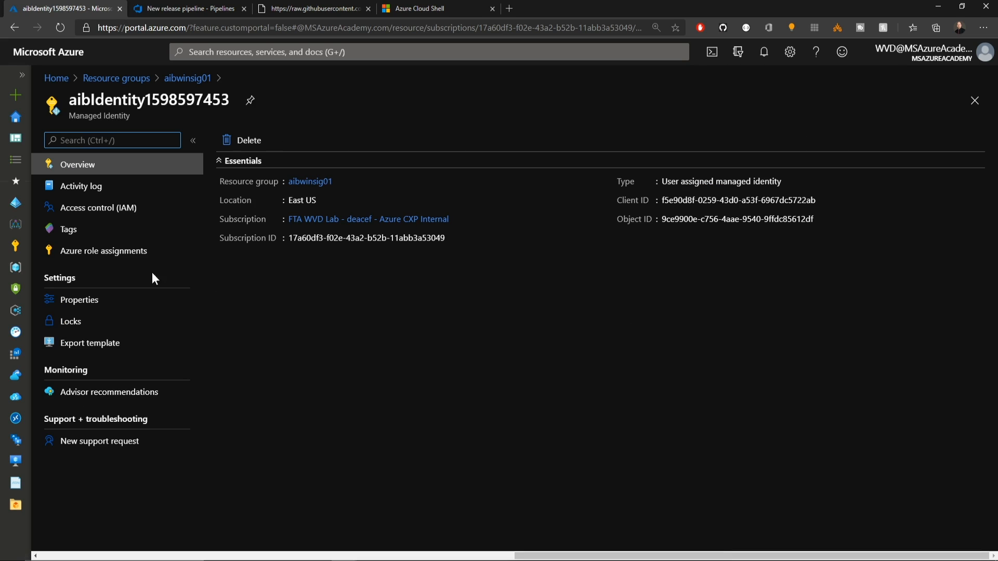
pyautogui.click(79, 299)
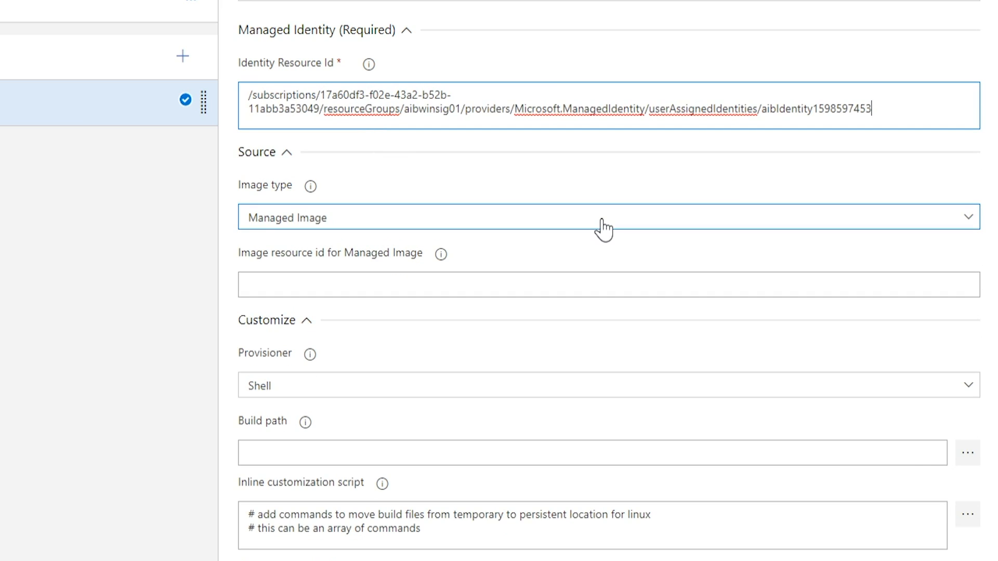
# Step: Try Marketplace as the source image type, then set it to Shared Image Gallery
pyautogui.click(605, 217)
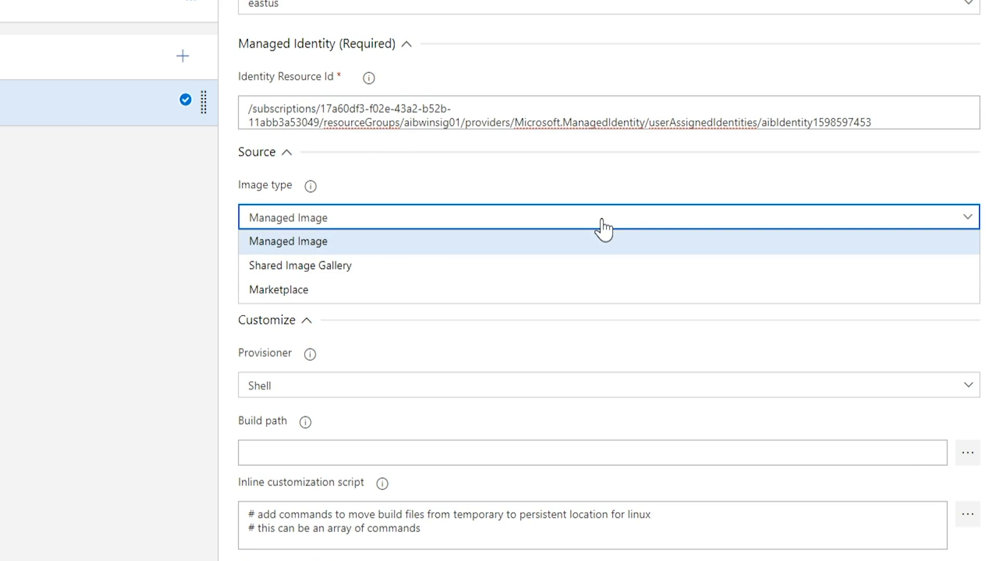
pyautogui.moveTo(492, 254)
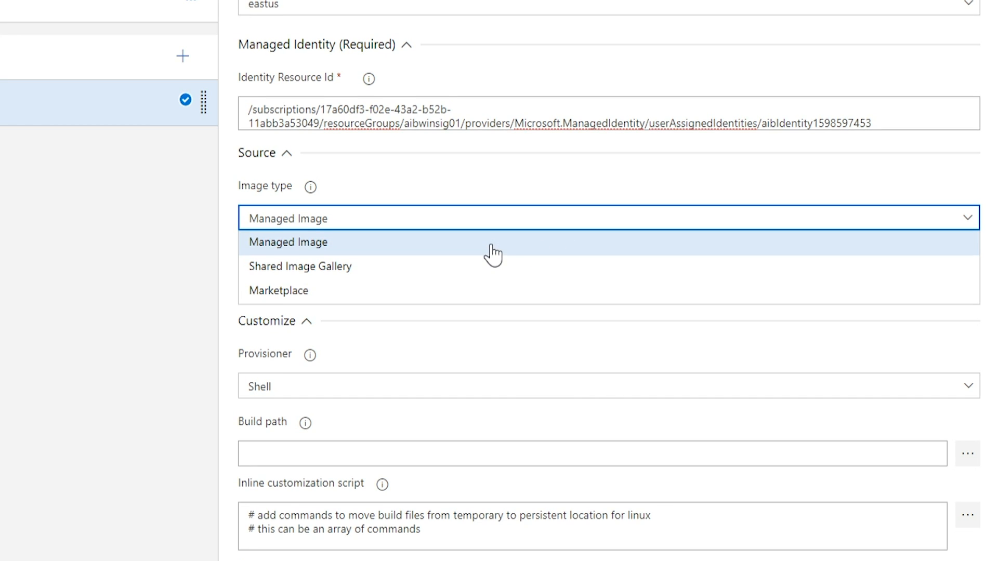
pyautogui.moveTo(460, 266)
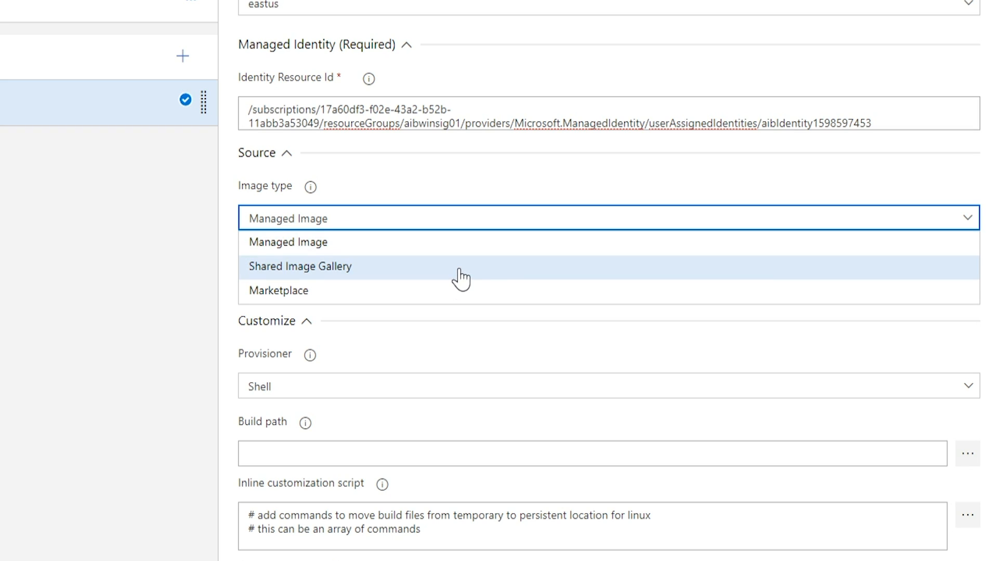
pyautogui.moveTo(442, 299)
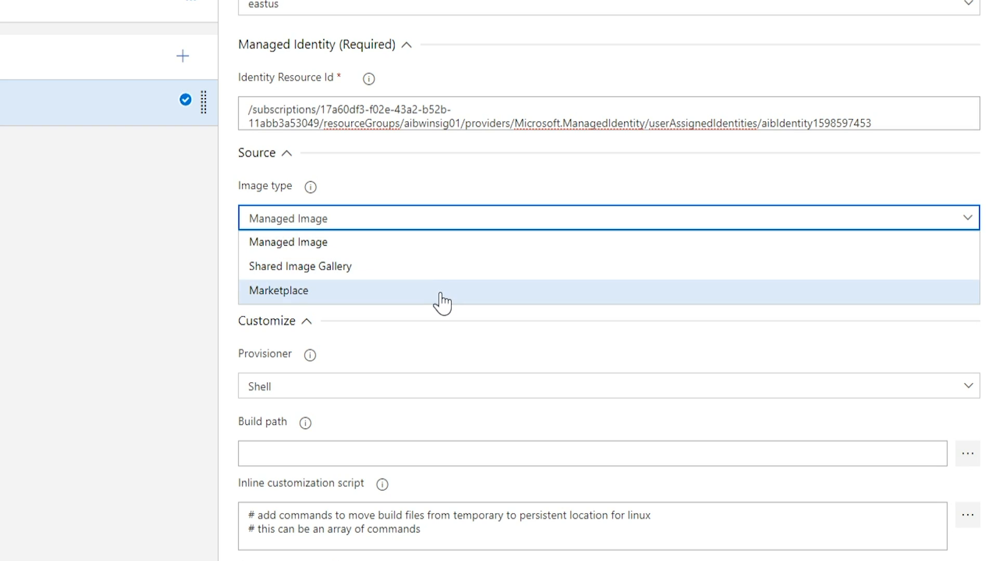
pyautogui.click(277, 290)
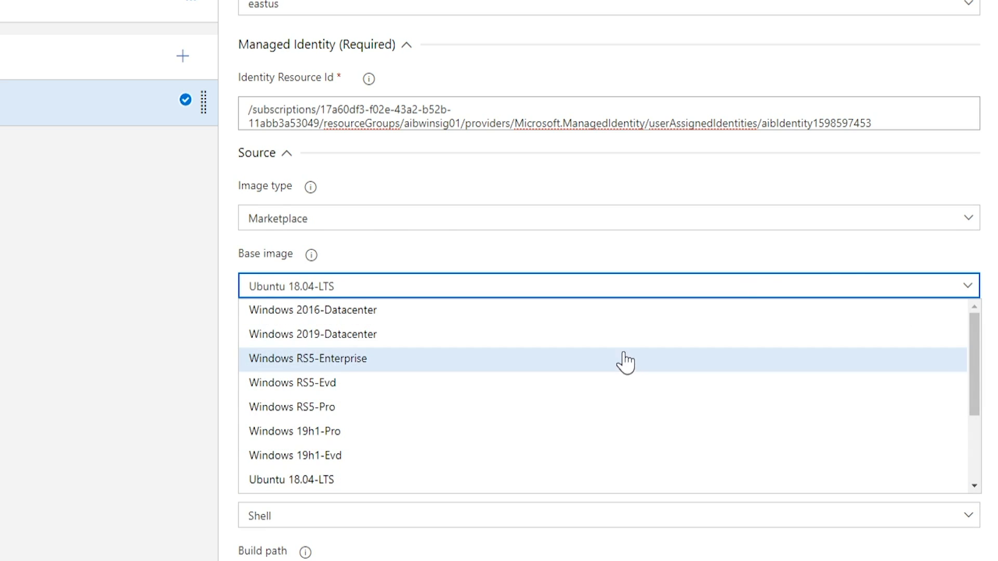
pyautogui.scroll(-3)
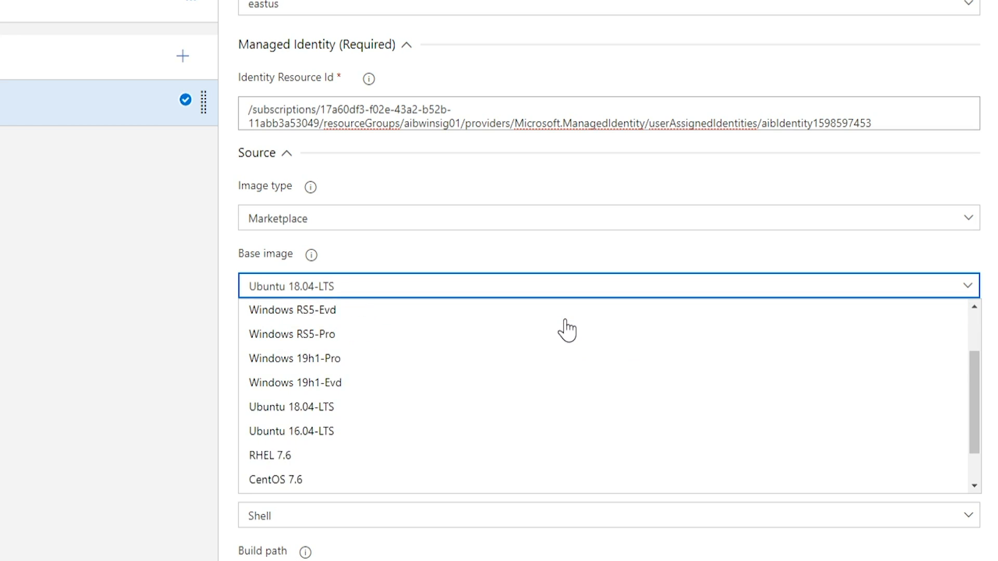
pyautogui.scroll(-3)
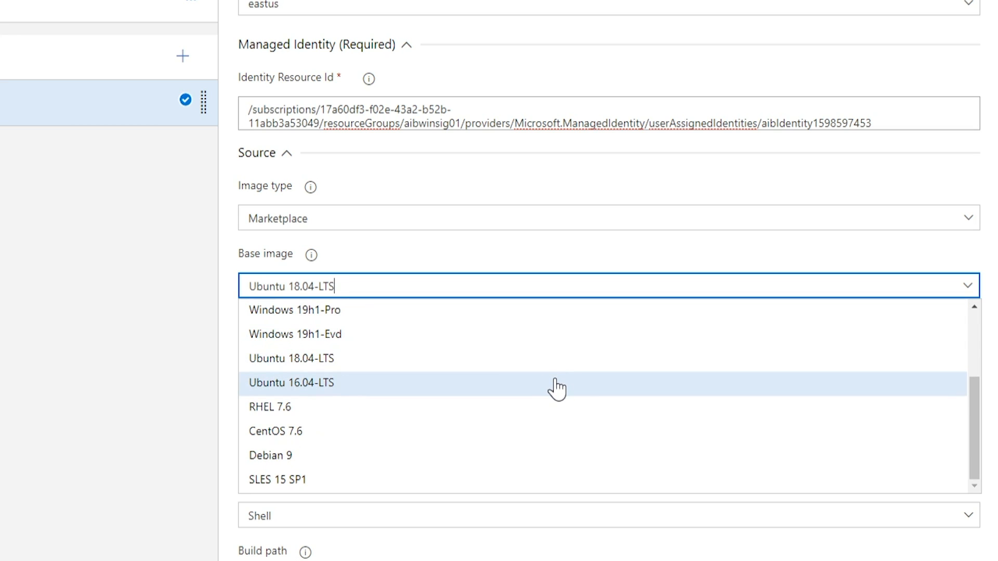
pyautogui.click(291, 358)
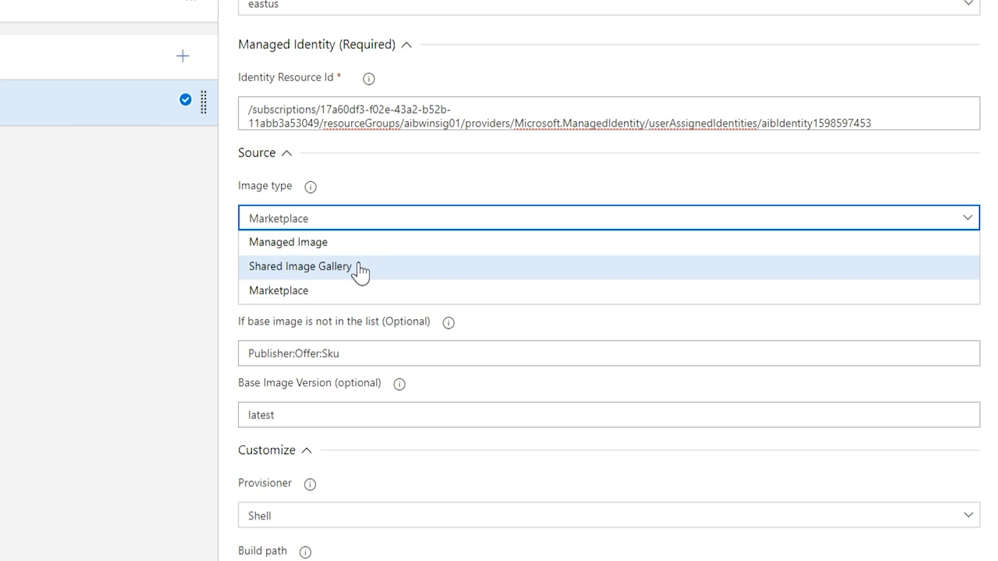
pyautogui.click(300, 266)
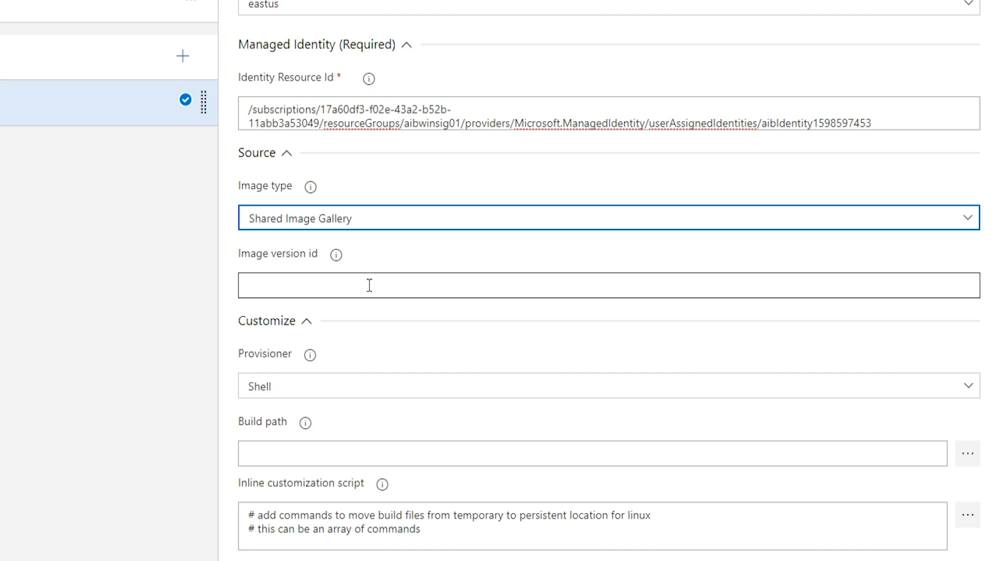
pyautogui.moveTo(374, 284)
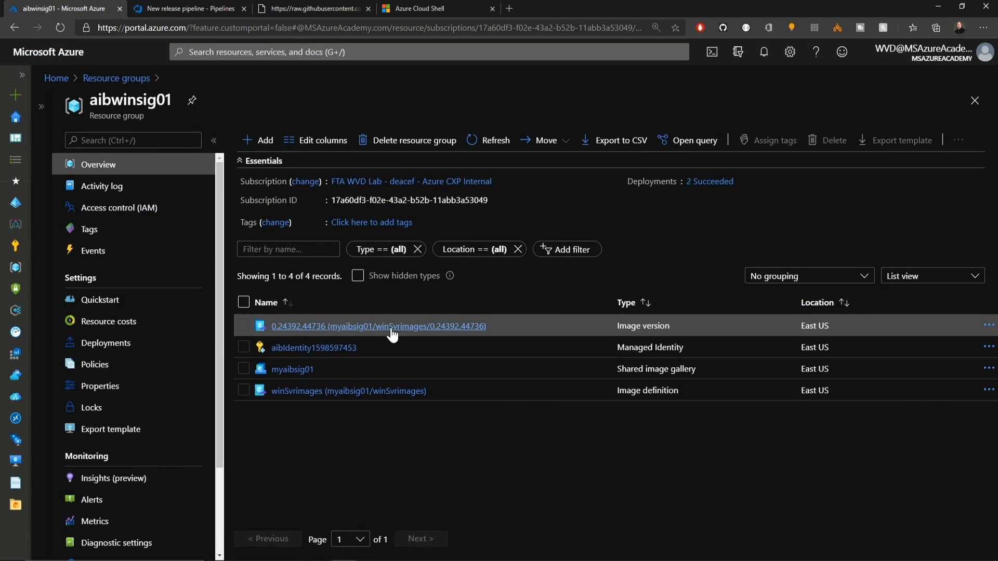
# Step: View the gallery image version's properties in the portal to get its resource id
pyautogui.click(379, 325)
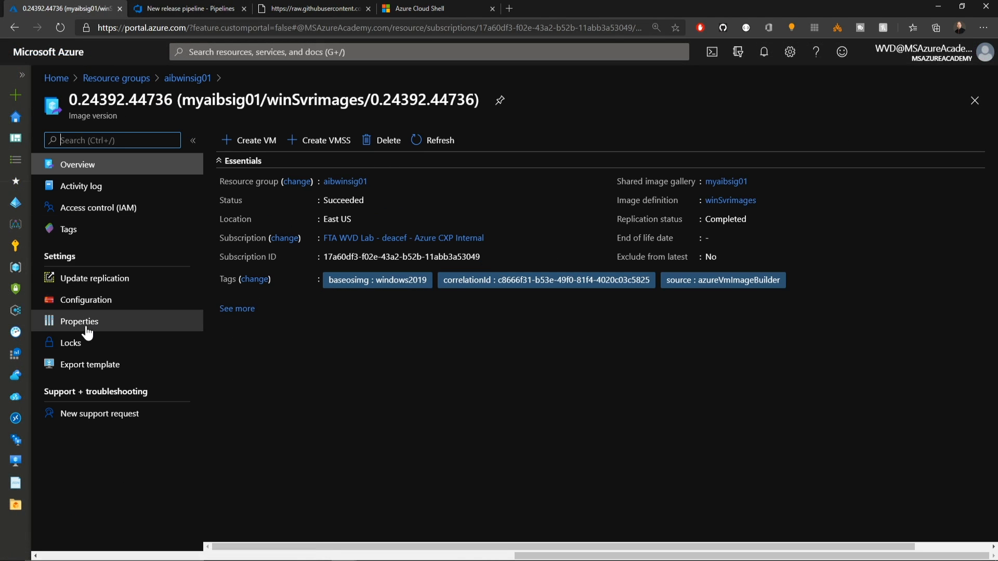
pyautogui.click(79, 321)
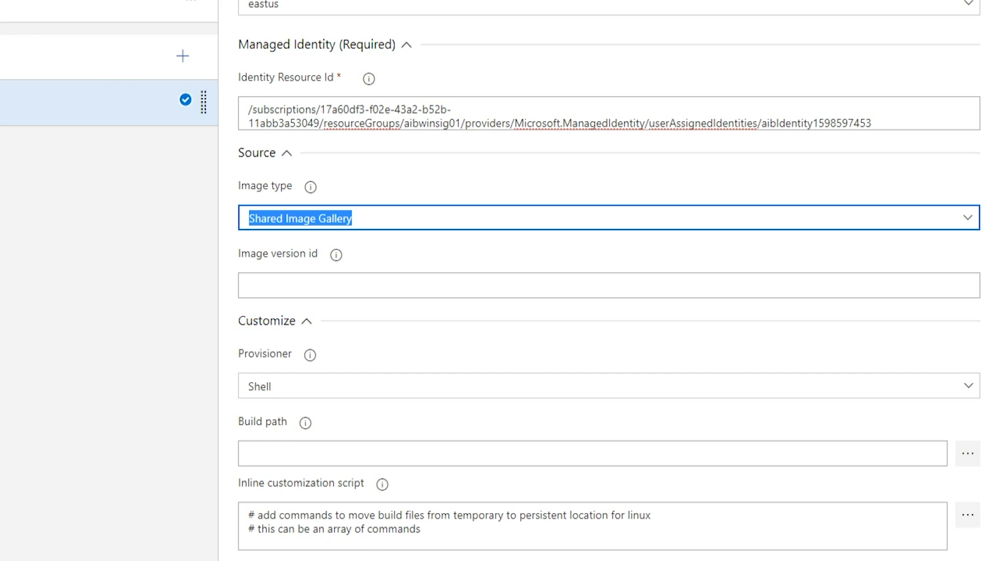
pyautogui.scroll(-3)
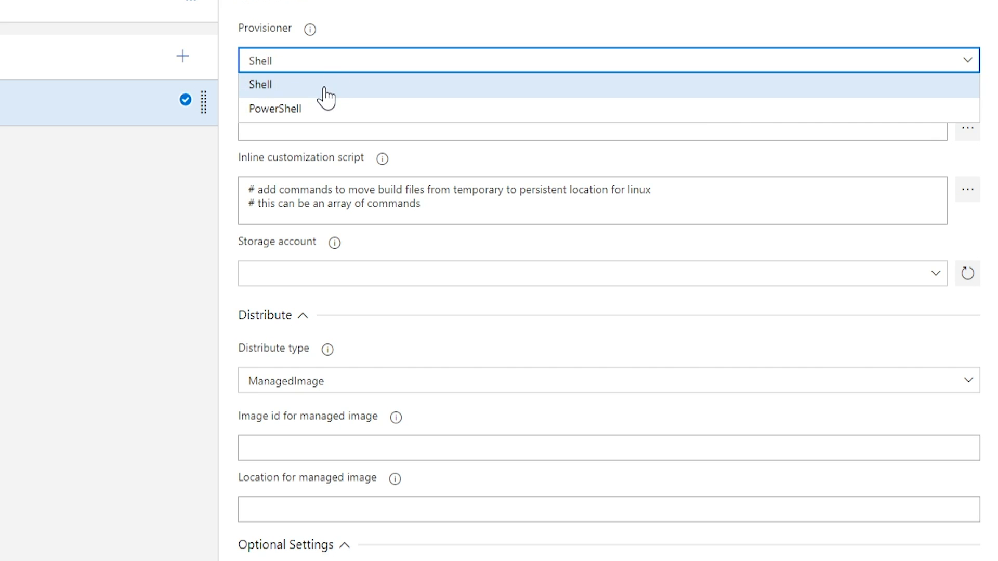
# Step: Set the provisioner to PowerShell with Run Windows Update as the last customization
pyautogui.click(274, 108)
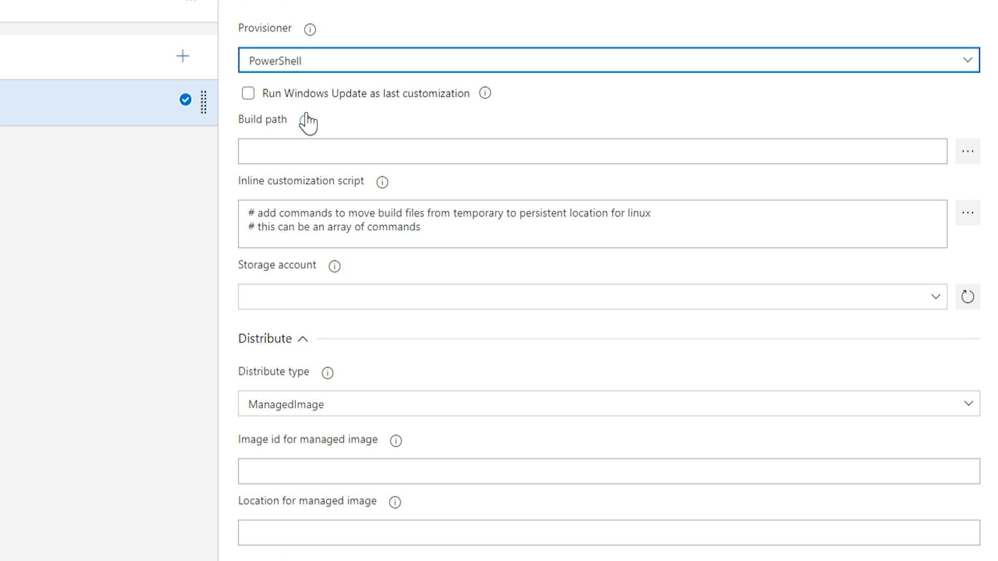
pyautogui.click(247, 93)
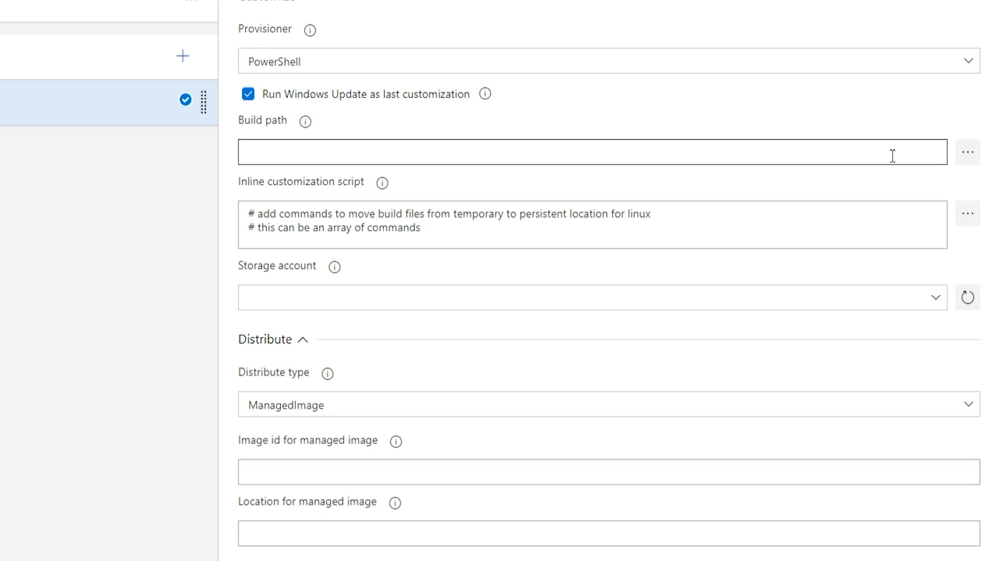
pyautogui.moveTo(966, 152)
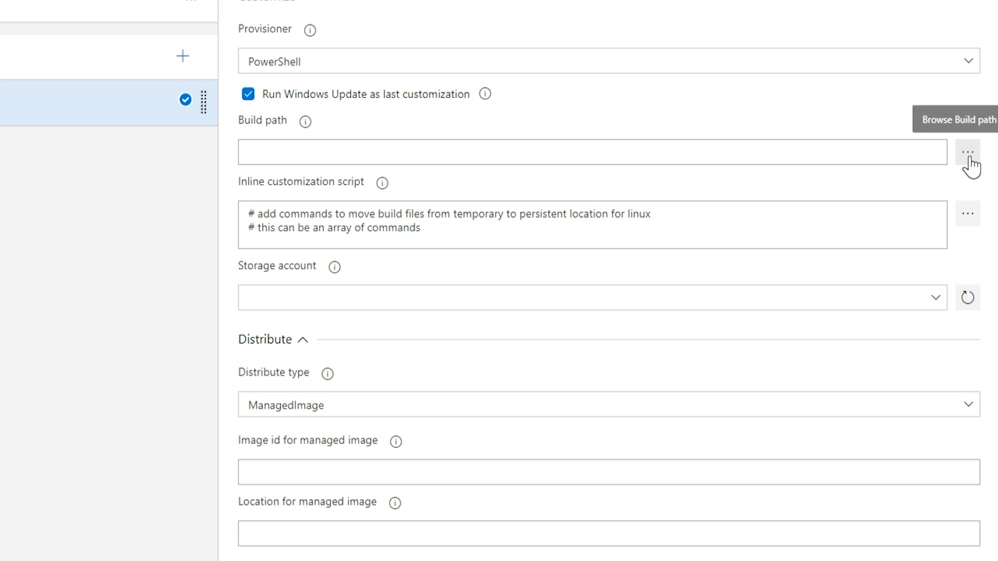
# Step: Set the build path to the WebApp artifact folder and the inline script to run webconfig.ps1
pyautogui.click(967, 151)
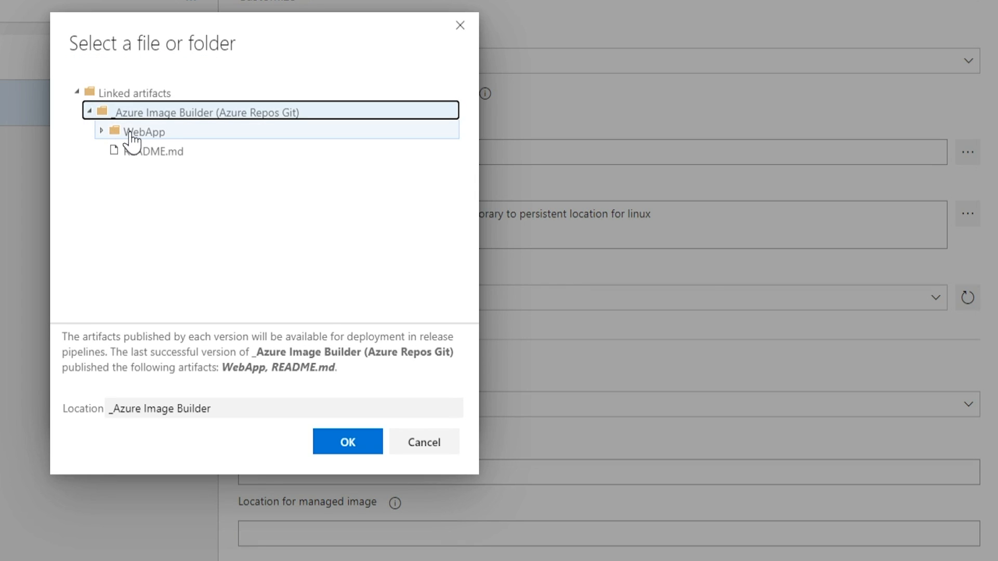
pyautogui.click(142, 132)
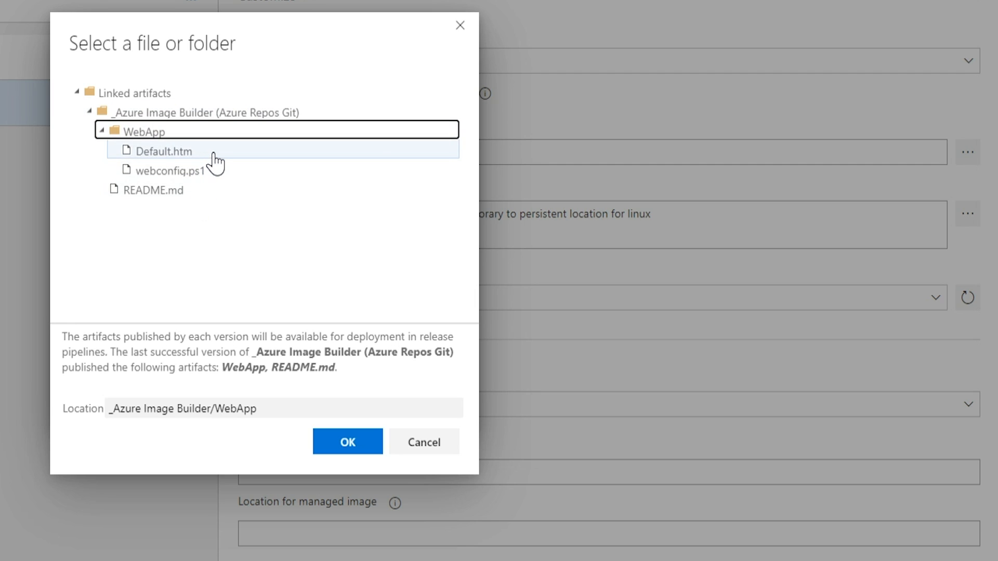
pyautogui.click(154, 189)
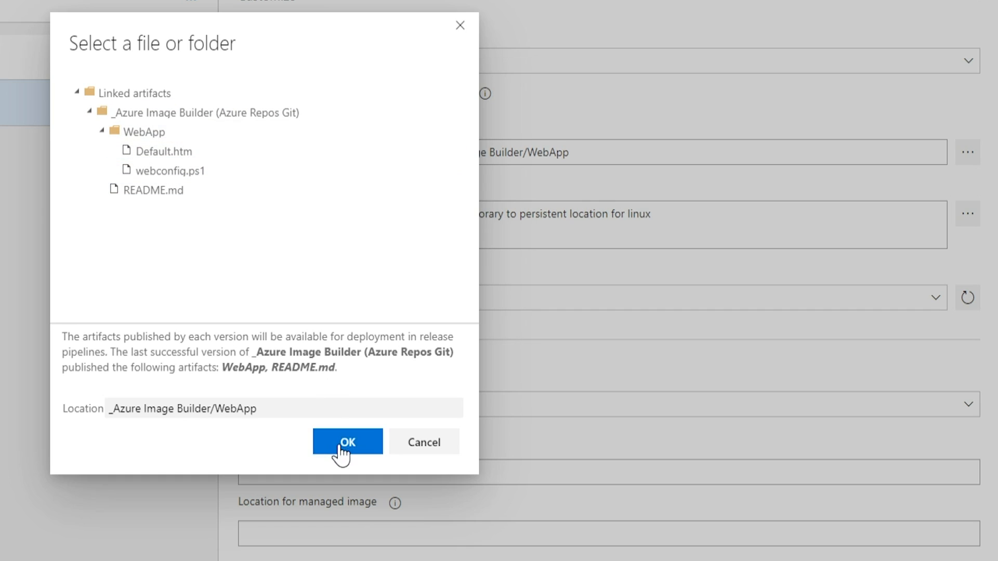
pyautogui.click(347, 442)
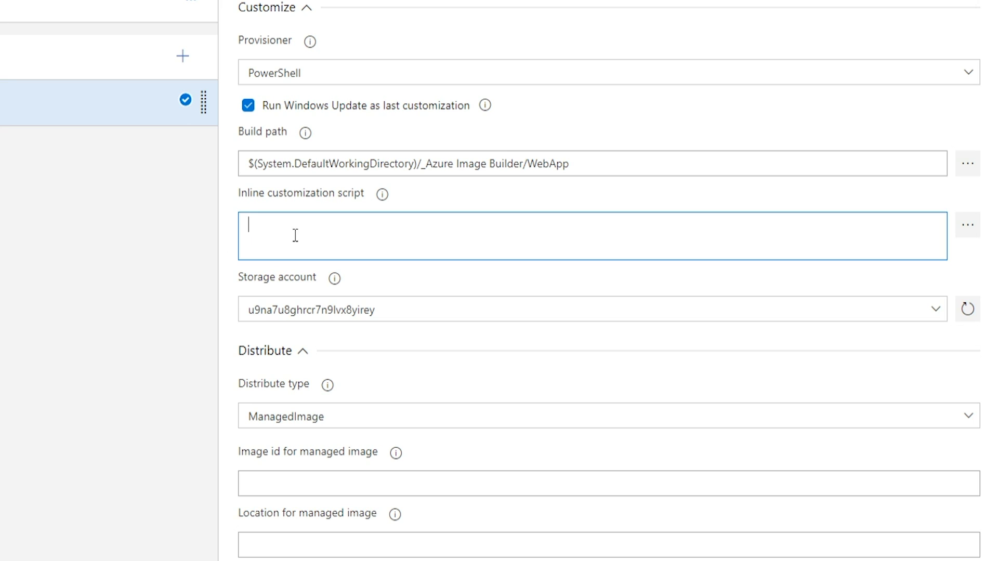
pyautogui.write("& 'c:\\buildArtifacts\\webapp\\webconfig.ps1'")
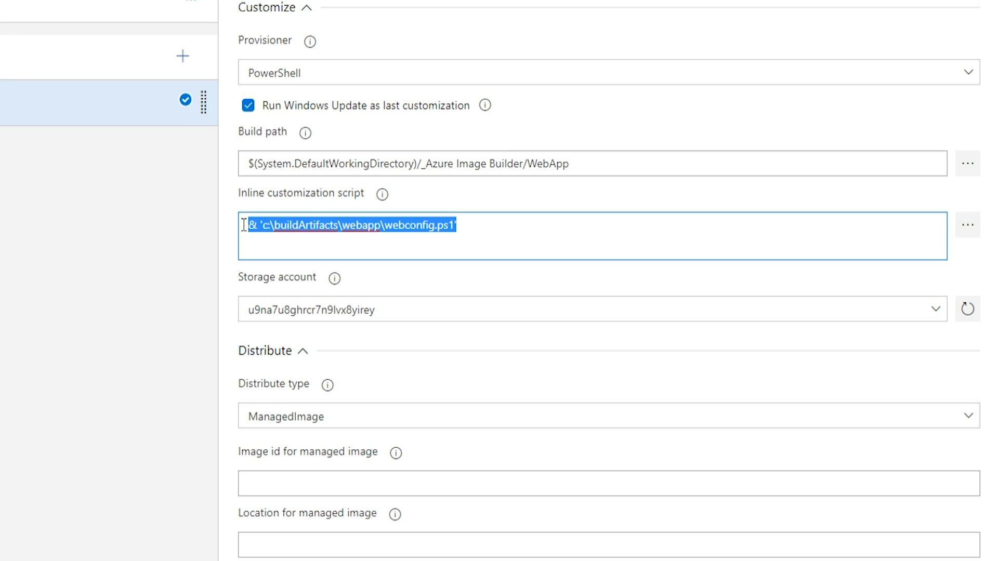
pyautogui.moveTo(271, 240)
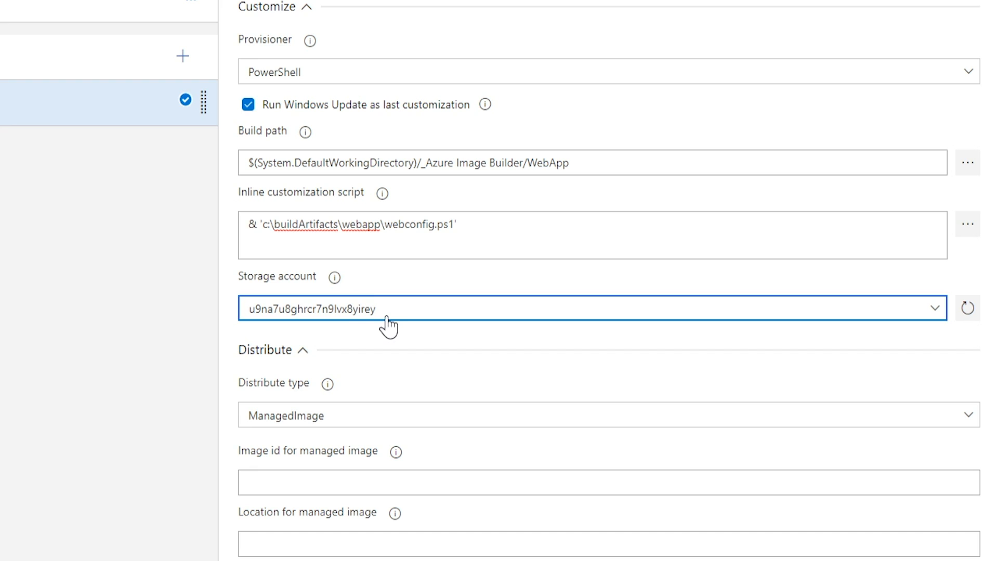
# Step: Set distribution to Shared Image Gallery and fetch the winSvrimages image definition's resource id
pyautogui.scroll(-3)
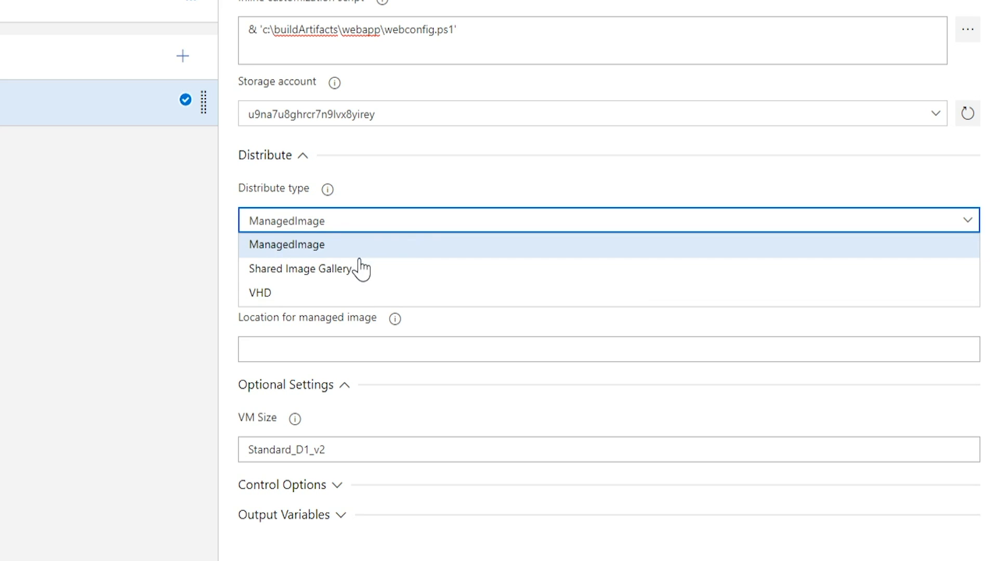
pyautogui.click(301, 268)
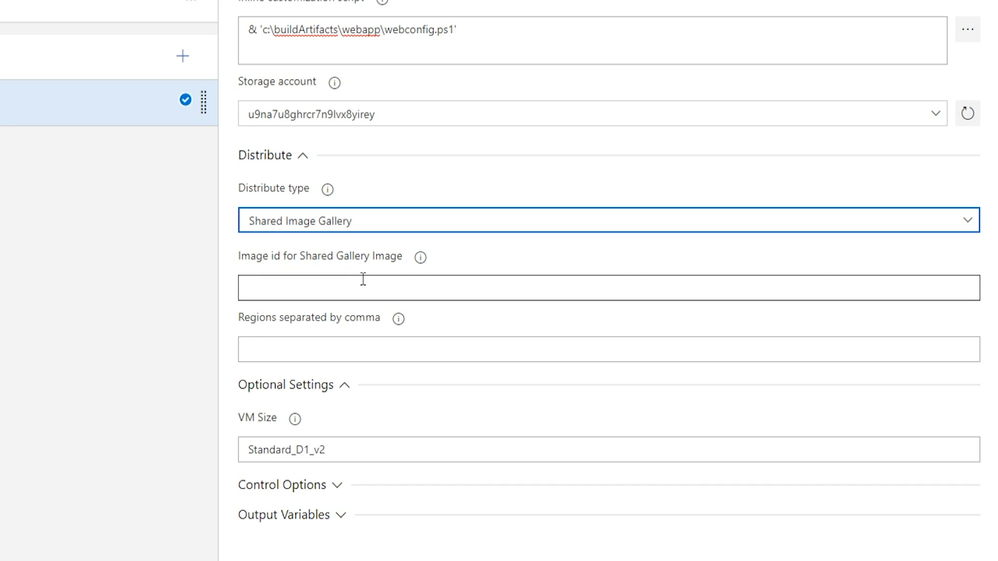
pyautogui.click(608, 288)
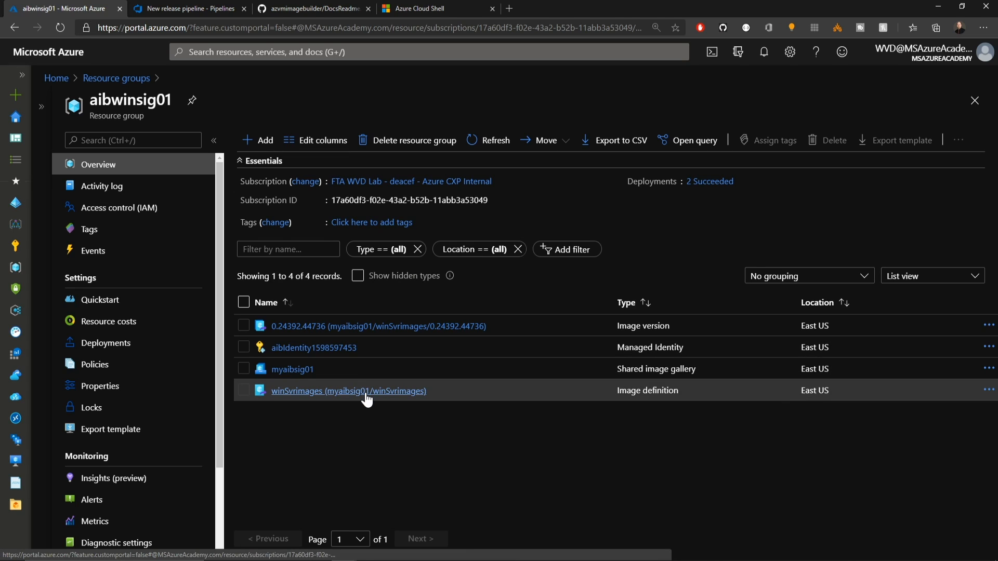
pyautogui.click(348, 390)
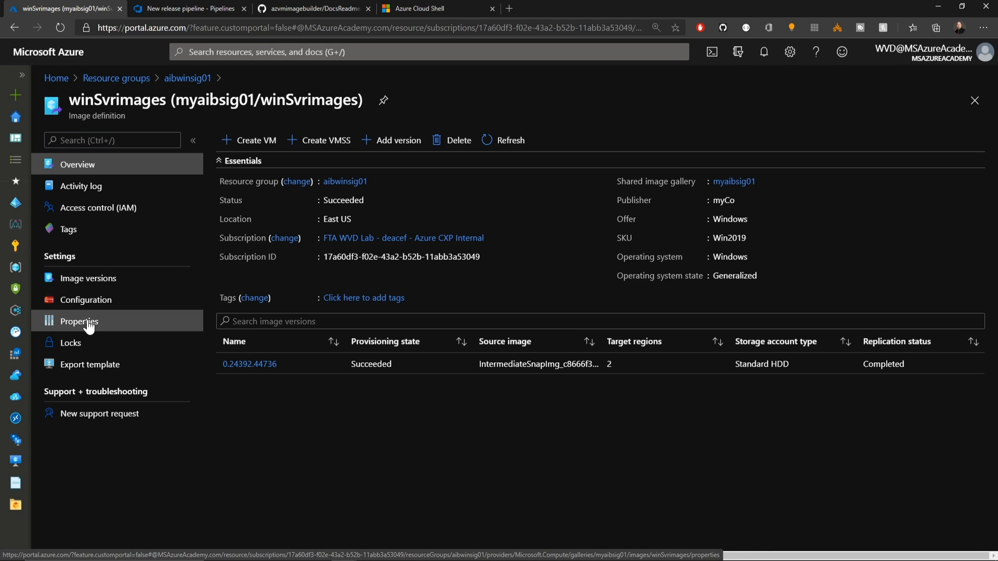
pyautogui.click(79, 321)
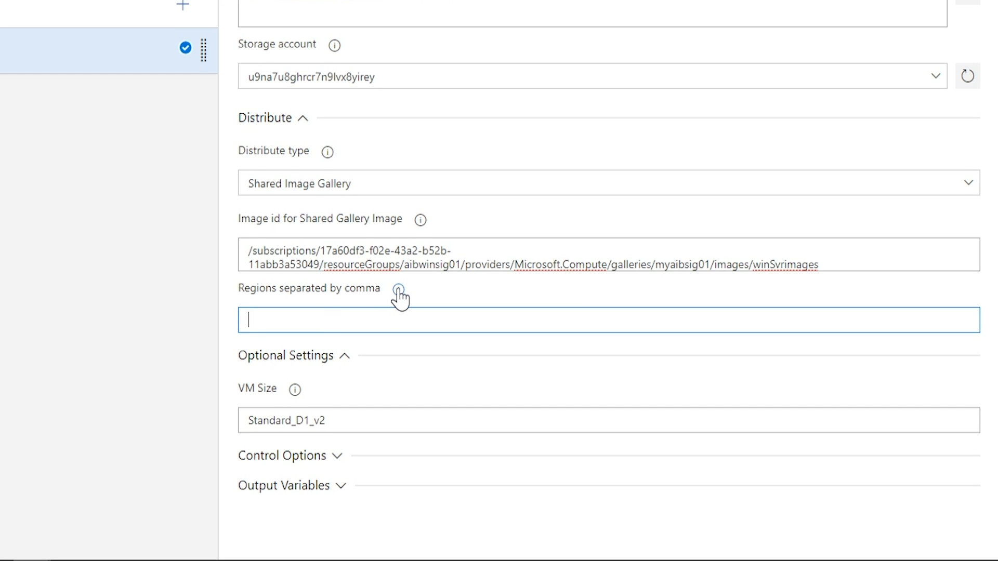
# Step: Enter regions eastus, westus, centralus and change the VM size to Standard_B2ms
pyautogui.write('eastus, westus, centralus')
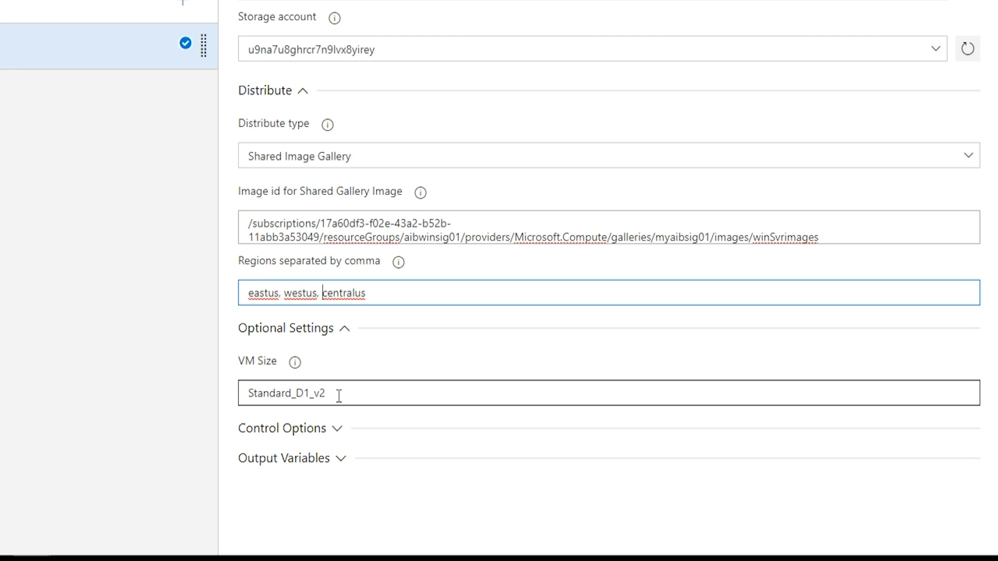
pyautogui.doubleClick(309, 393)
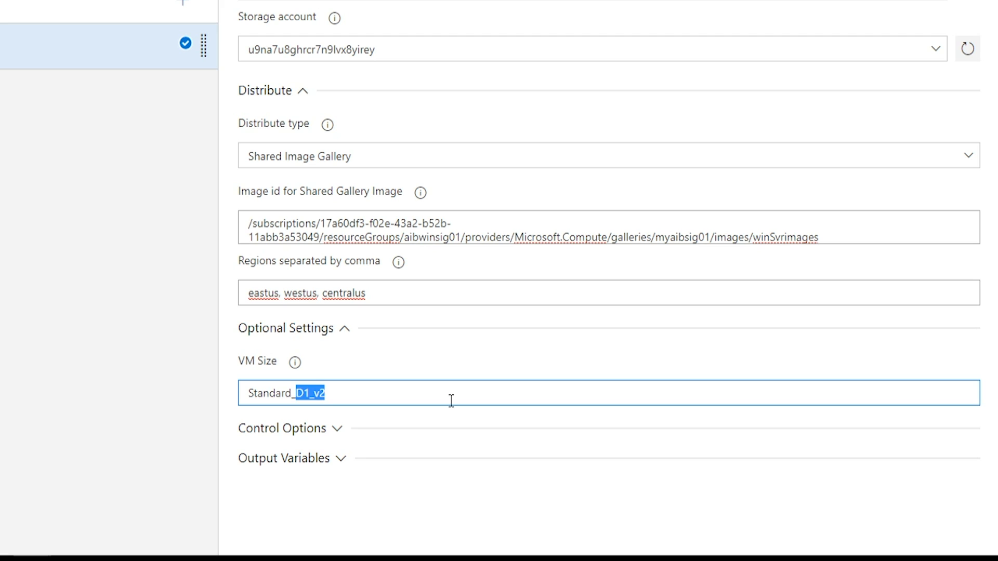
pyautogui.write('Standard_B2ms')
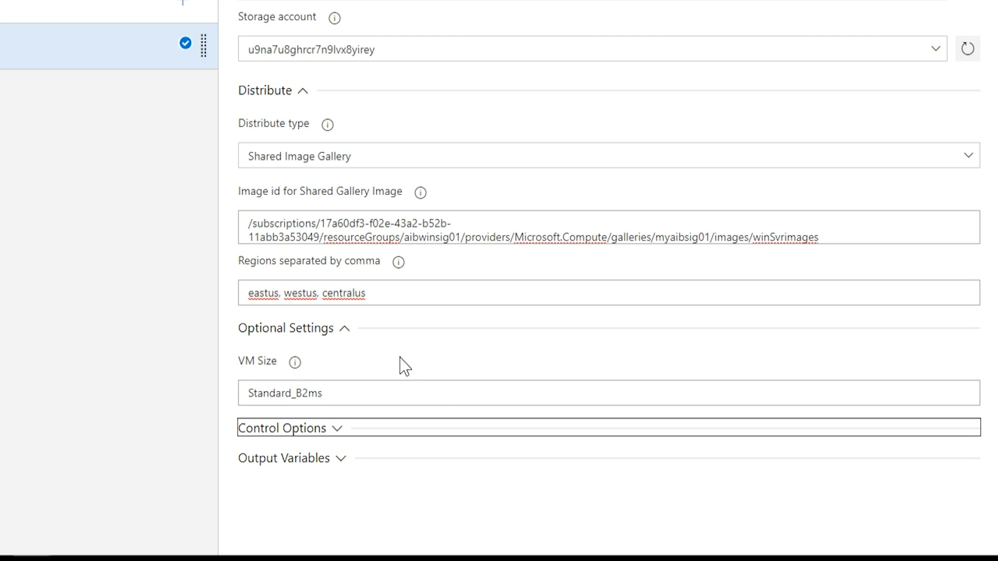
# Step: Save the pipeline and create Release-1 with the description First Try
pyautogui.click(791, 103)
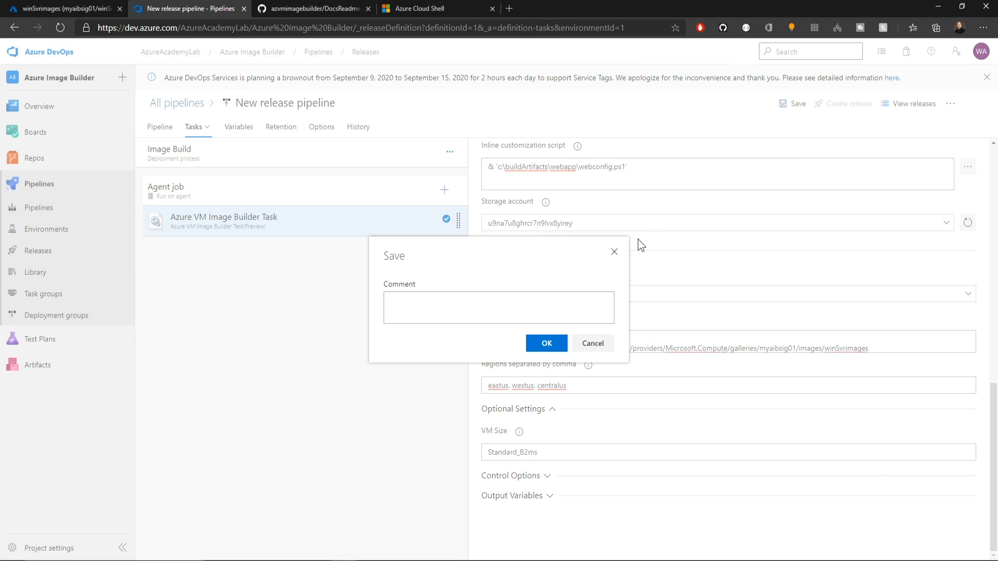
pyautogui.click(498, 308)
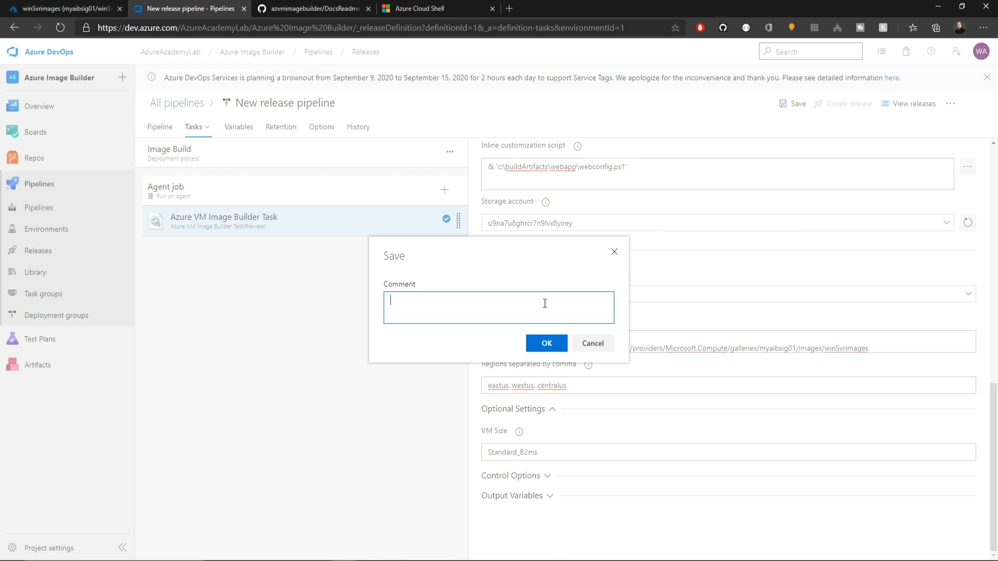
pyautogui.click(546, 343)
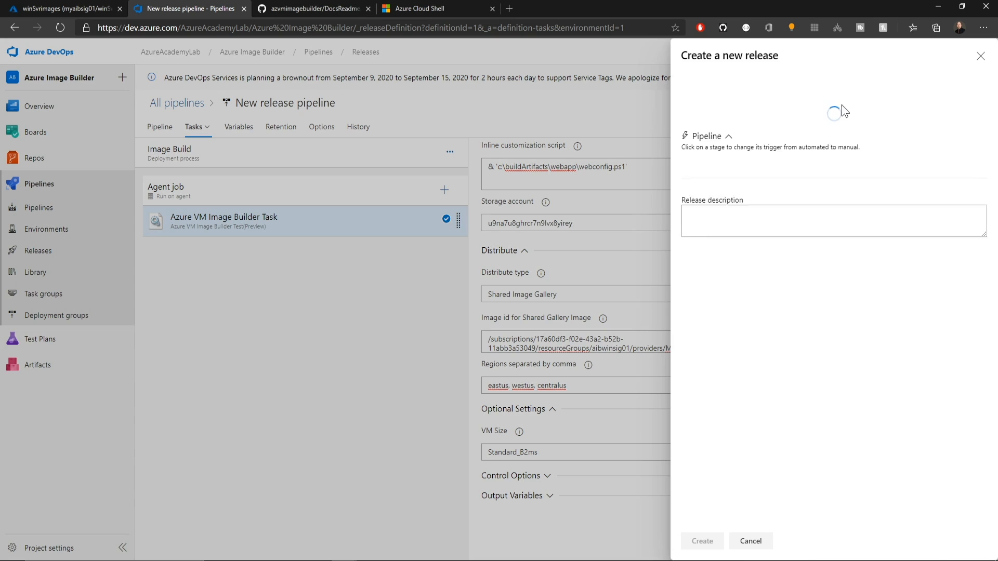
pyautogui.write('First Try')
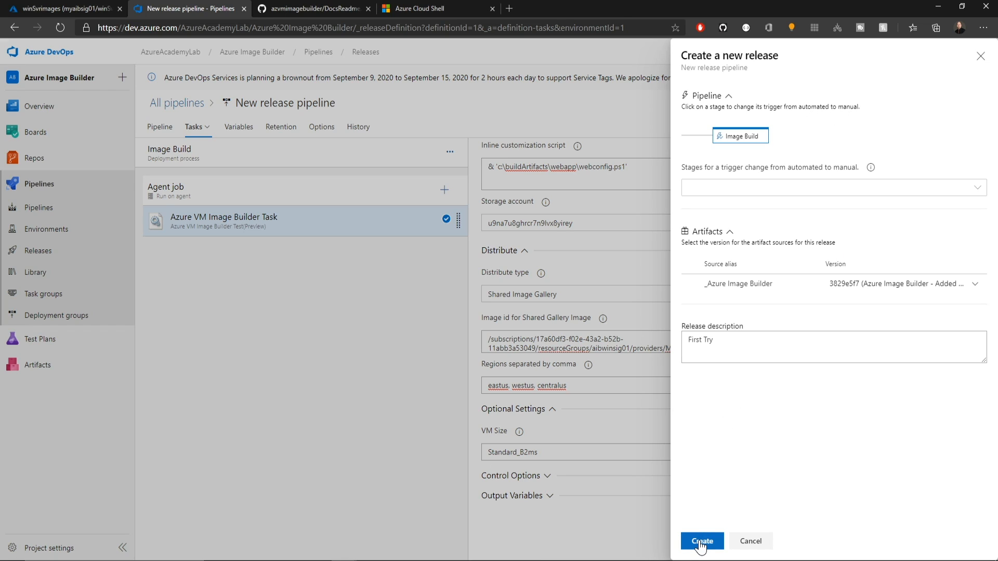
pyautogui.click(702, 540)
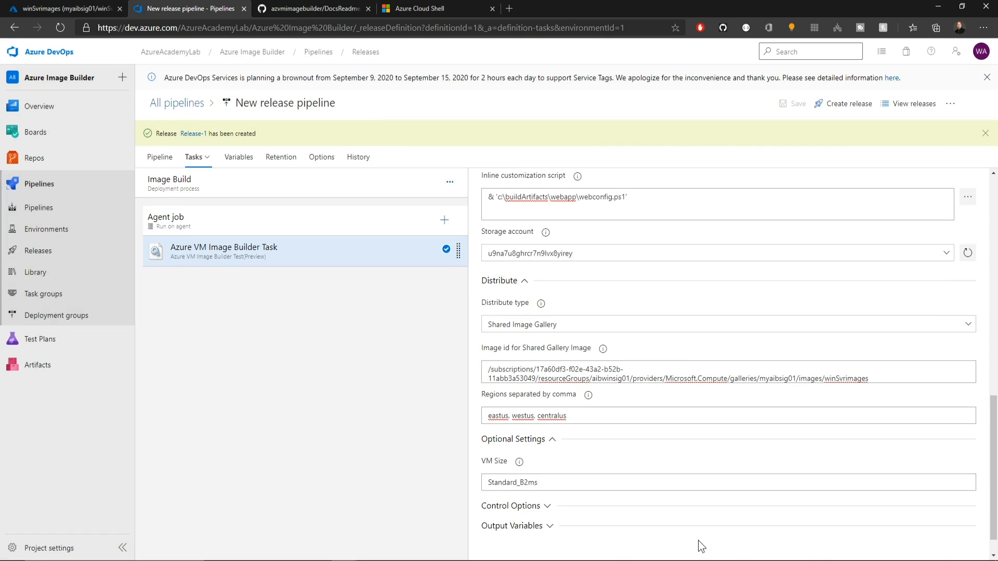
pyautogui.click(60, 8)
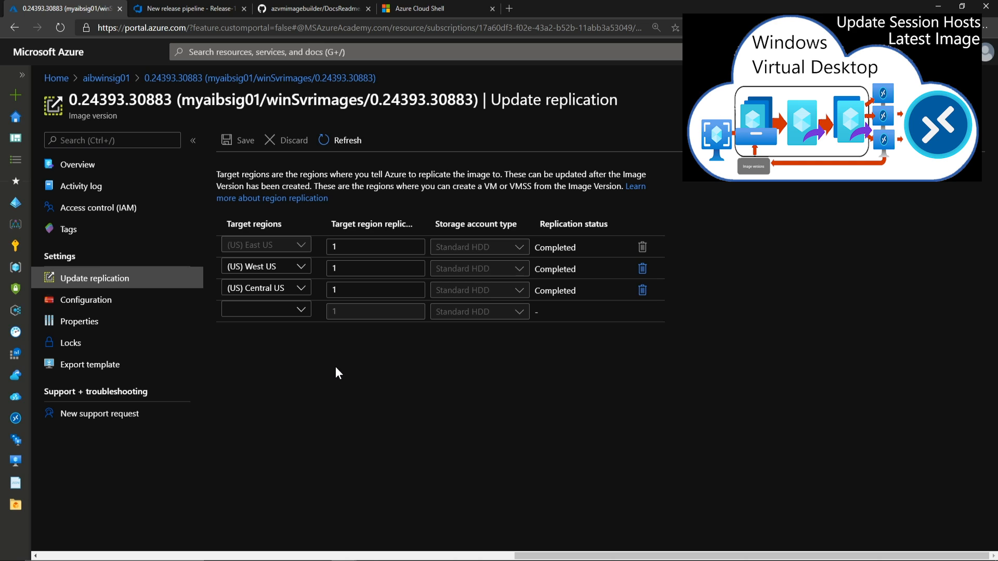
# Step: Check the image version's overview in the portal and browse to the webapp VM's site
pyautogui.click(77, 164)
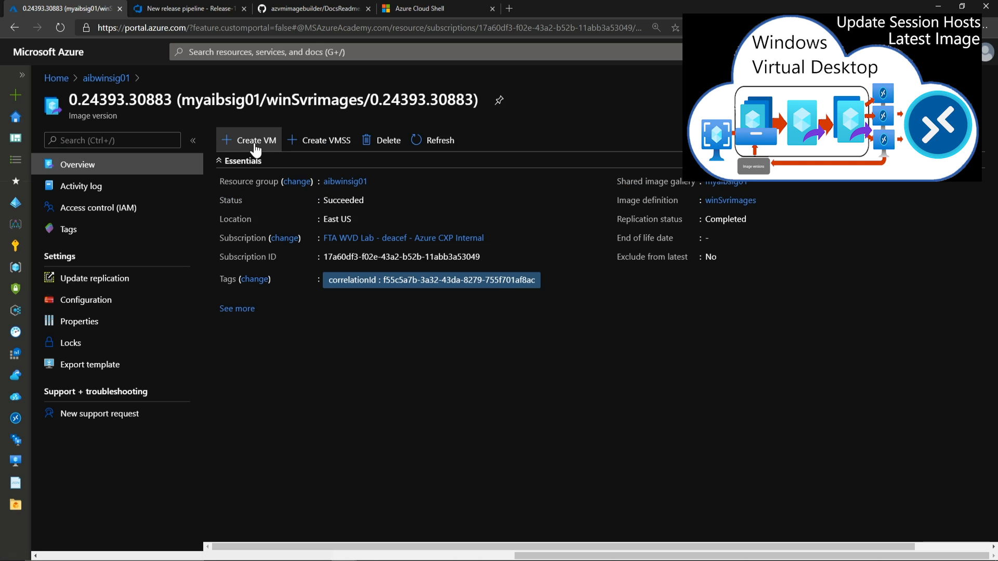
pyautogui.click(254, 140)
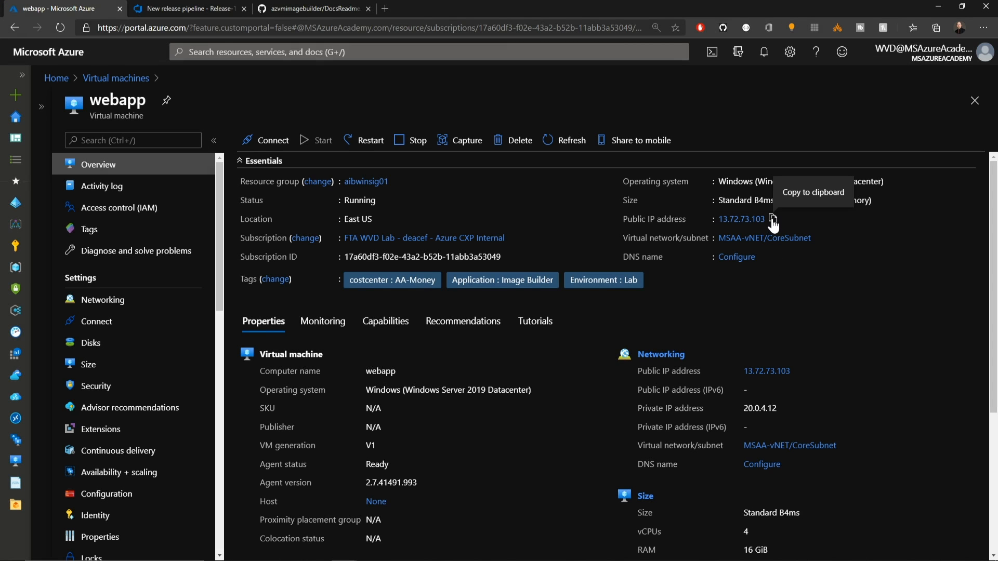
pyautogui.moveTo(384, 16)
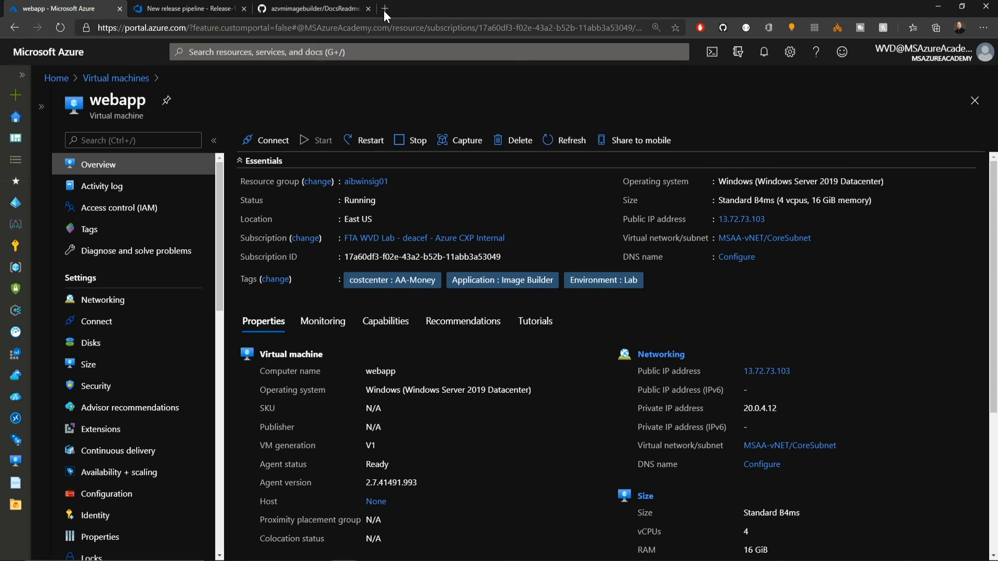
pyautogui.click(384, 9)
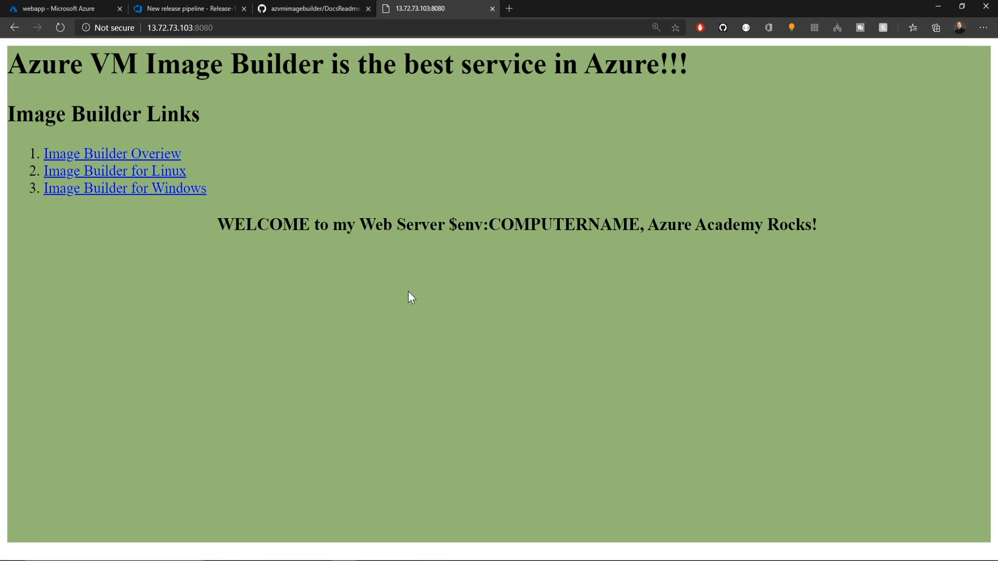
pyautogui.click(45, 9)
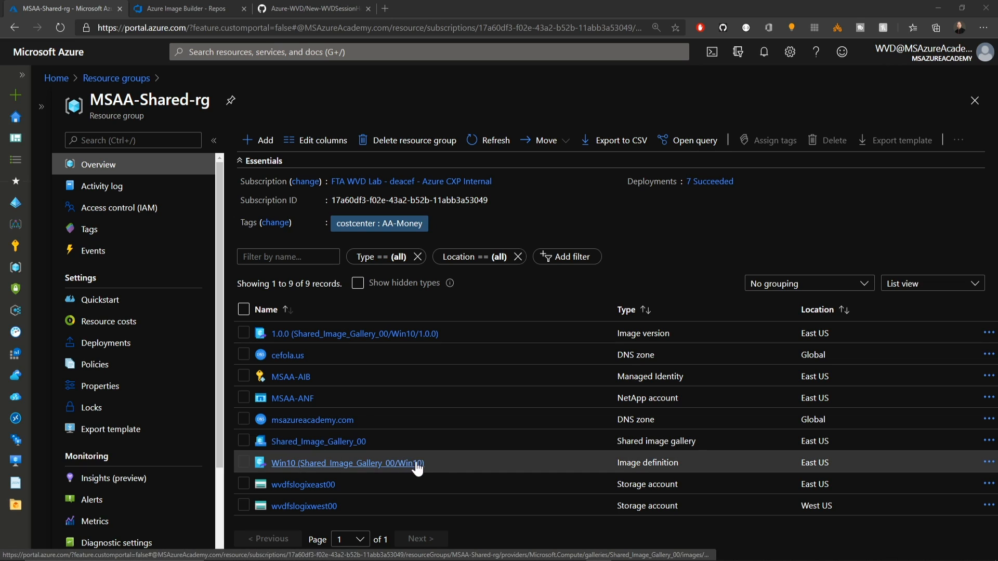
pyautogui.moveTo(429, 462)
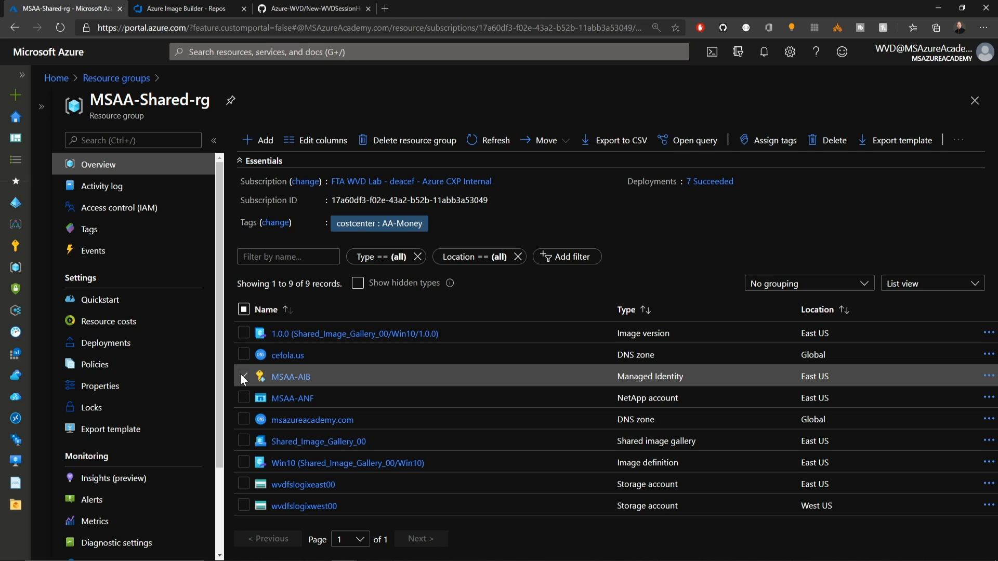
# Step: Switch back to the Azure Image Builder repo files in Azure DevOps
pyautogui.click(186, 8)
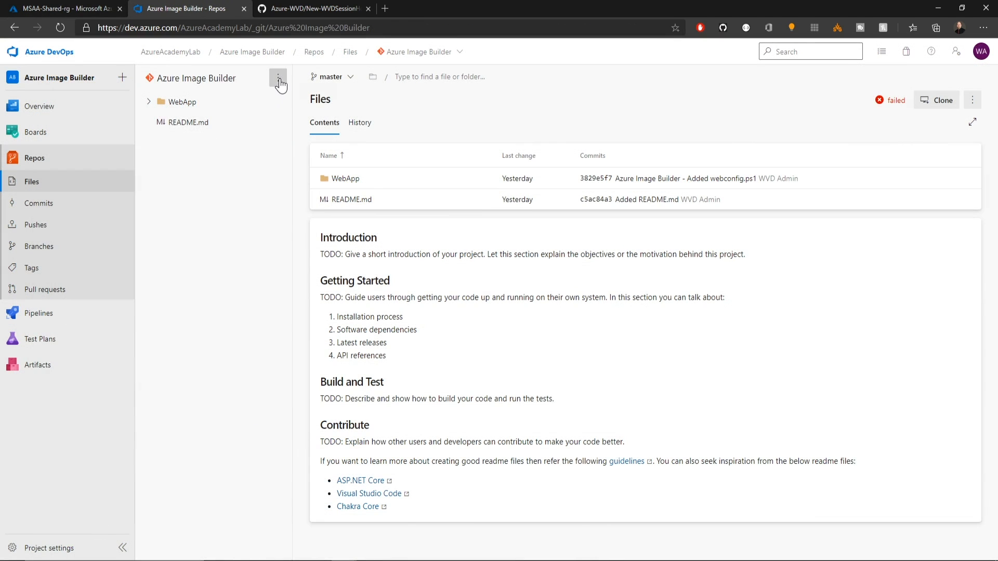
# Step: Create a WVD folder in the repo with a new file New-WVDSessionHost.ps1
pyautogui.click(278, 78)
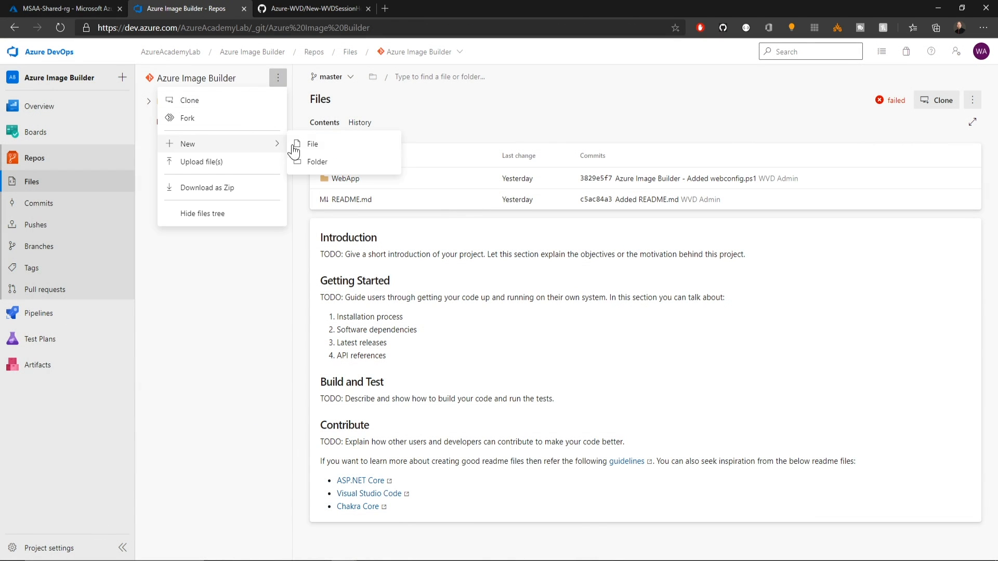
pyautogui.click(316, 162)
pyautogui.write('New-WVDSessionHost.ps1')
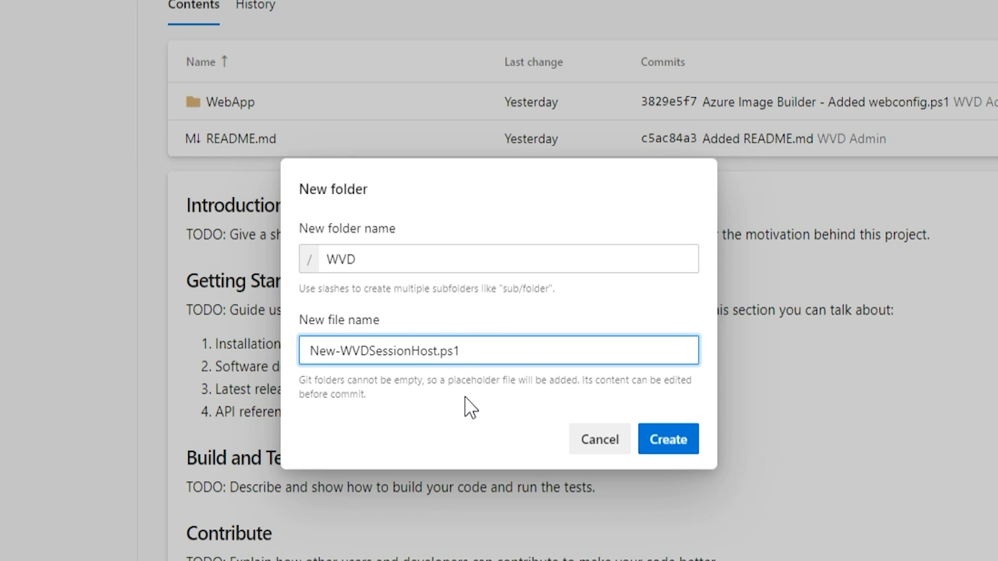
pyautogui.click(668, 439)
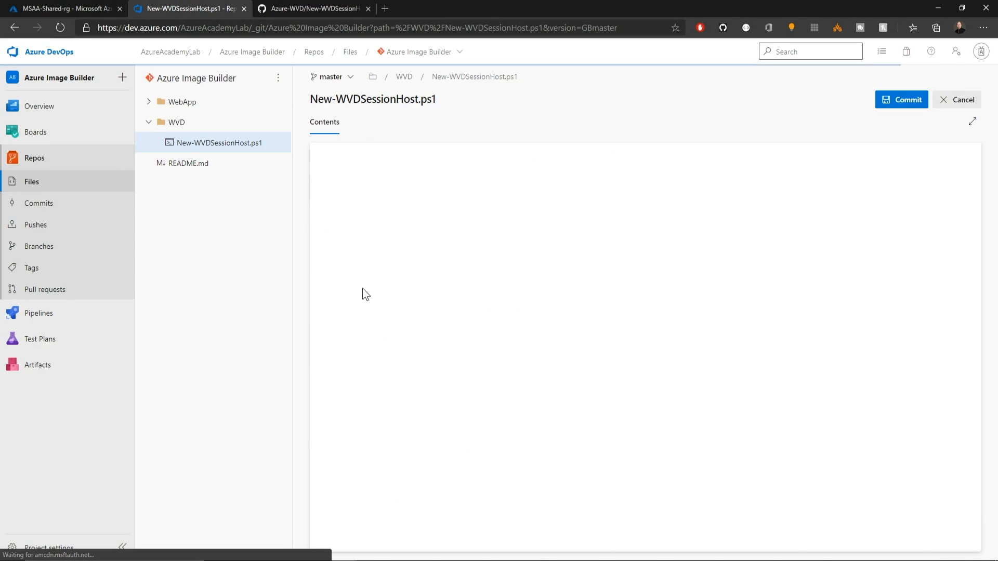
# Step: Copy the raw New-WVDSessionHost.ps1 script from the Azure-WVD GitHub repository
pyautogui.click(312, 8)
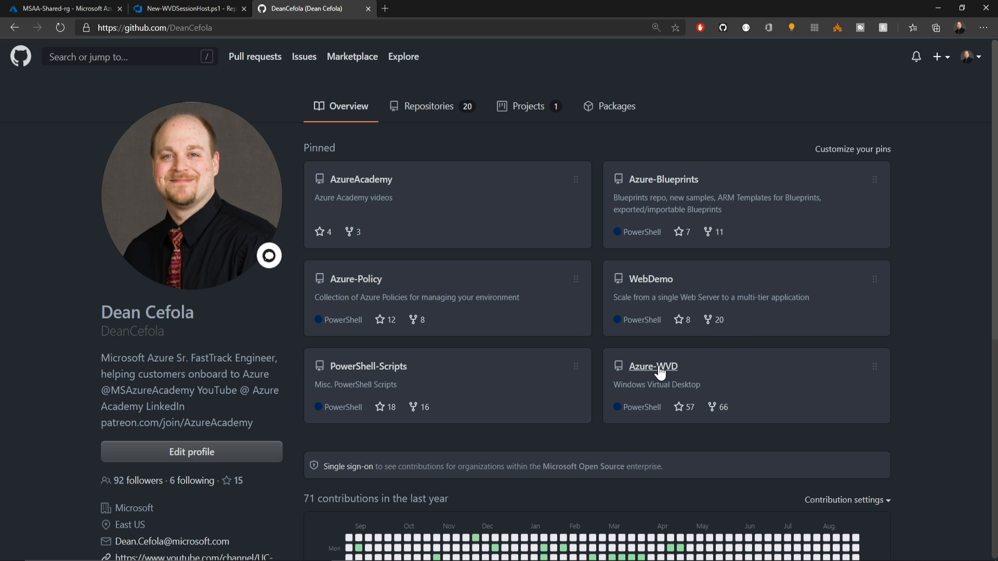
pyautogui.click(653, 365)
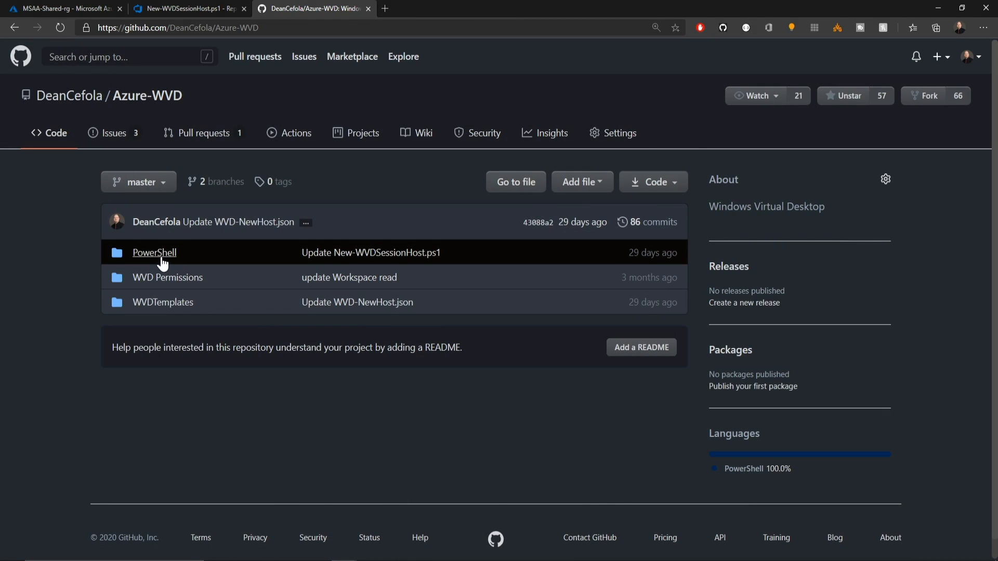
pyautogui.click(154, 251)
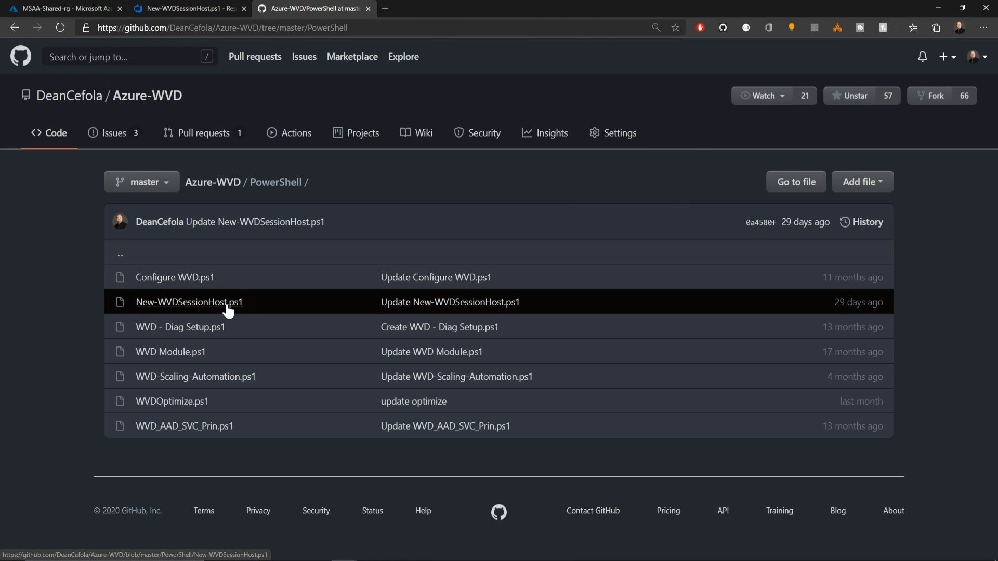
pyautogui.click(188, 301)
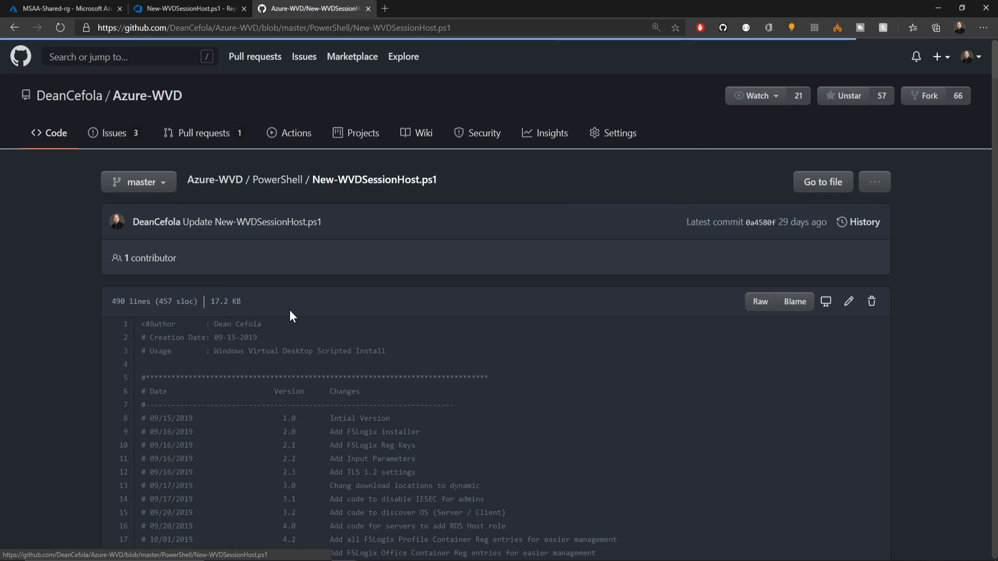
pyautogui.click(758, 301)
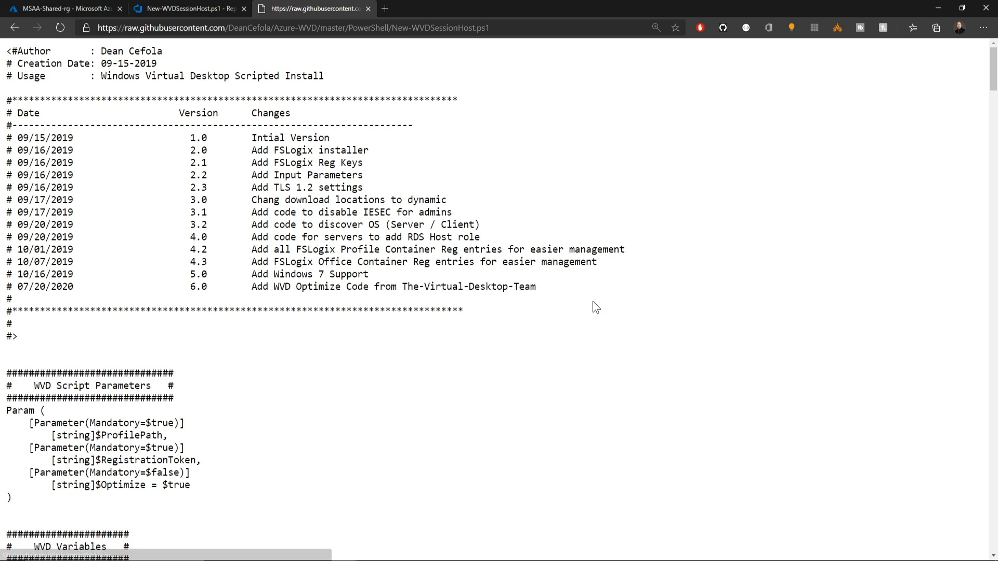
pyautogui.press('ctrl+a')
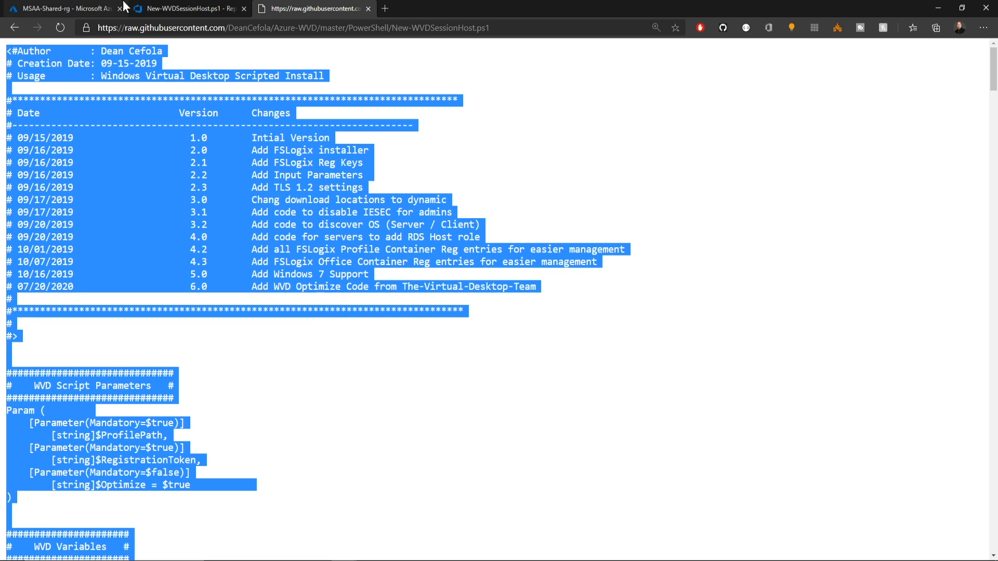
# Step: Paste the script into the new file and commit it to master
pyautogui.click(185, 8)
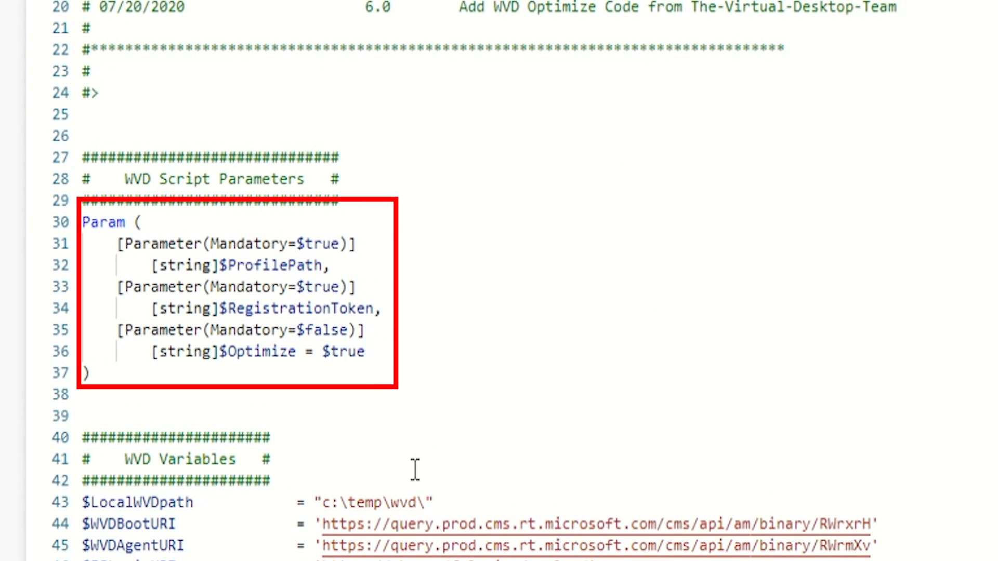
pyautogui.moveTo(432, 356)
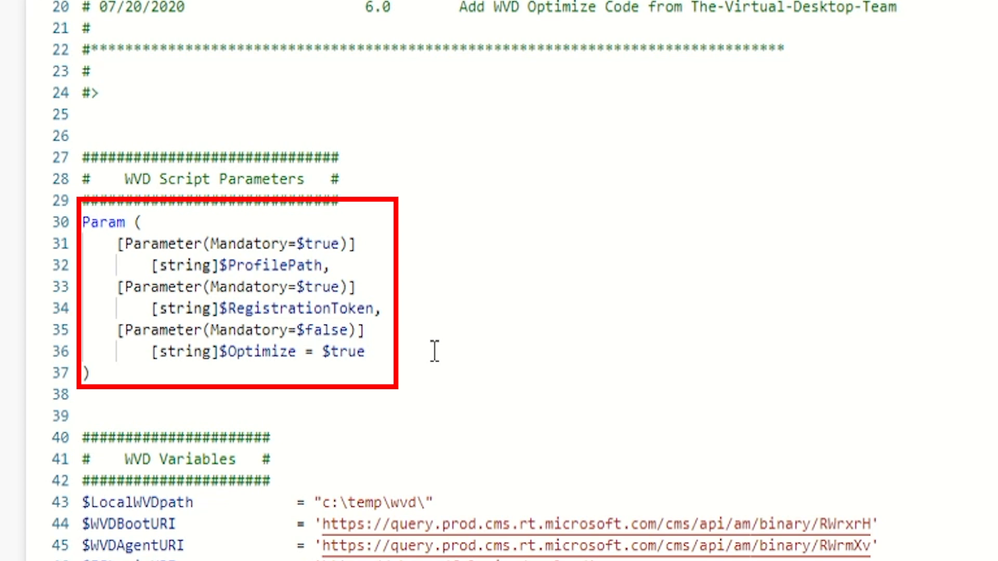
pyautogui.scroll(-3)
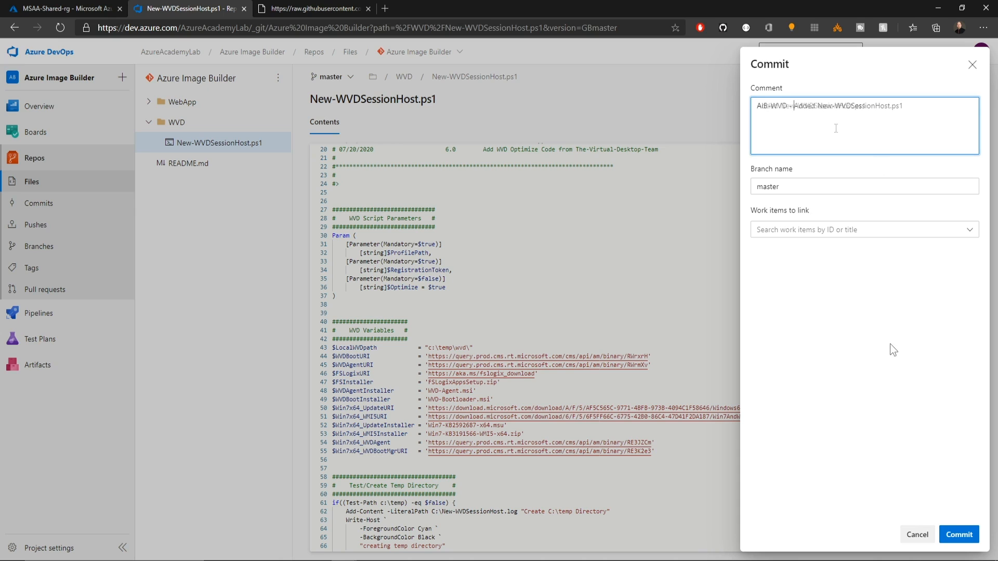
pyautogui.click(958, 534)
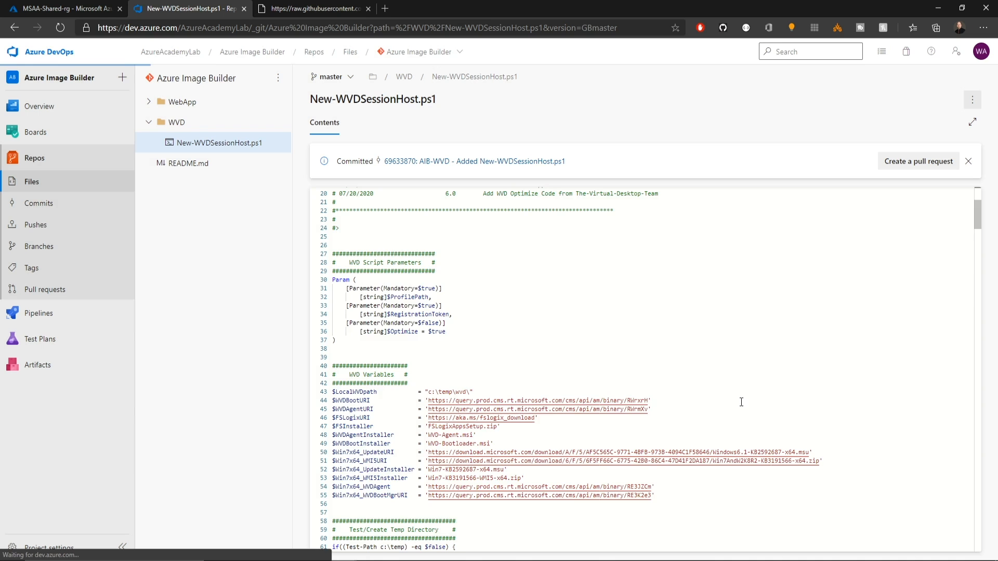
# Step: Create a new release pipeline with its first stage named WVD
pyautogui.click(38, 313)
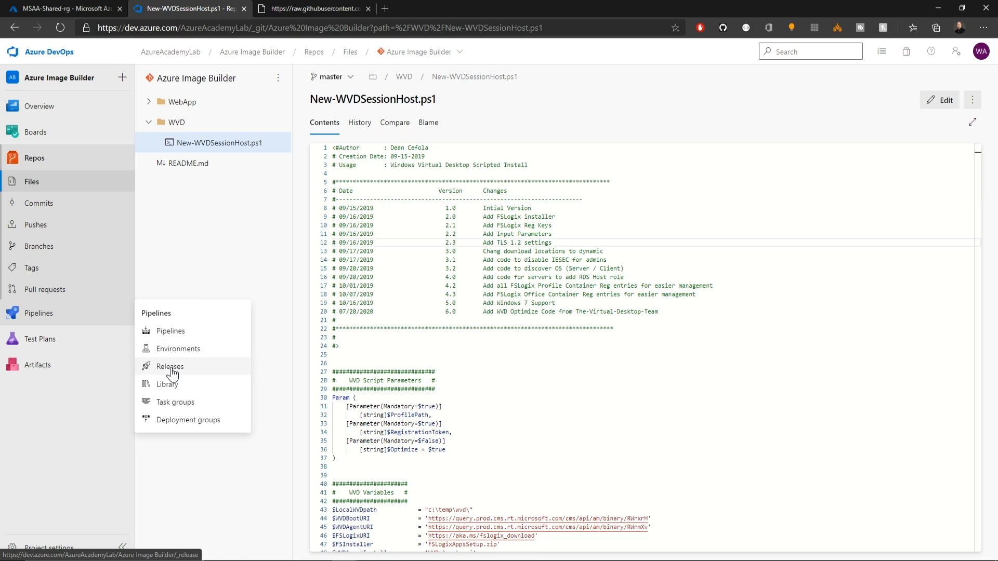
pyautogui.click(169, 366)
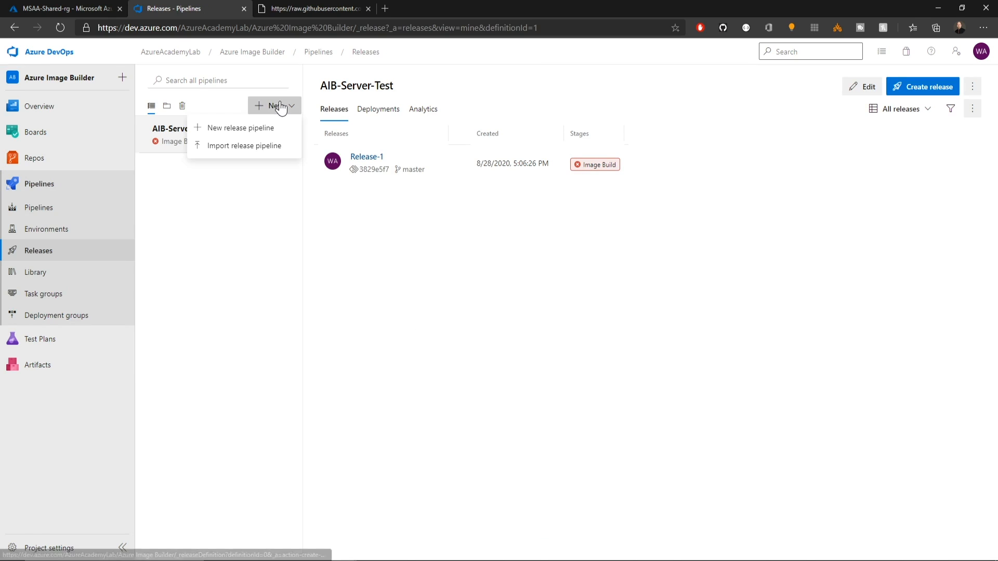
pyautogui.click(240, 128)
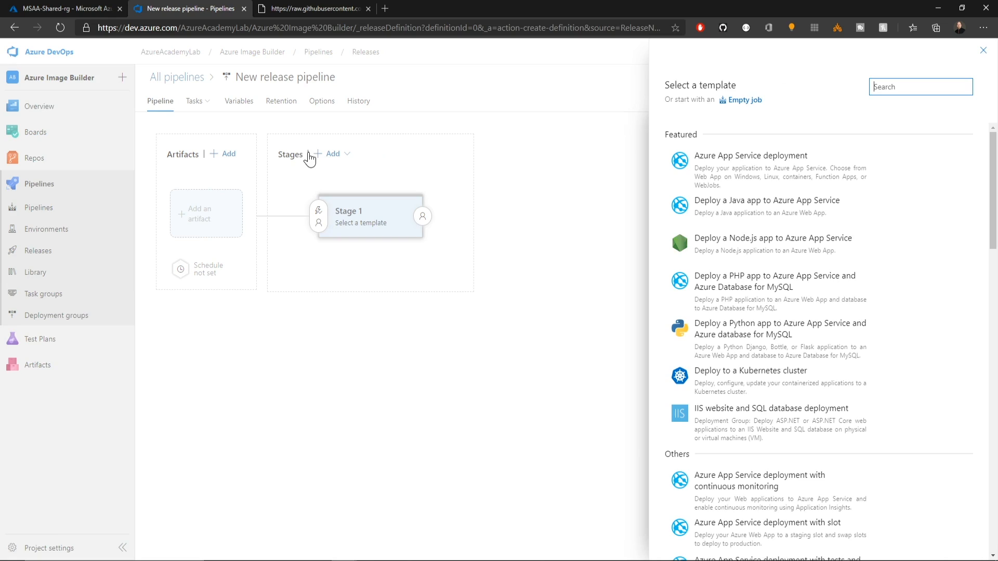
pyautogui.click(746, 100)
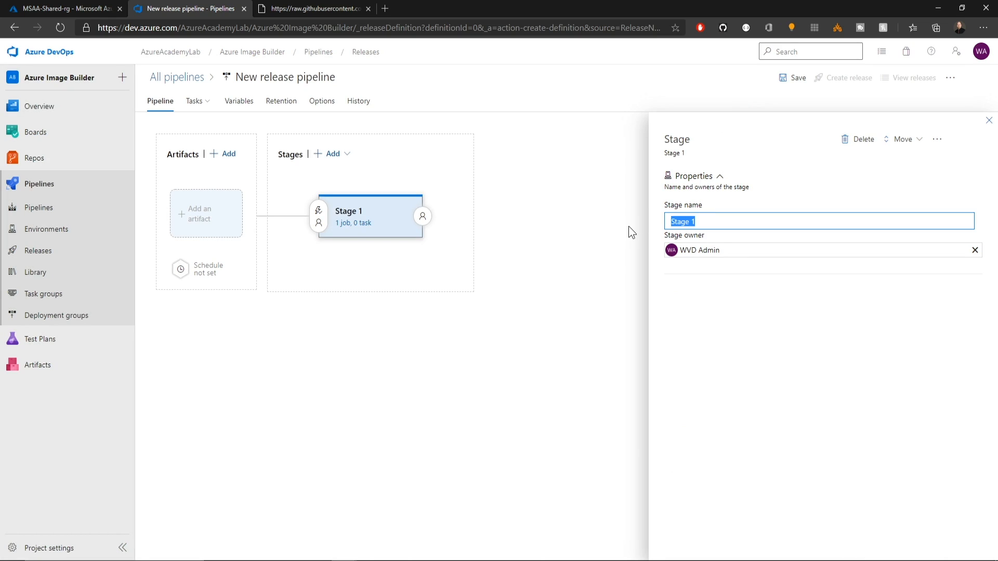
pyautogui.write('WVD')
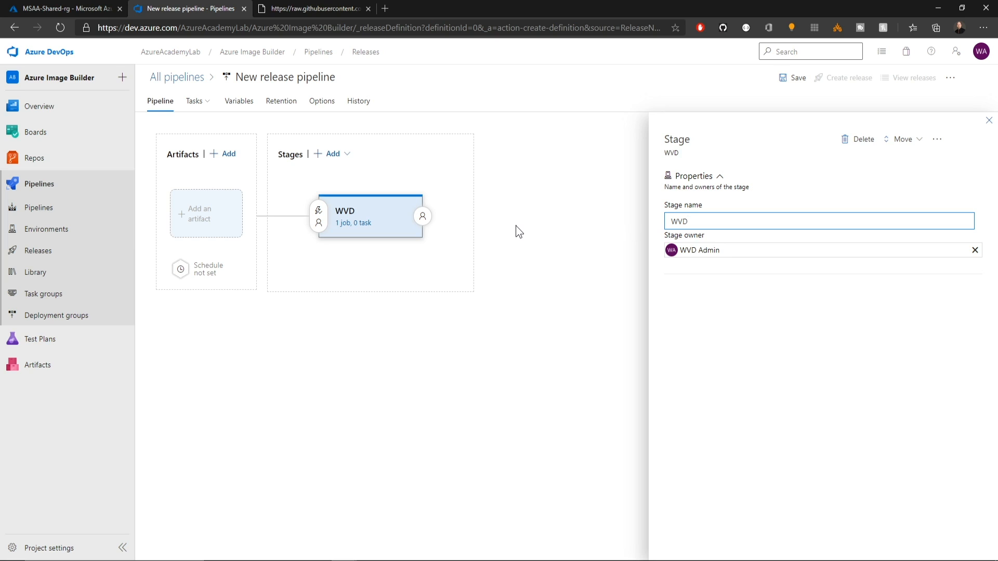
# Step: Add the Azure Image Builder repo from Azure Repos as artifact on the master branch
pyautogui.click(206, 214)
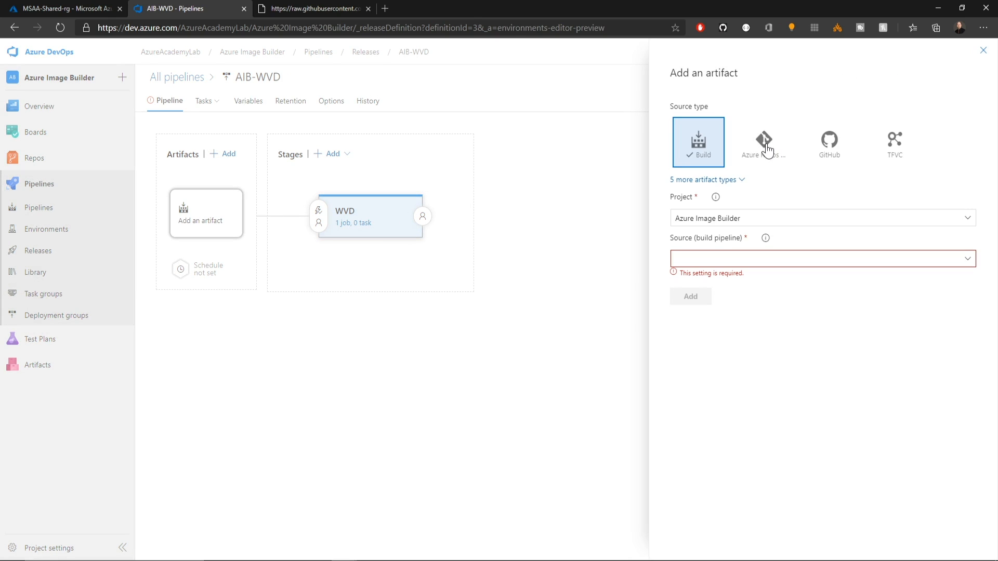
pyautogui.click(763, 143)
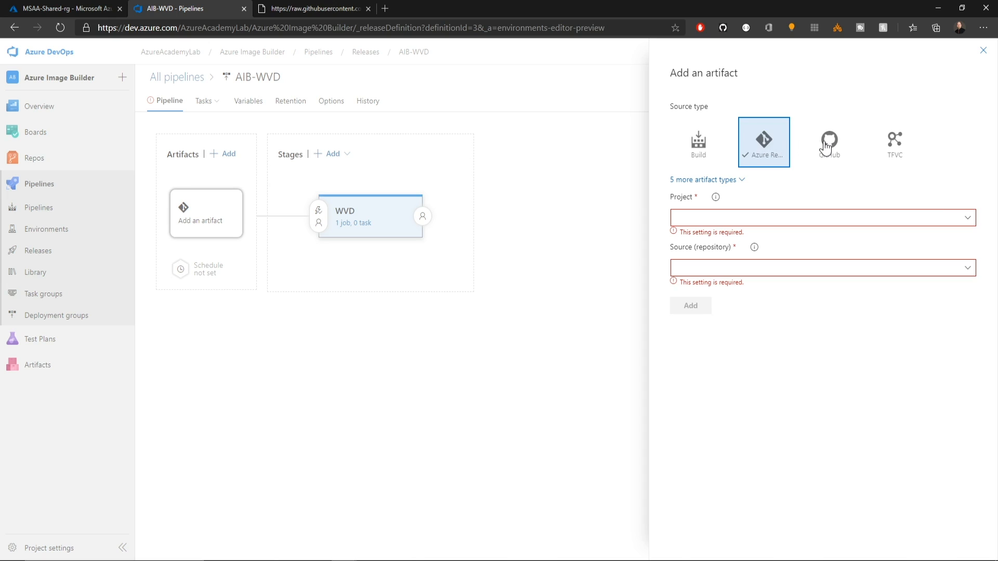
pyautogui.click(830, 143)
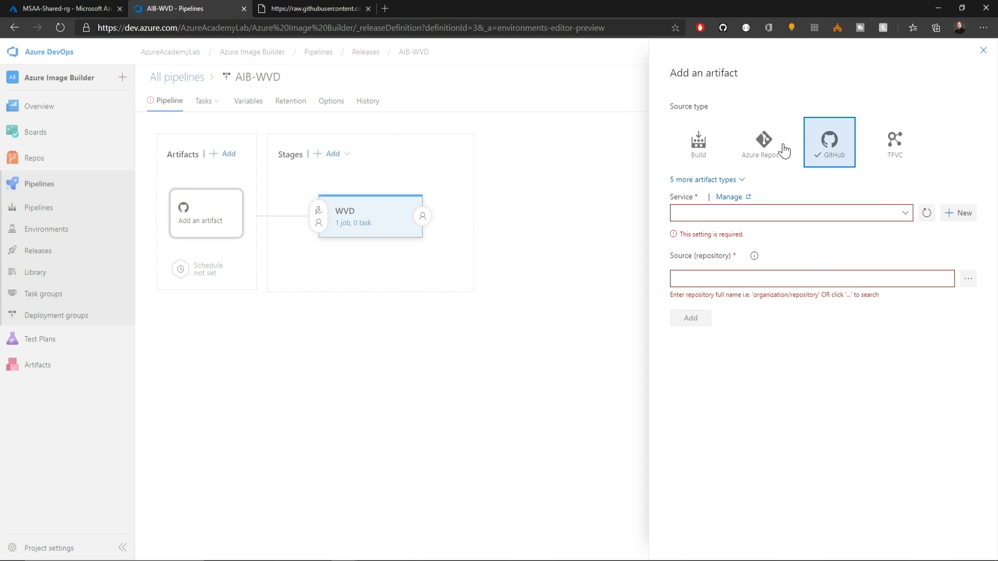
pyautogui.click(763, 143)
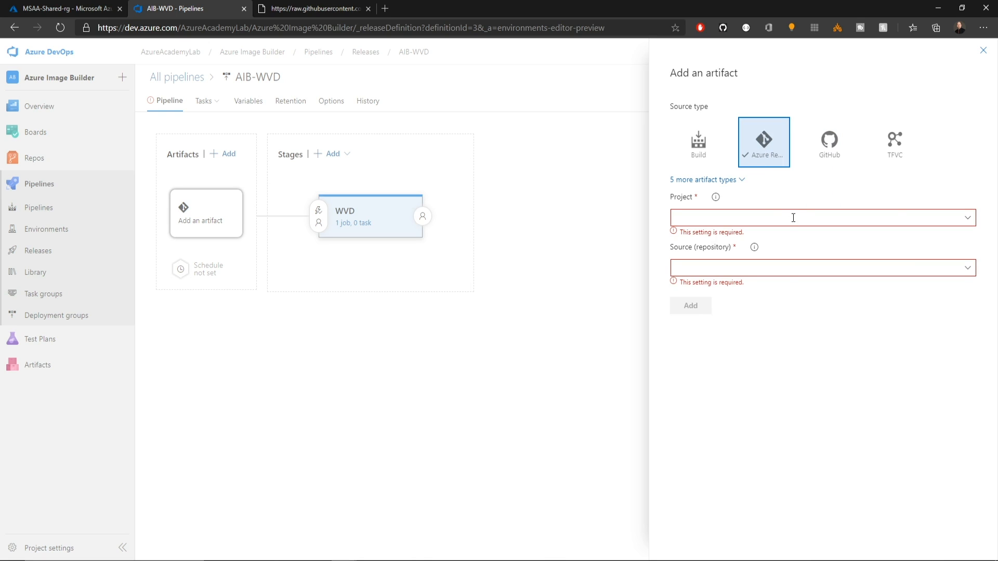
pyautogui.click(822, 218)
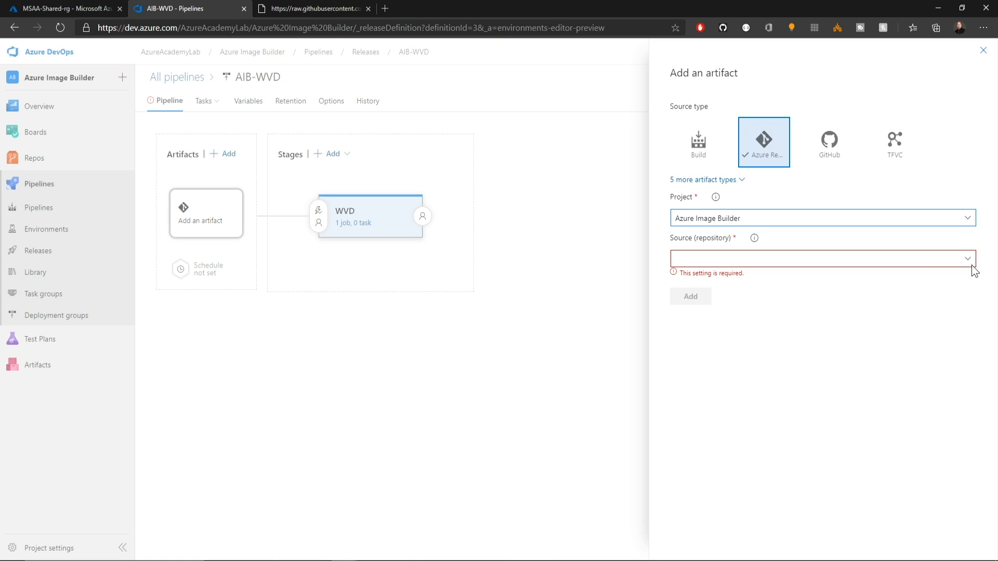
pyautogui.click(818, 259)
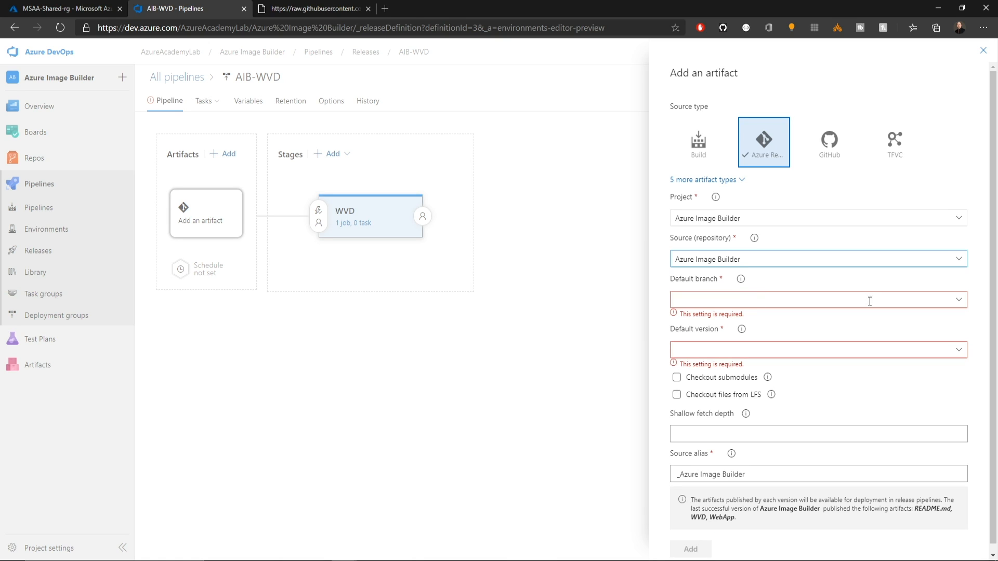
pyautogui.write('master')
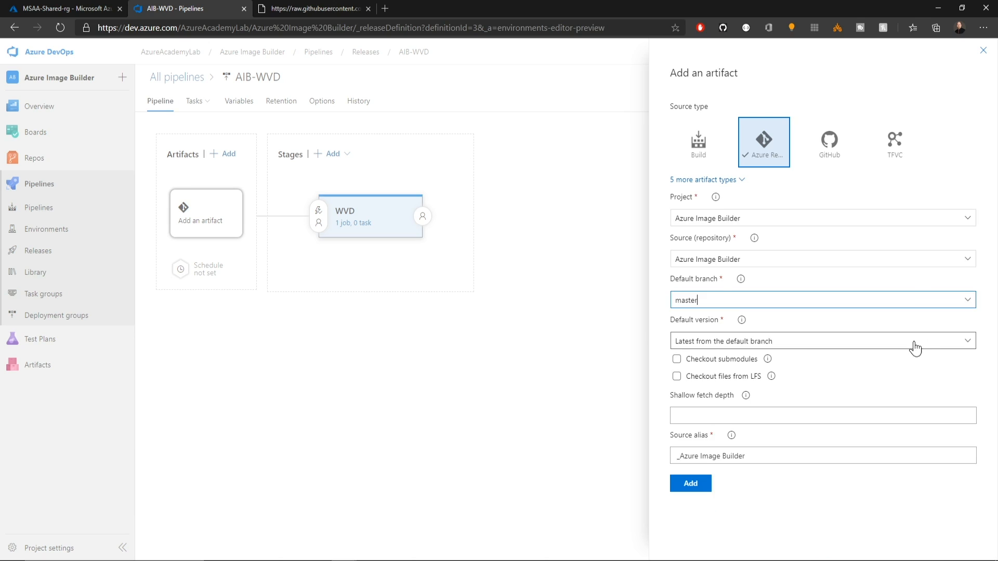
pyautogui.moveTo(769, 350)
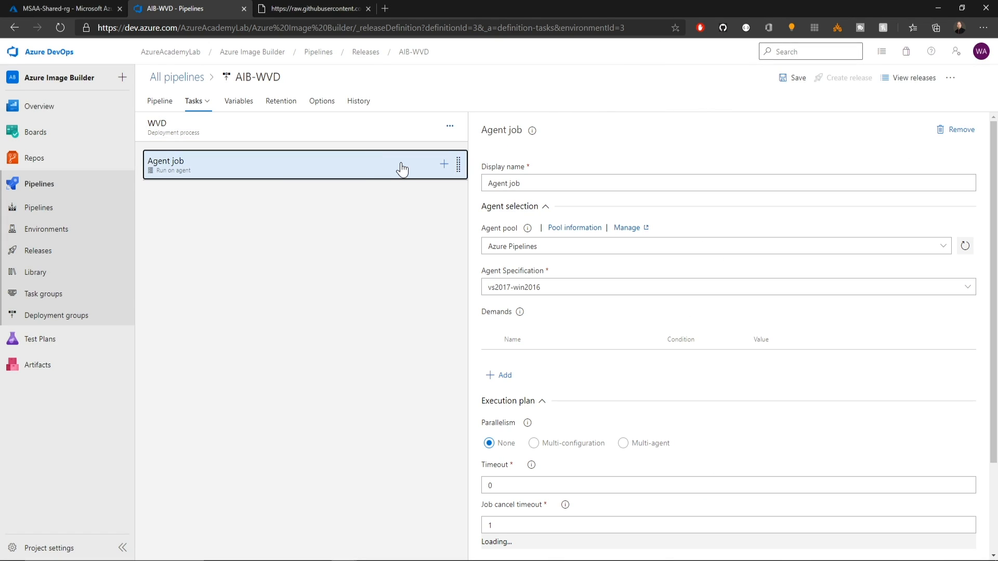
# Step: Add an Azure VM Image Builder task to the WVD stage's agent job
pyautogui.click(444, 165)
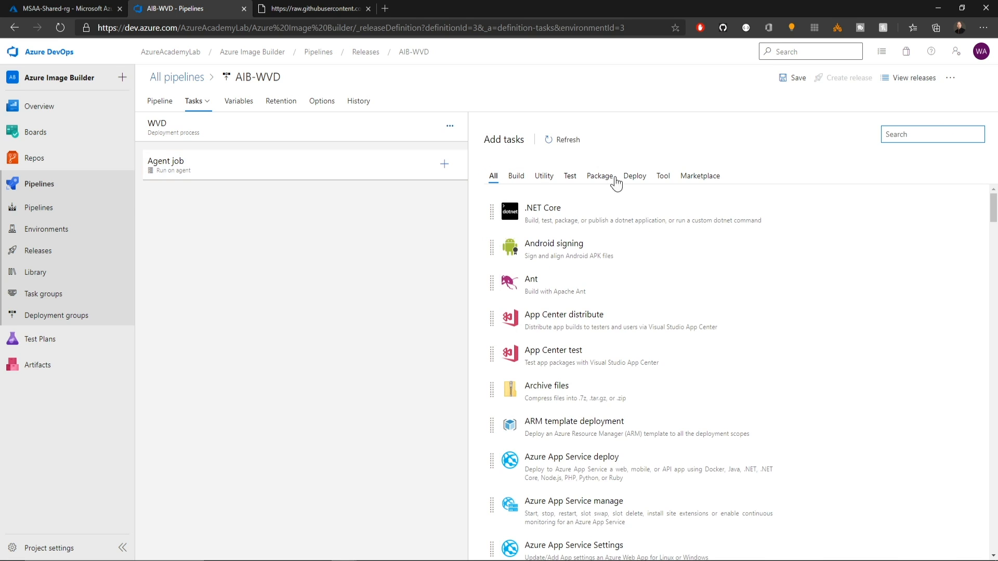
pyautogui.write('Image Builder')
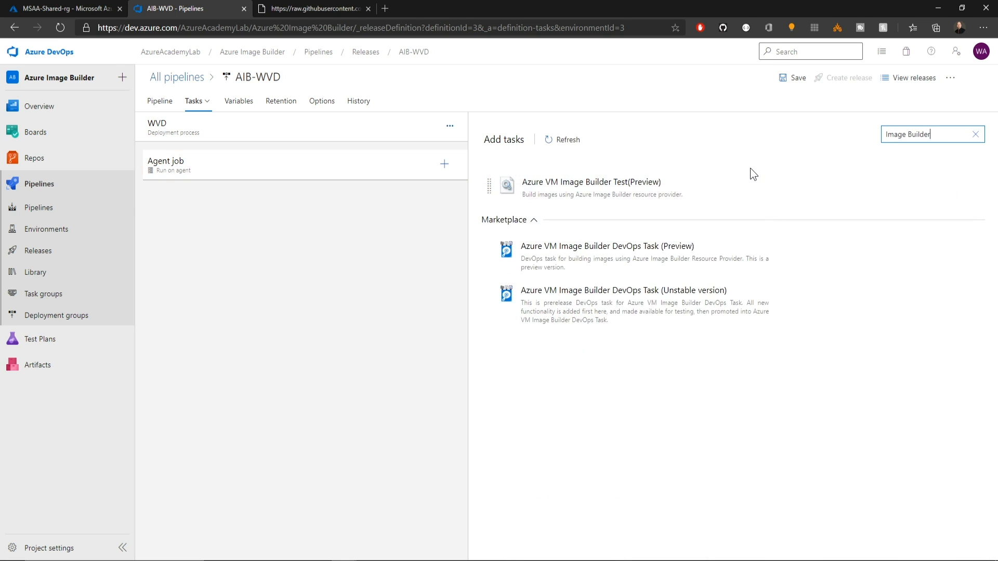
pyautogui.click(443, 163)
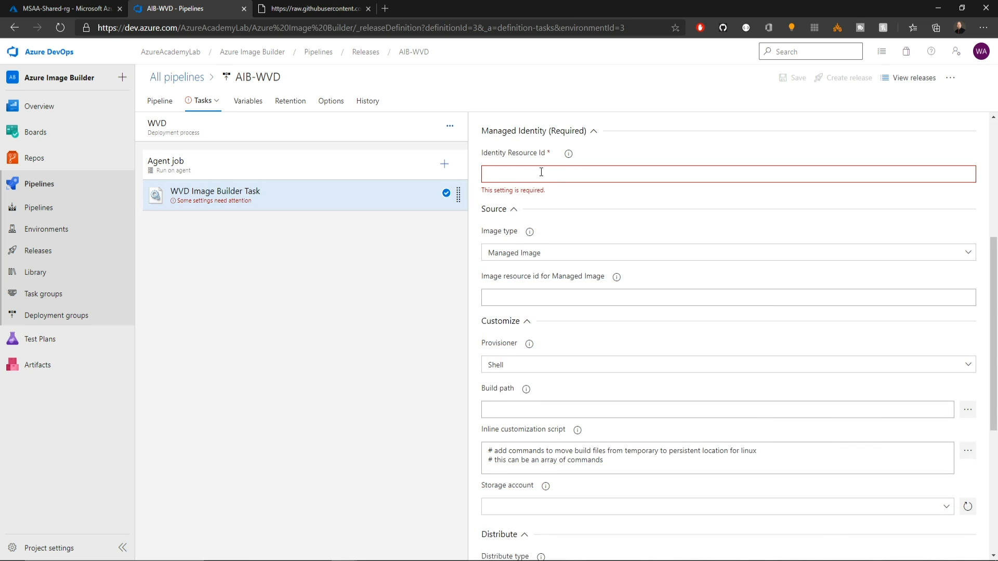
# Step: Fill in the MSAA-AIB managed identity and the Win10 1.0.0 image version resource ids from the portal
pyautogui.click(62, 8)
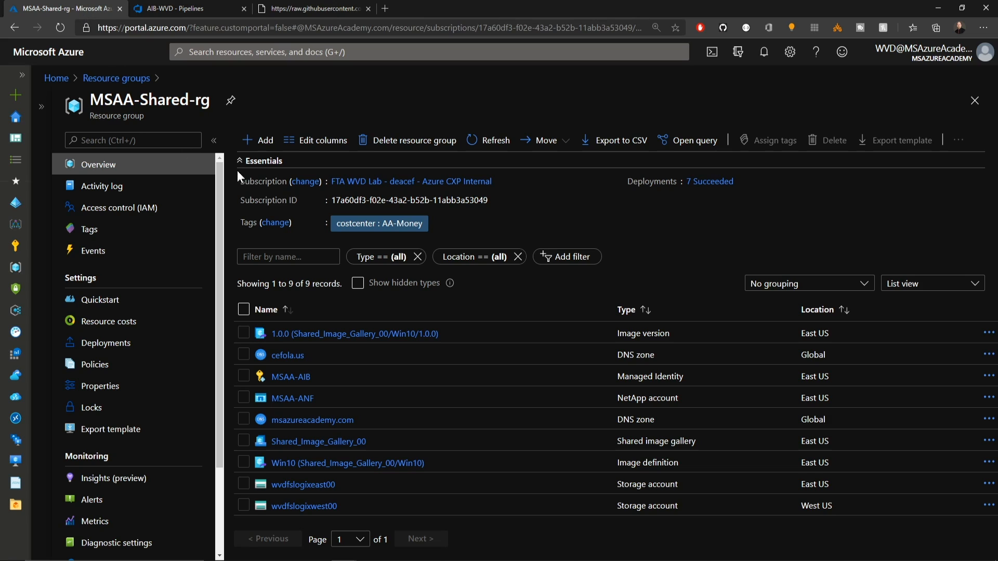
pyautogui.moveTo(290, 376)
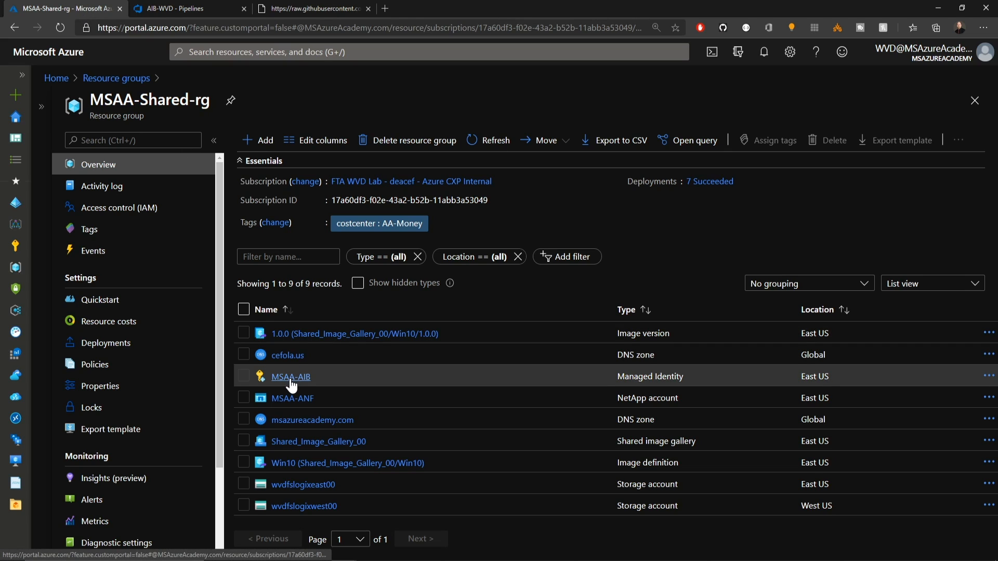
pyautogui.click(290, 376)
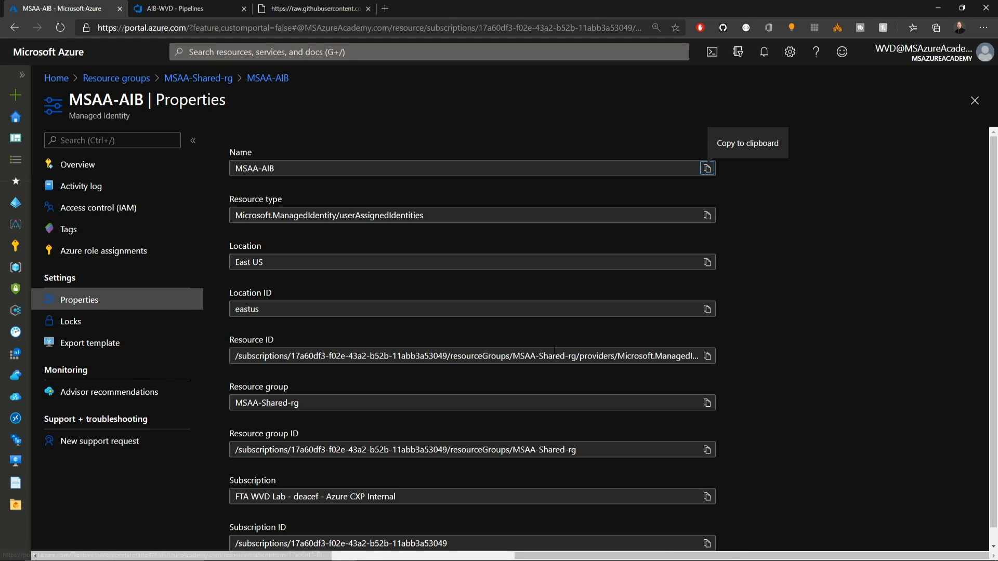
pyautogui.click(185, 9)
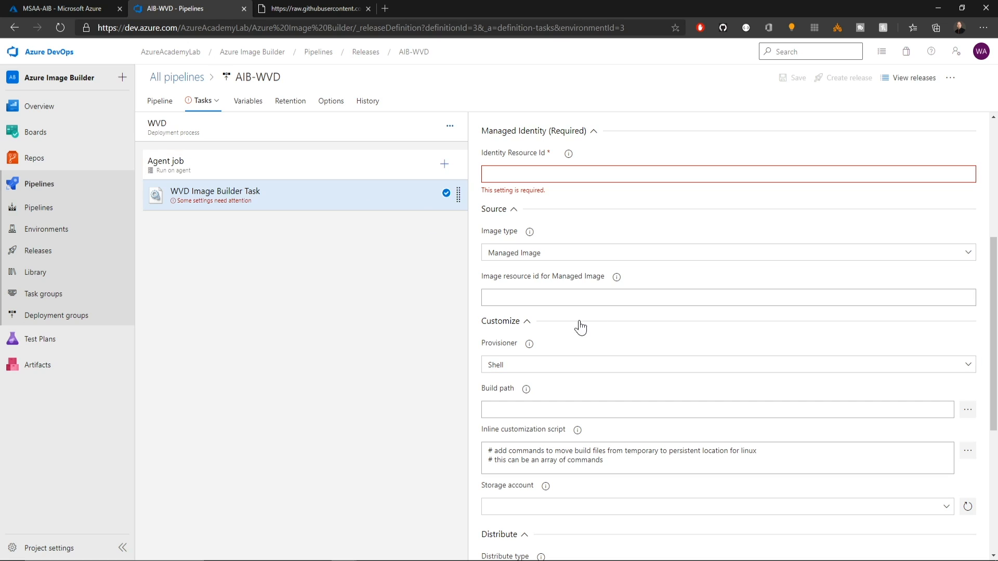
pyautogui.write('/subscriptions/17a60df3-f02e-43a2-b52b-11abb3a53049/resourceGroups/MSAA-Shared-rg/providers/Microsoft.ManagedIdentity/userAssignedIdentities/MSAA-AIB')
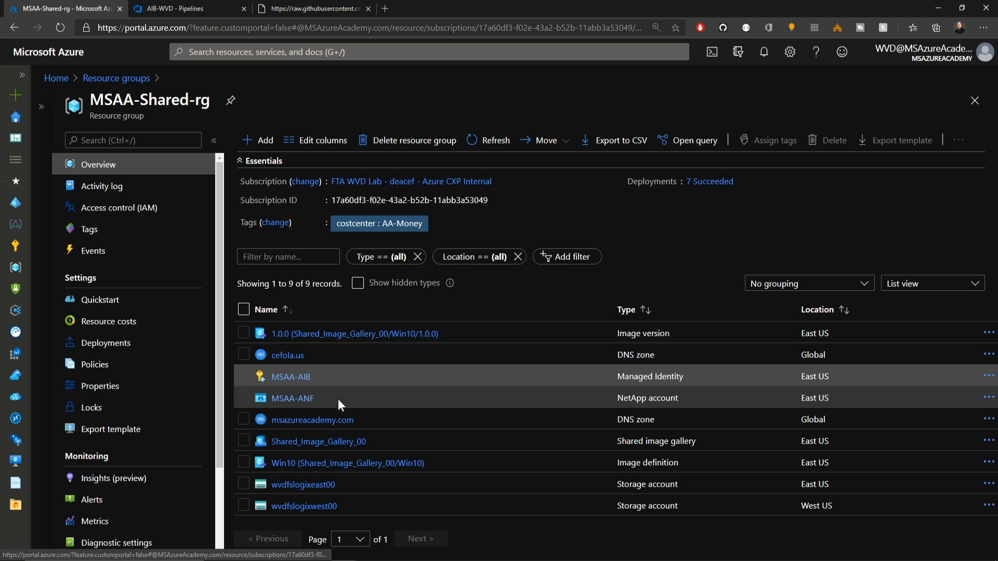
pyautogui.click(354, 332)
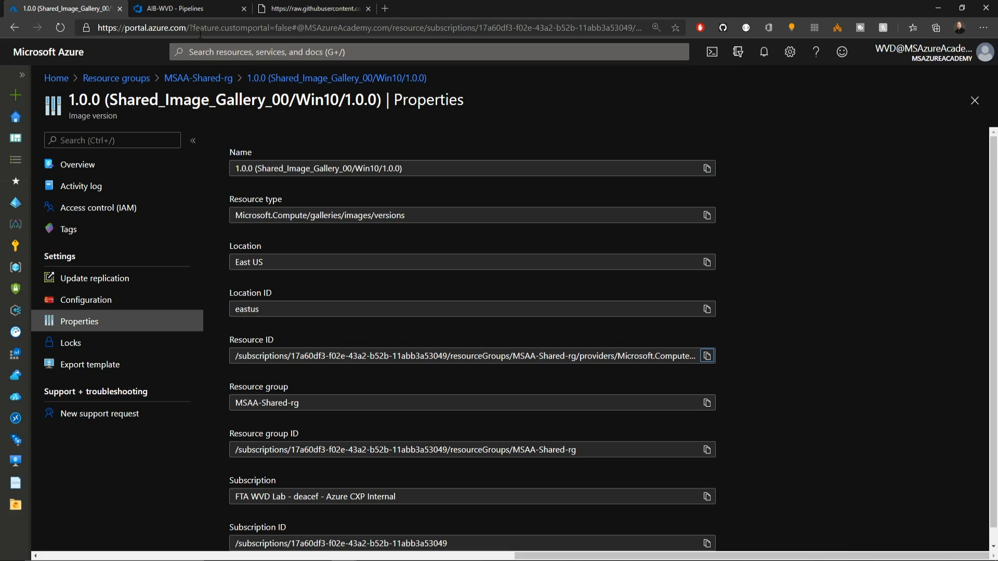
pyautogui.click(185, 8)
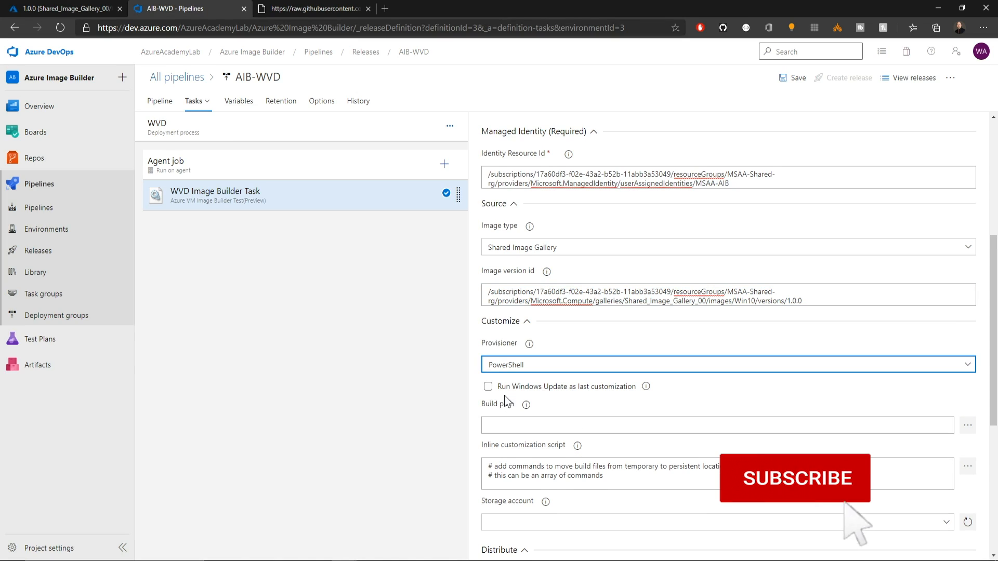
# Step: Run Windows Update as the last customization and set the repository's WVD folder as build path
pyautogui.click(488, 387)
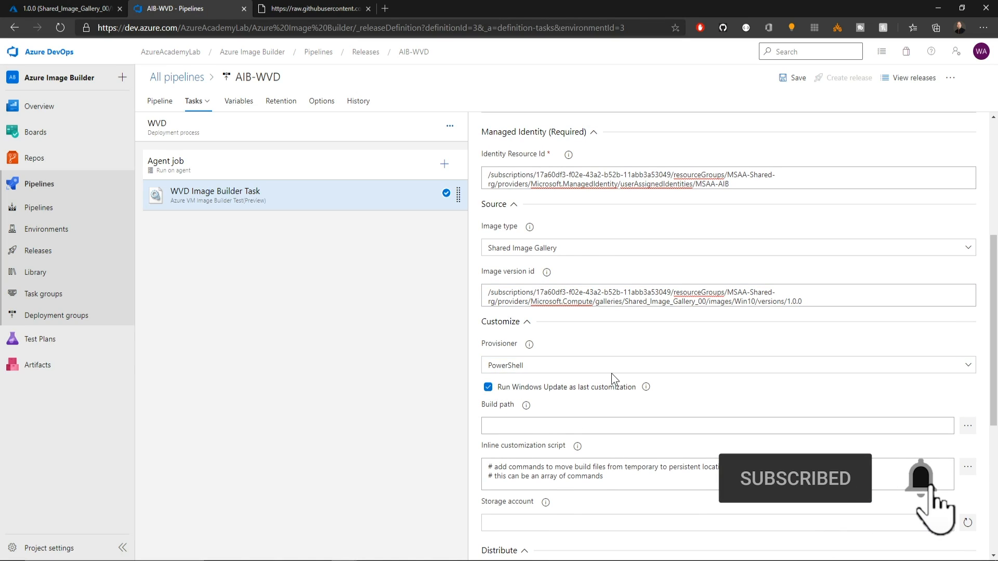
pyautogui.scroll(-3)
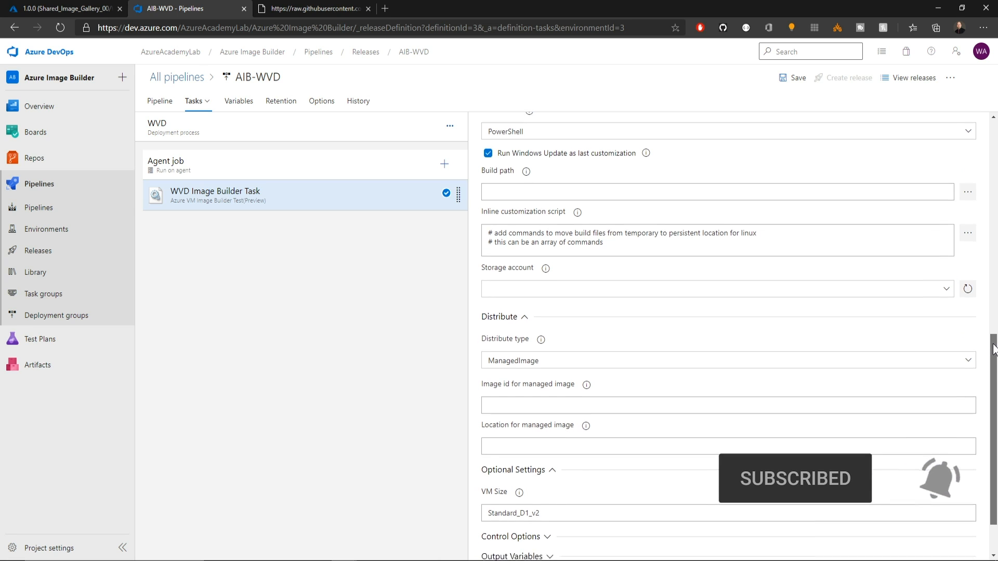
pyautogui.click(967, 192)
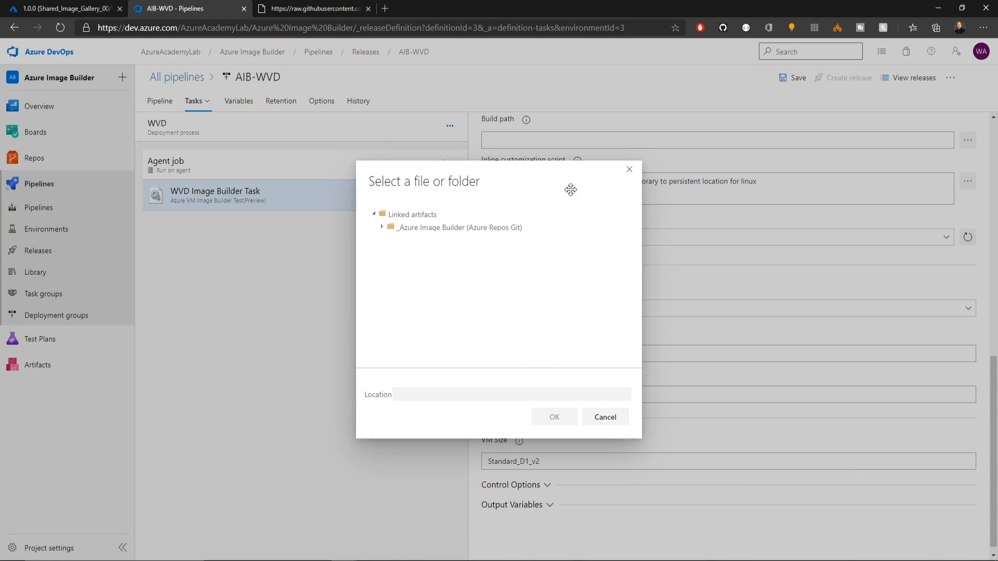
pyautogui.click(382, 228)
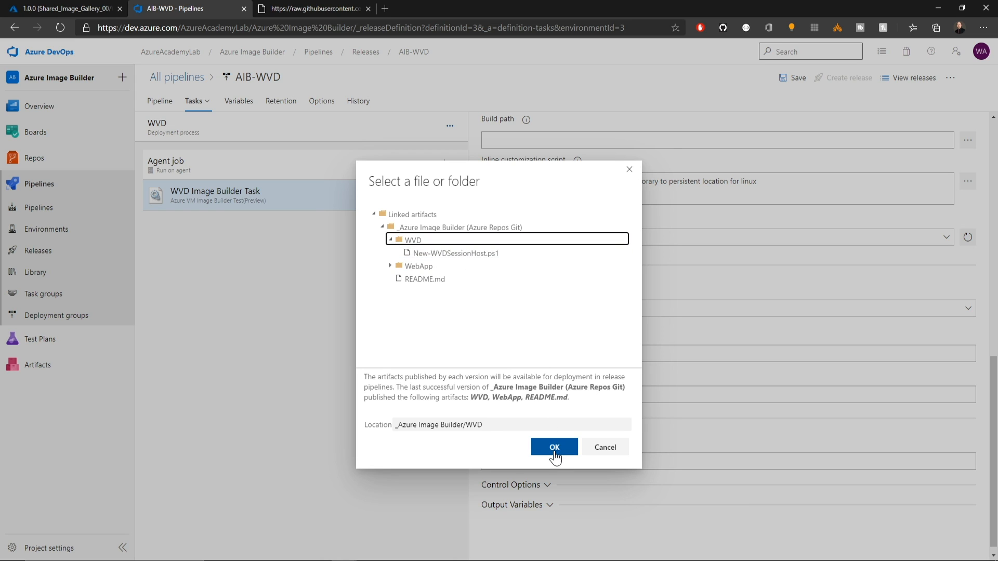
pyautogui.click(554, 447)
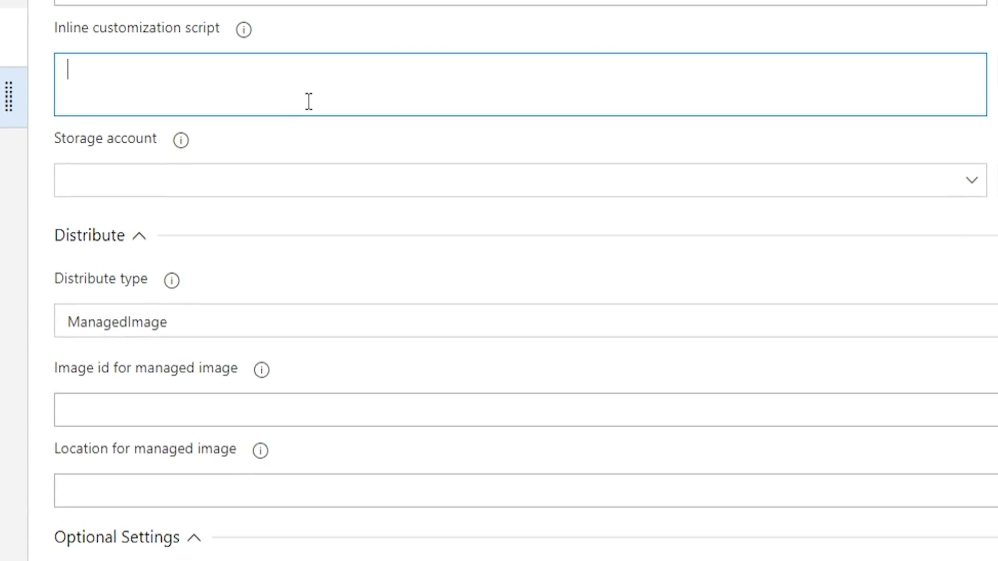
# Step: Set the inline script to New-WVDSessionHost.ps1 with -ProfilePath \\msazureacademy.com\CorpShares\FSLogix
pyautogui.write("& 'c:\\buildArtifacts\\wvd\\New-WVDSessionHost.ps1'")
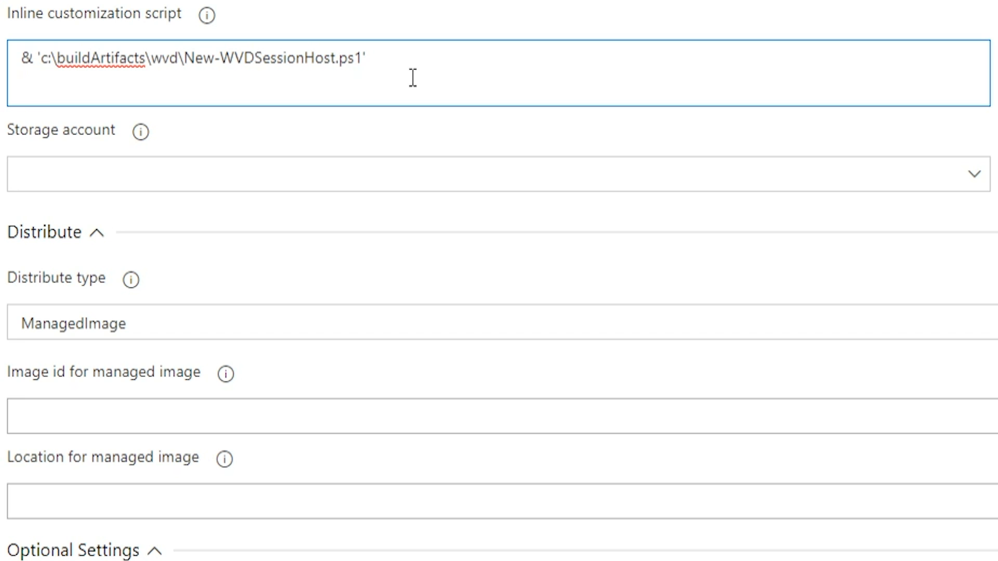
pyautogui.click(366, 58)
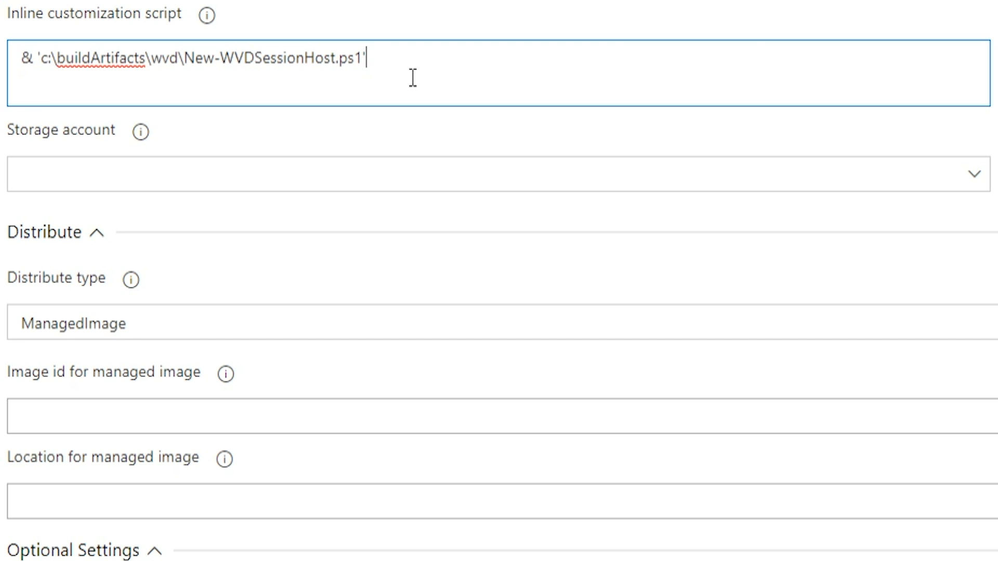
pyautogui.write('-ProfilePath \\\\msazureacademy.com\\CorpShares\\FSLogix')
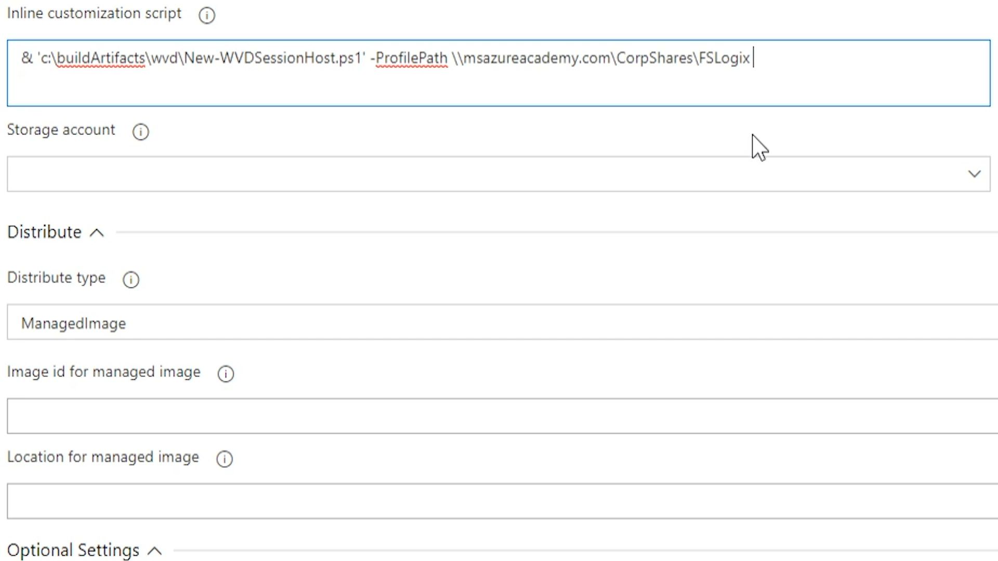
pyautogui.moveTo(791, 66)
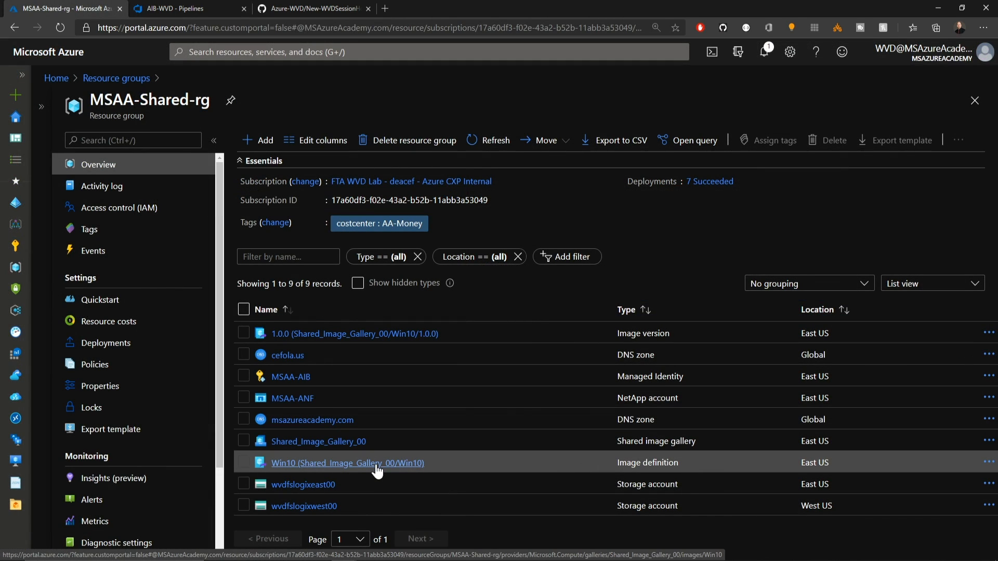
# Step: Take the gallery image id from the Win10 image definition's properties and save the pipeline
pyautogui.click(347, 462)
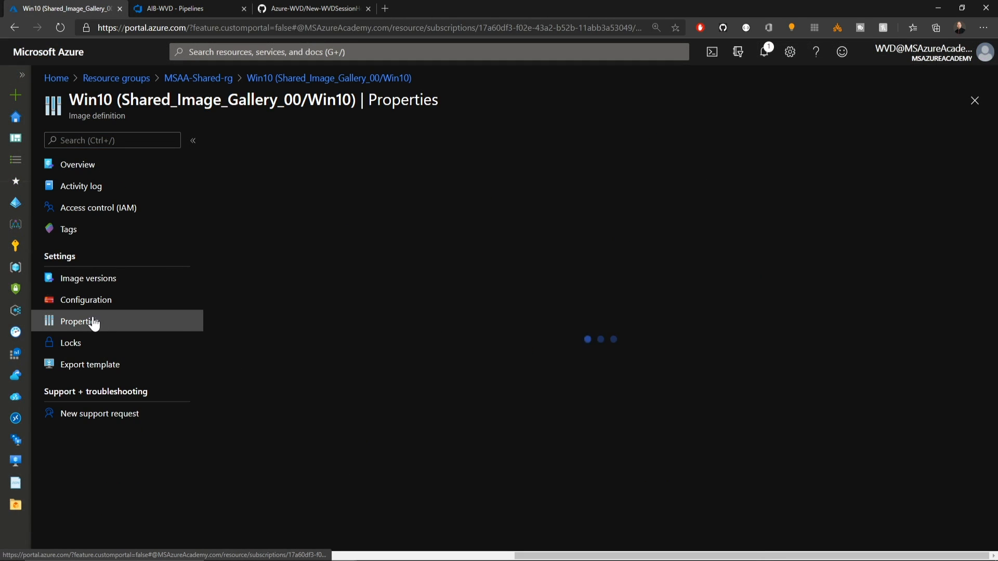
pyautogui.click(79, 321)
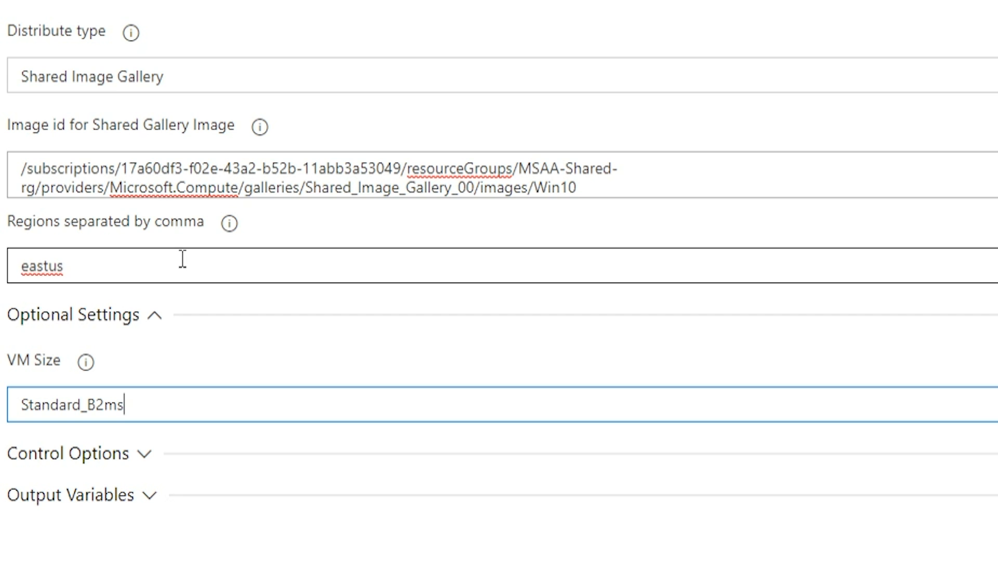
pyautogui.click(796, 77)
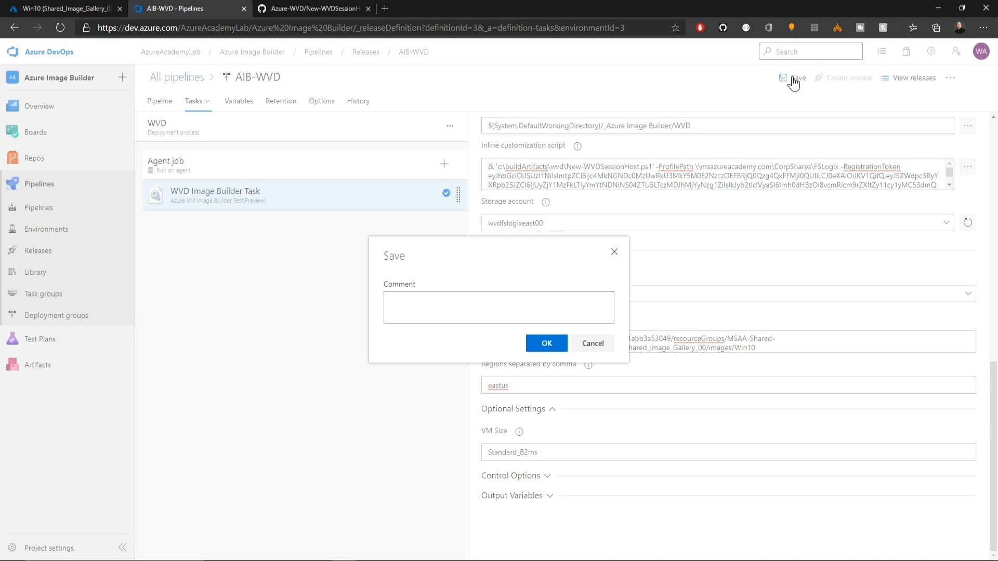
# Step: Confirm the save, queue a new release and watch the WVD stage's job log
pyautogui.click(546, 343)
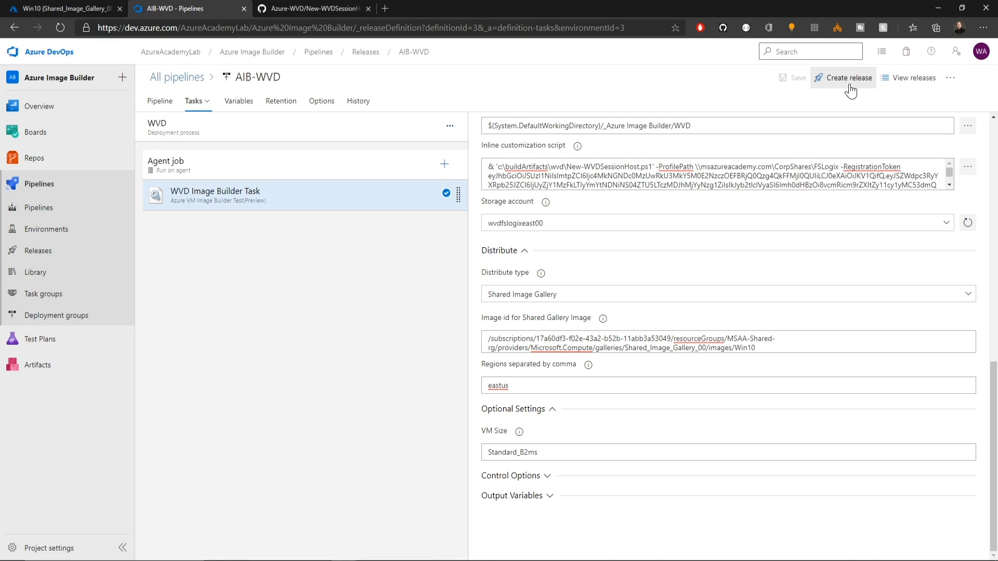
pyautogui.click(847, 77)
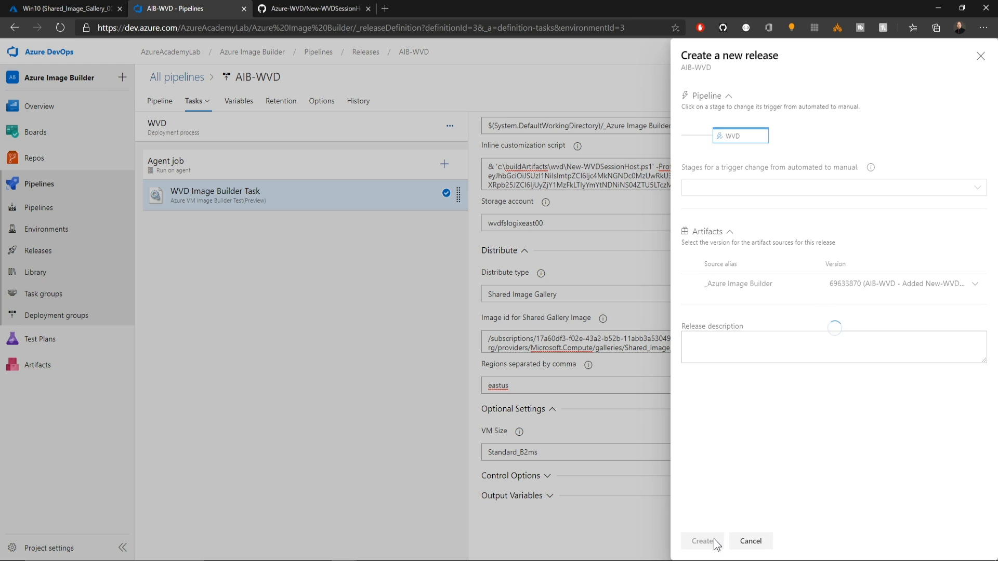
pyautogui.click(701, 540)
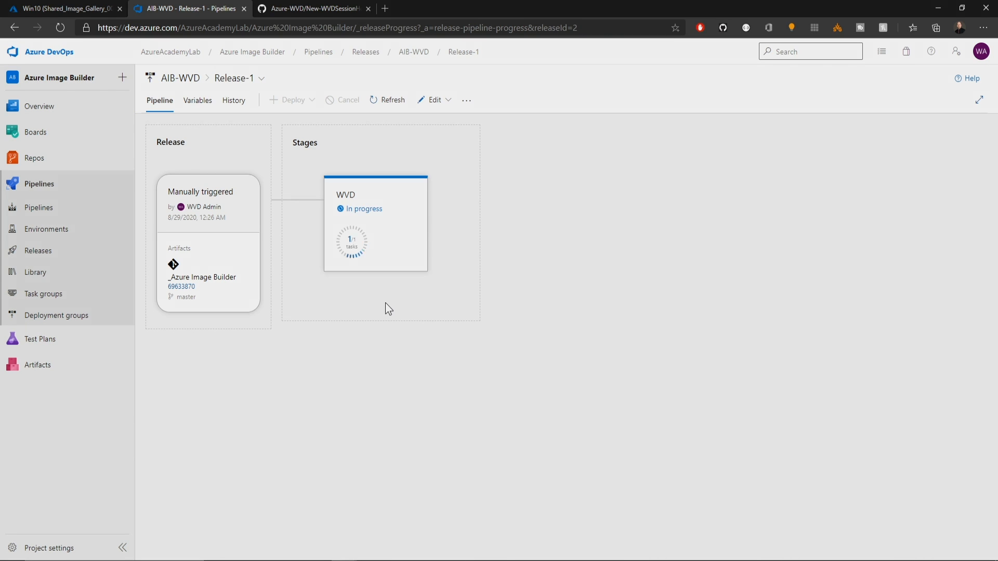
pyautogui.click(360, 209)
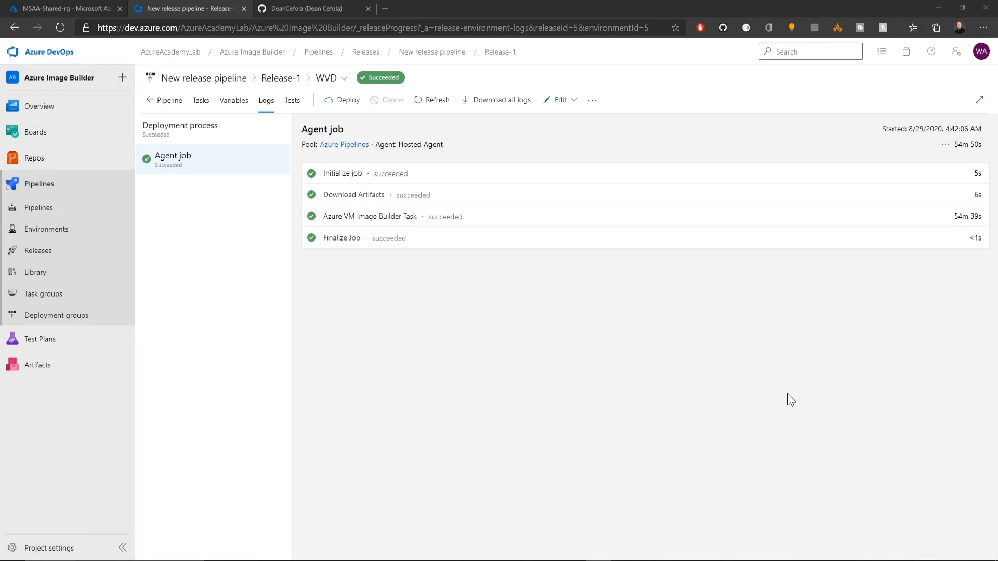
pyautogui.moveTo(374, 283)
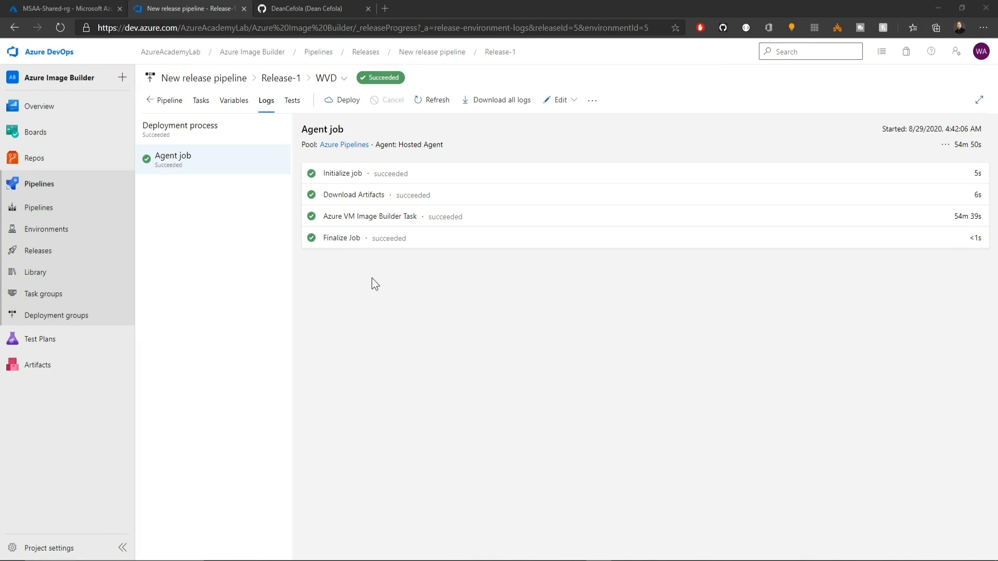
# Step: View the built image version's replication status in the Azure Portal
pyautogui.click(60, 9)
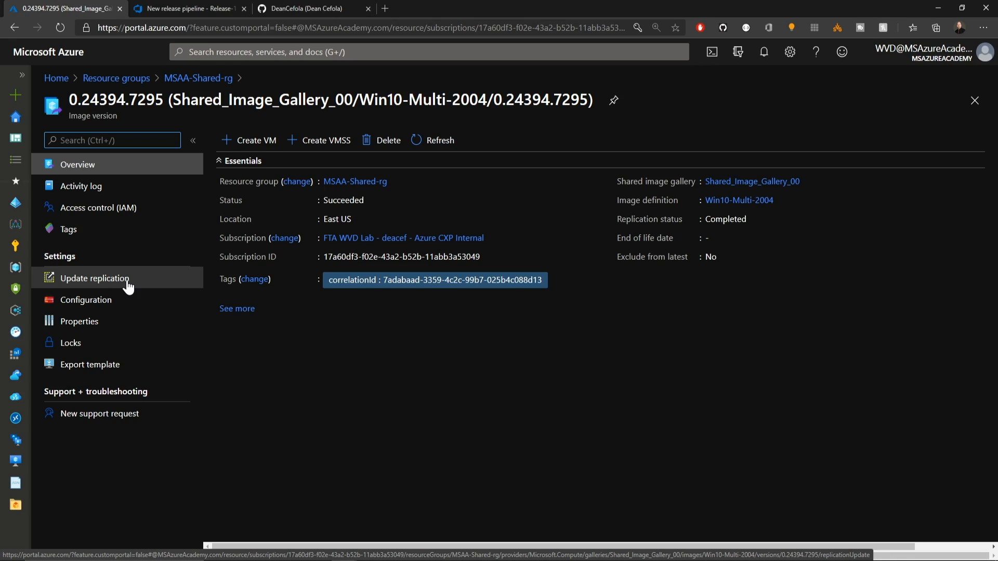
pyautogui.click(94, 279)
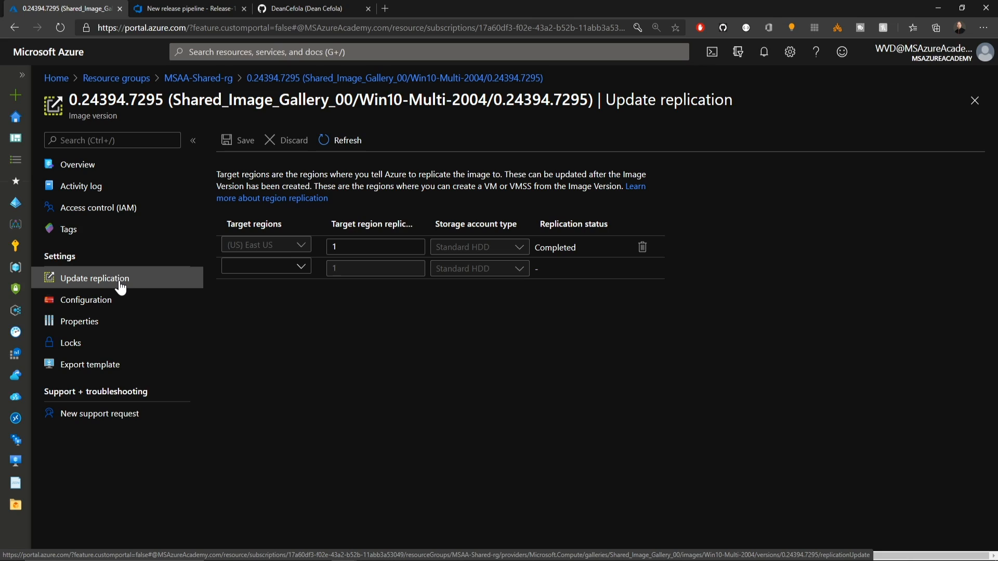
pyautogui.moveTo(121, 279)
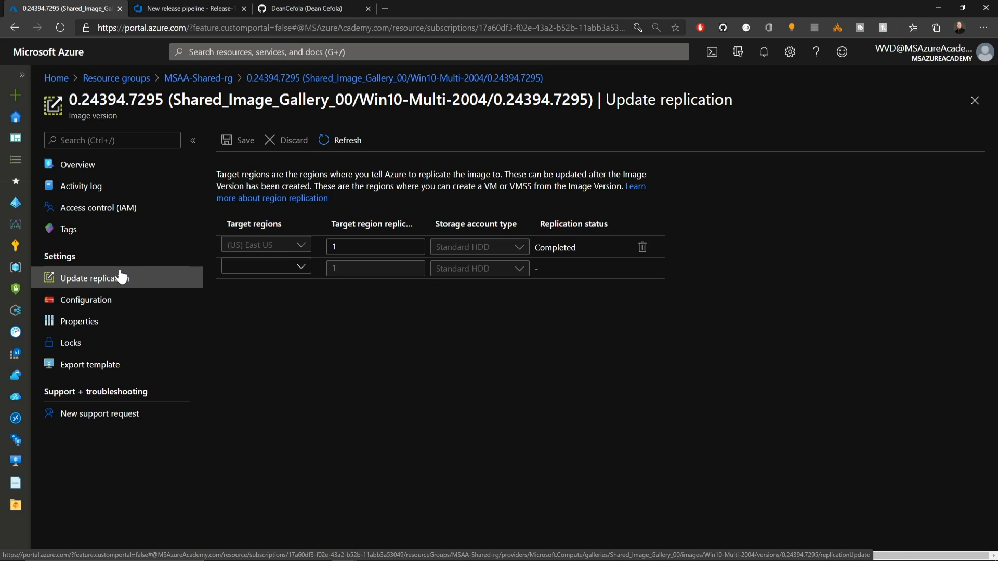
# Step: Copy the image version's resource ID from its Properties blade
pyautogui.click(79, 321)
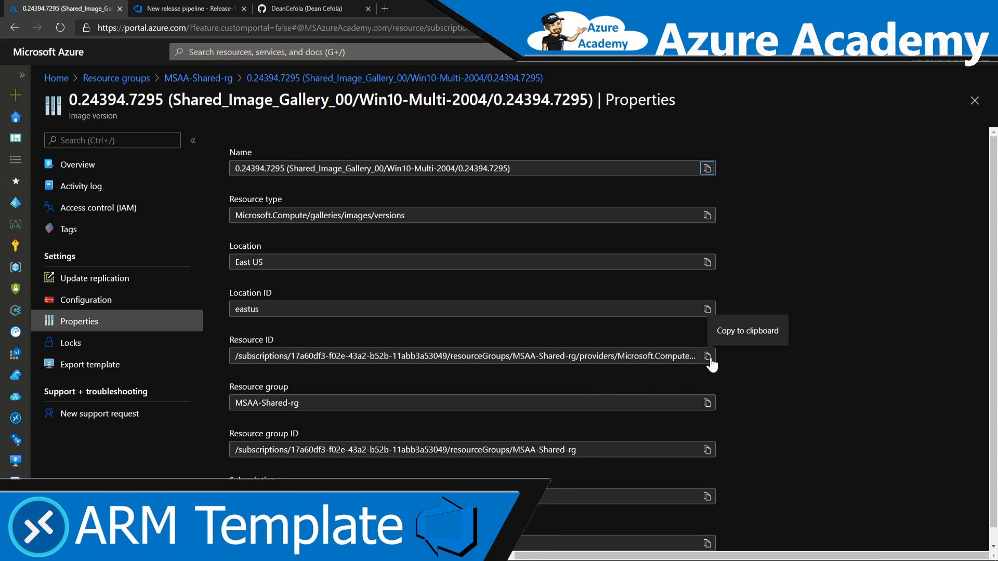
pyautogui.click(707, 355)
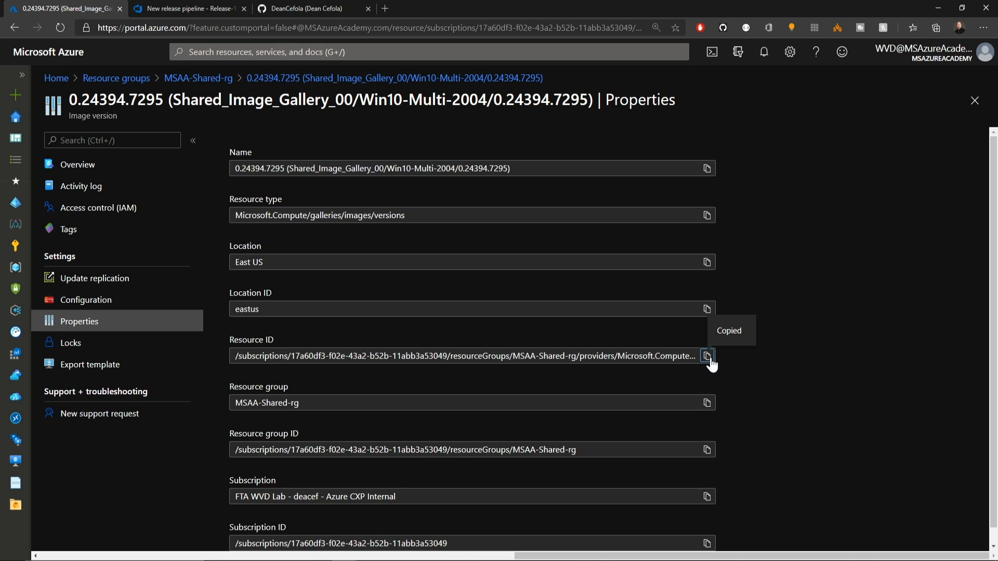
# Step: Navigate the GitHub Azure-WVD repo to WVDTemplates > WVD-NewHost and its Deploy to Azure section
pyautogui.click(310, 9)
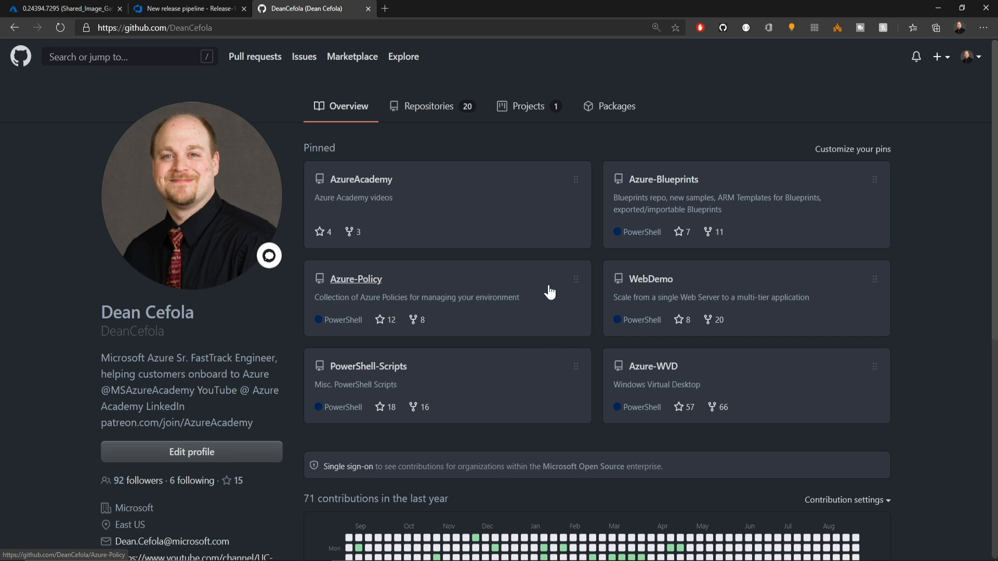
pyautogui.click(652, 365)
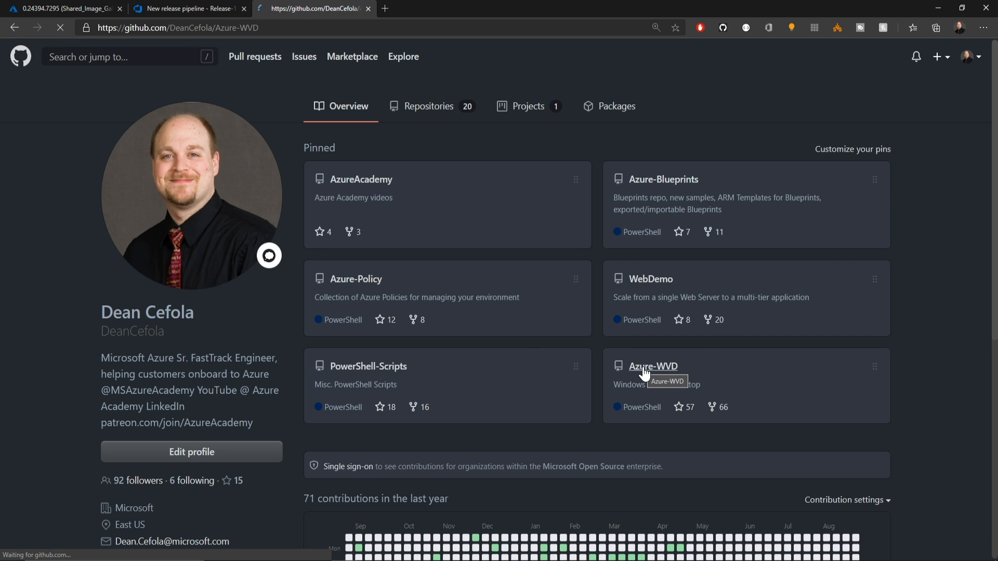
pyautogui.click(653, 366)
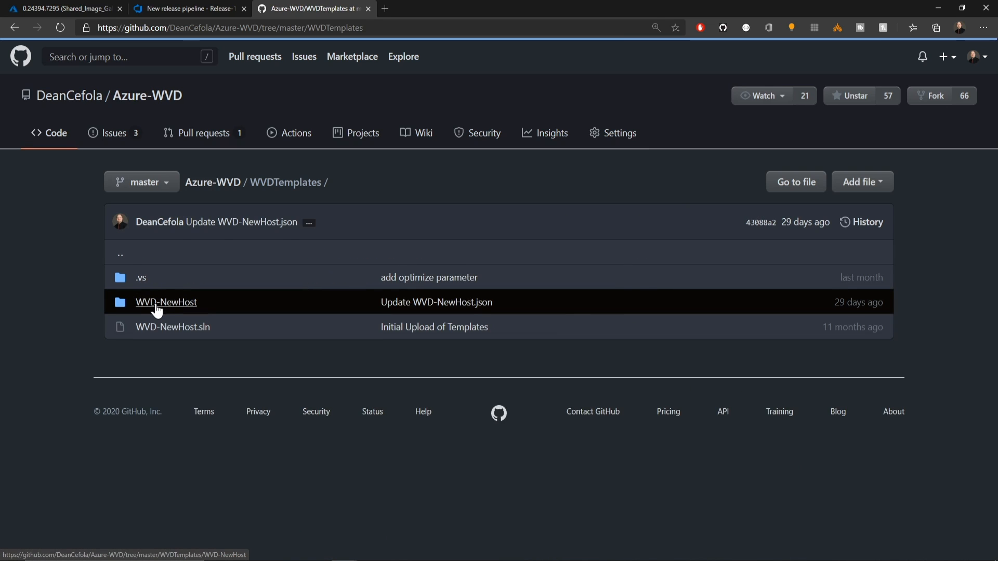
pyautogui.click(165, 302)
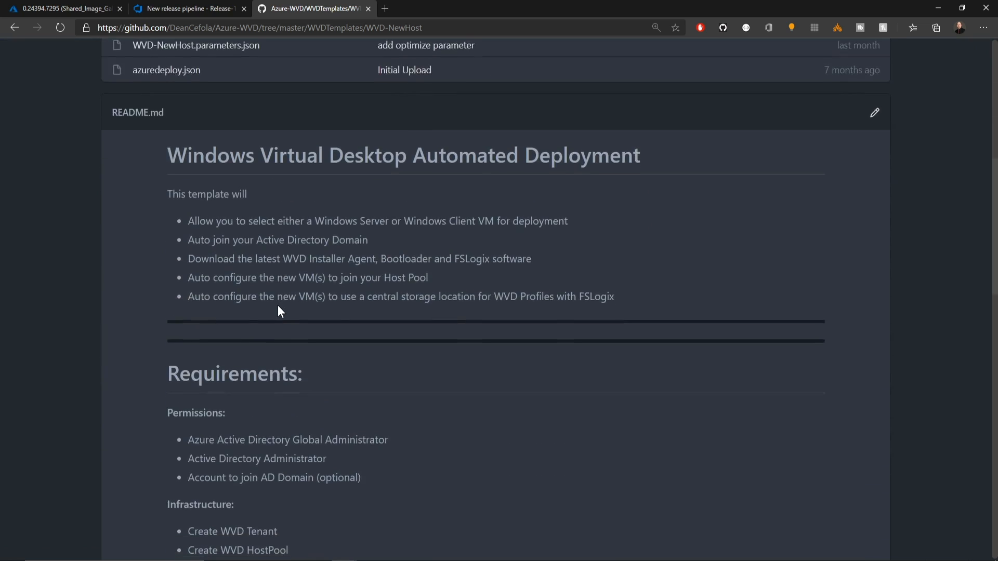
pyautogui.scroll(-3)
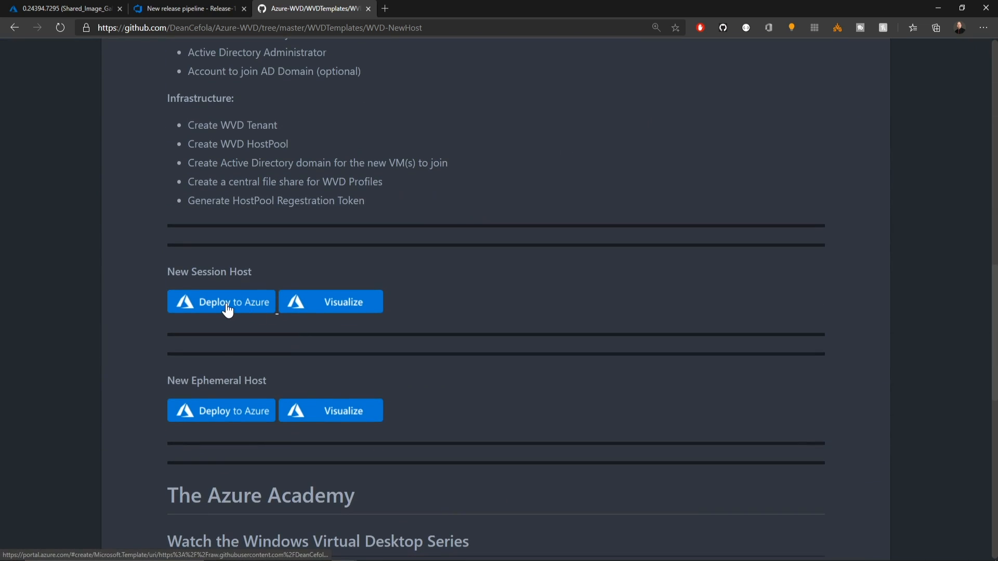
# Step: Deploy the New Session Host template, delete its CustomScriptExtension resource and save the edited template
pyautogui.click(221, 302)
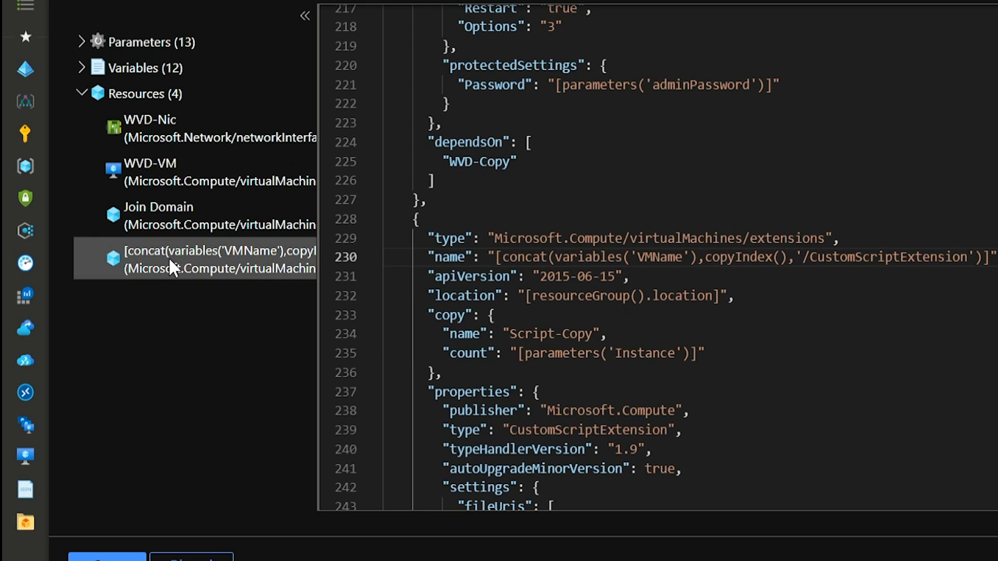
pyautogui.scroll(-3)
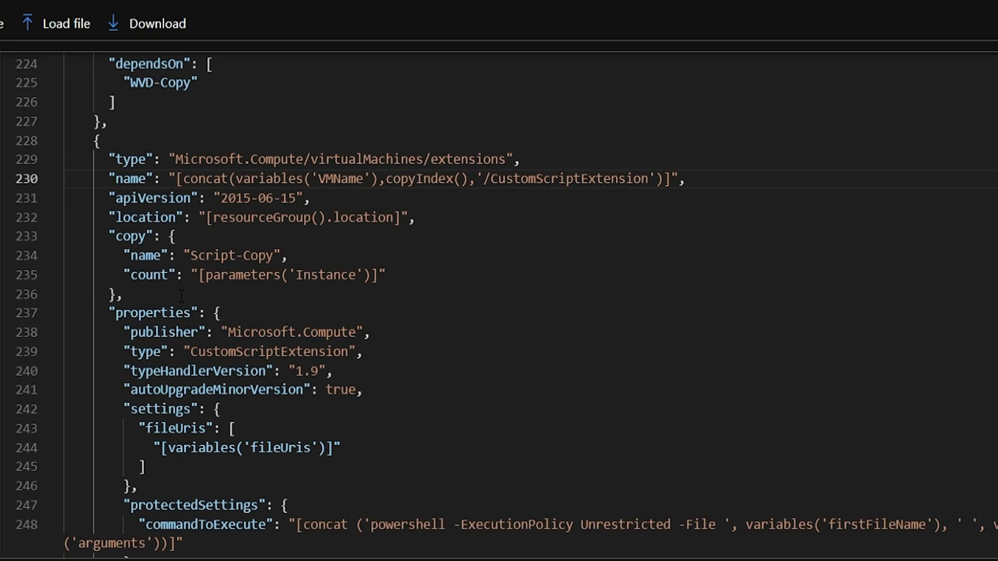
pyautogui.click(112, 122)
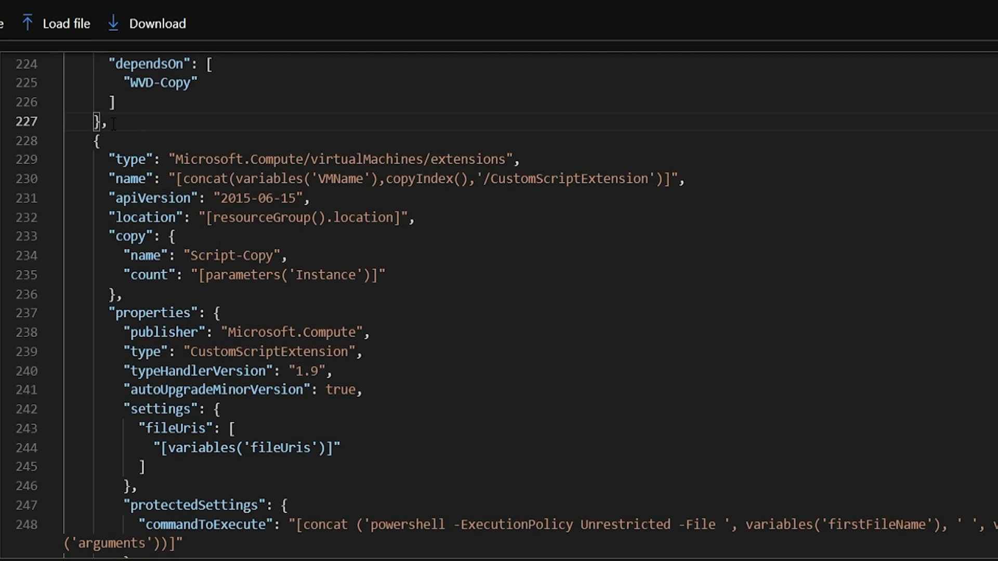
pyautogui.scroll(3)
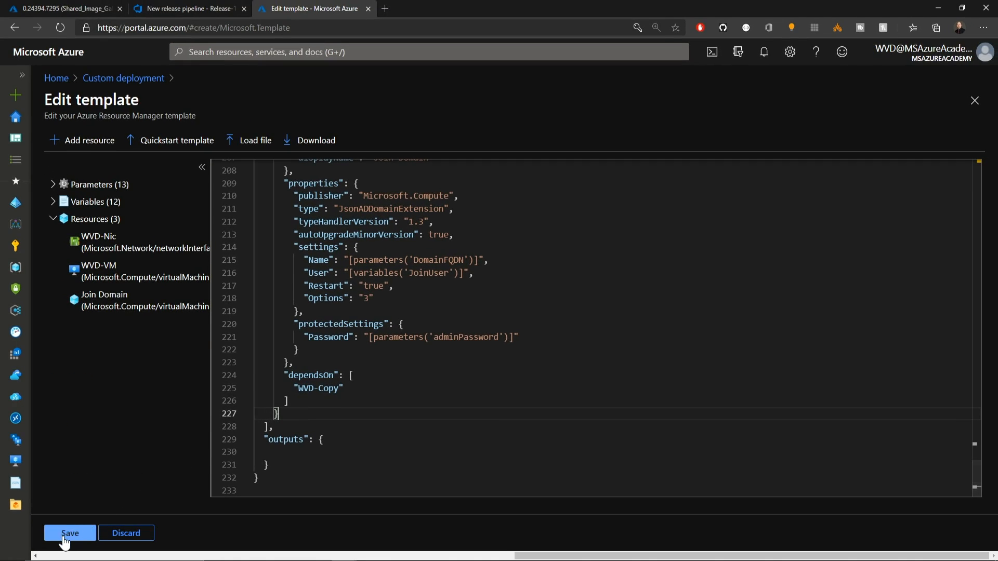
pyautogui.click(70, 533)
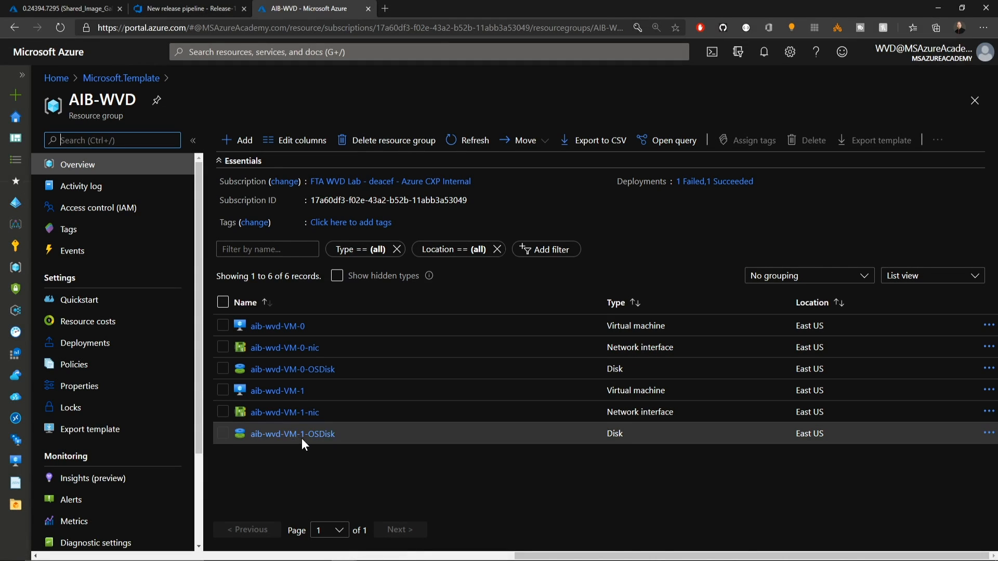
pyautogui.moveTo(277, 325)
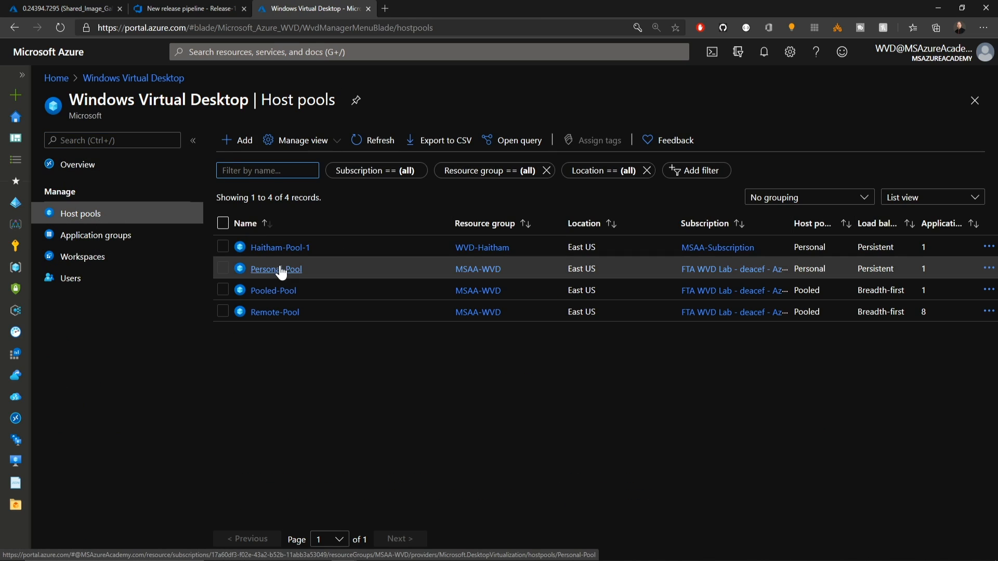
# Step: Refresh Personal-Pool's session hosts, then submit credentials to connect to the personal desktop
pyautogui.click(276, 268)
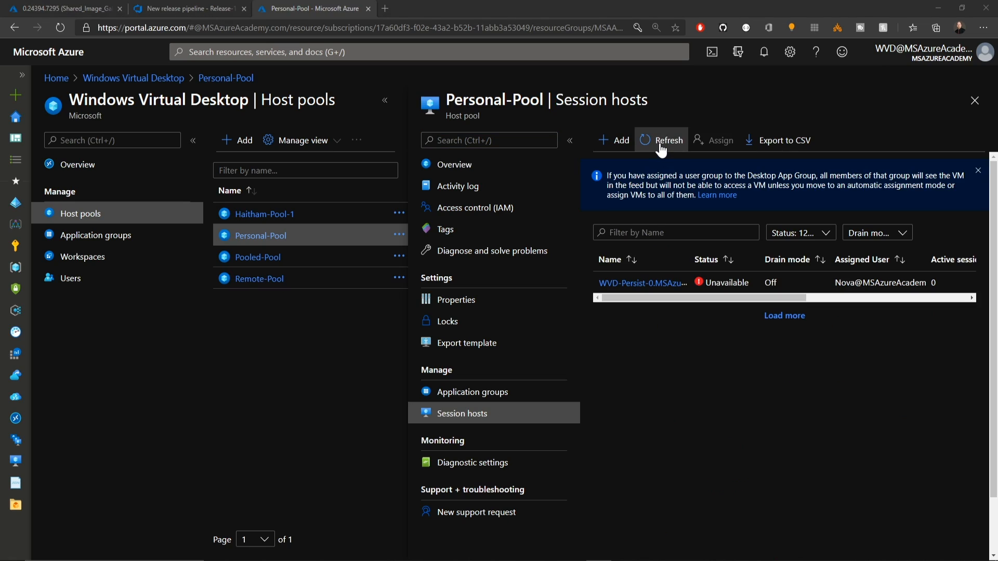
pyautogui.click(668, 141)
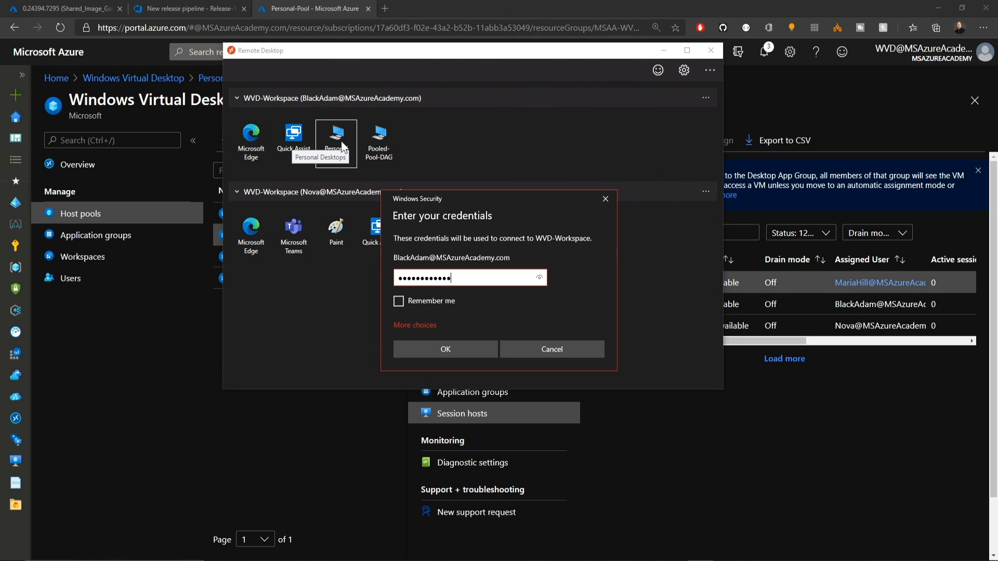
pyautogui.click(445, 350)
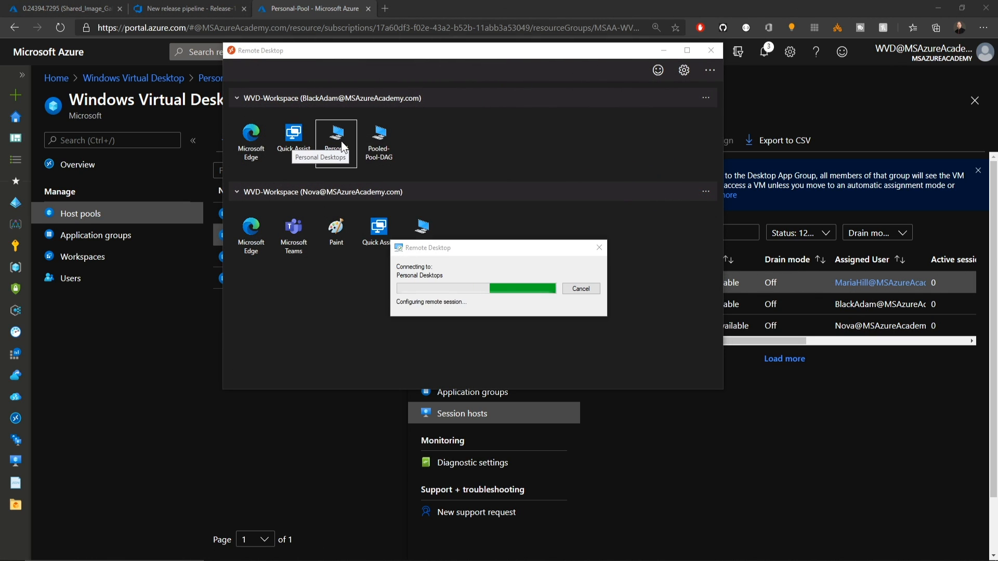